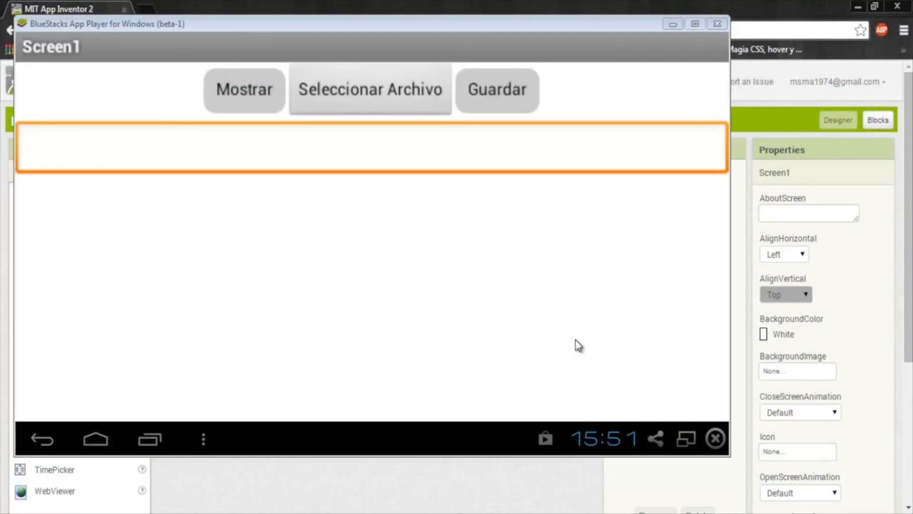
pyautogui.moveTo(485, 293)
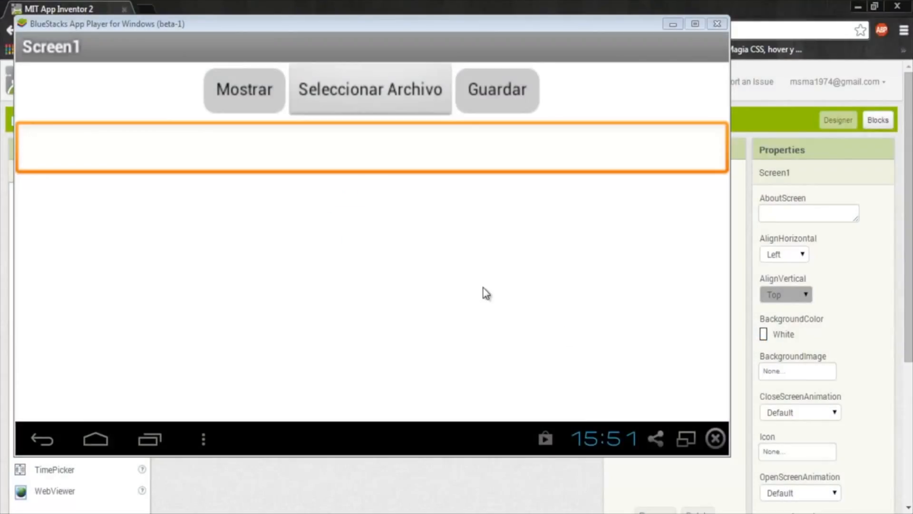
pyautogui.moveTo(366, 93)
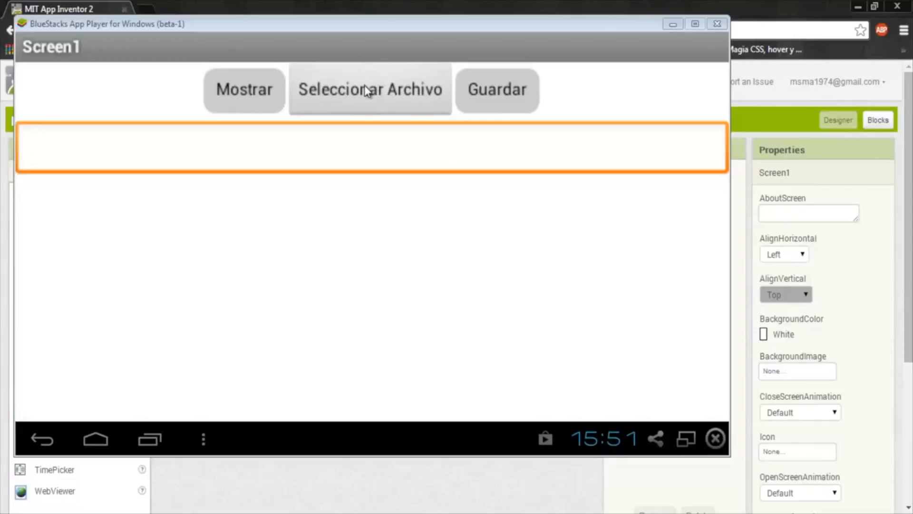
# - Load expot.txt from the Download folder and display it in the editor
pyautogui.click(369, 89)
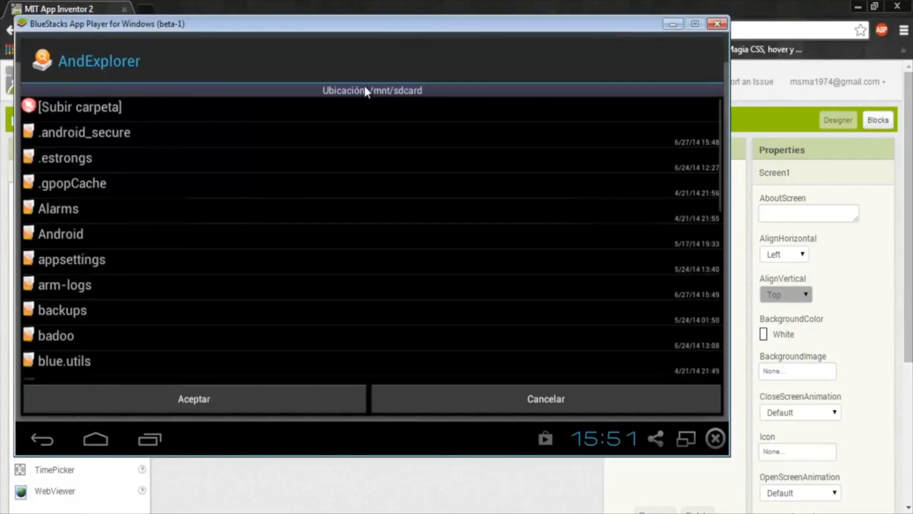
pyautogui.moveTo(137, 95)
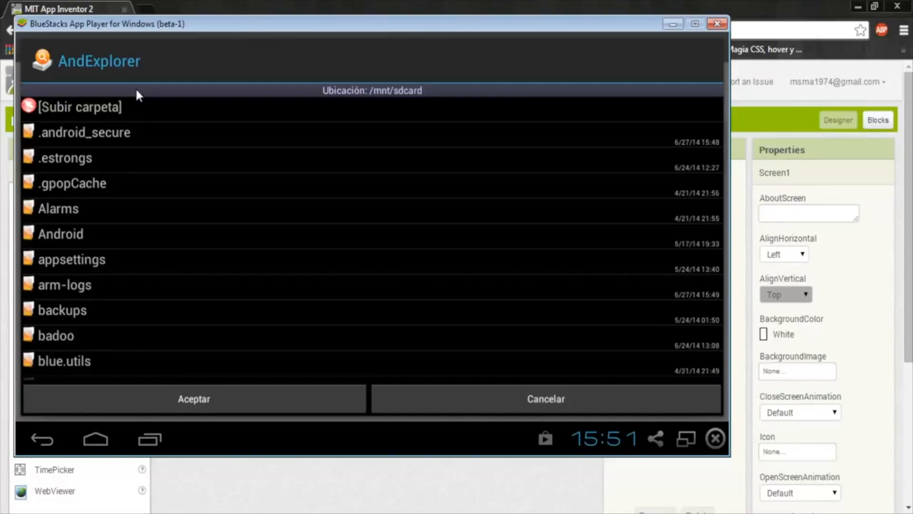
pyautogui.moveTo(203, 260)
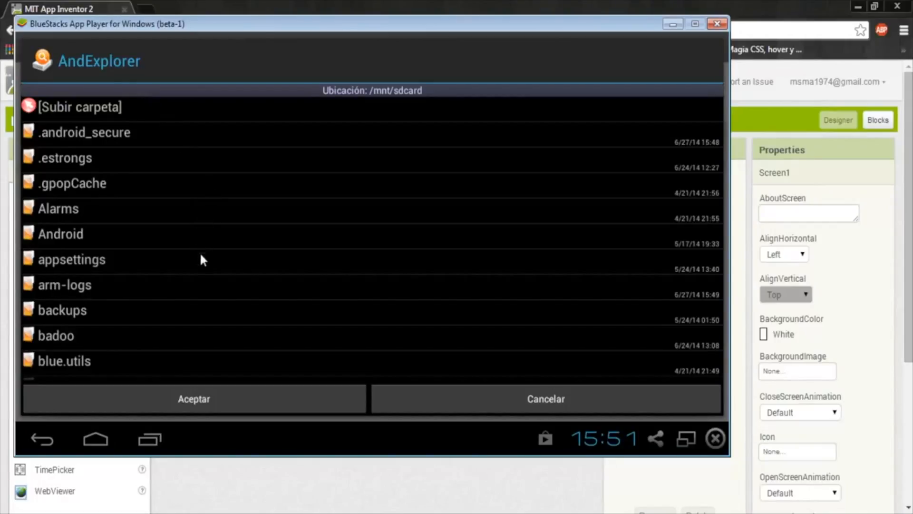
pyautogui.scroll(-3)
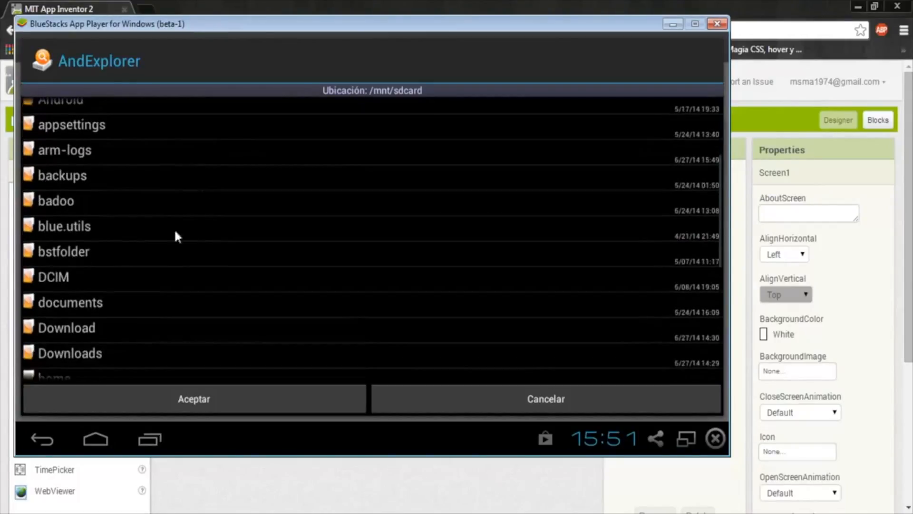
pyautogui.click(66, 327)
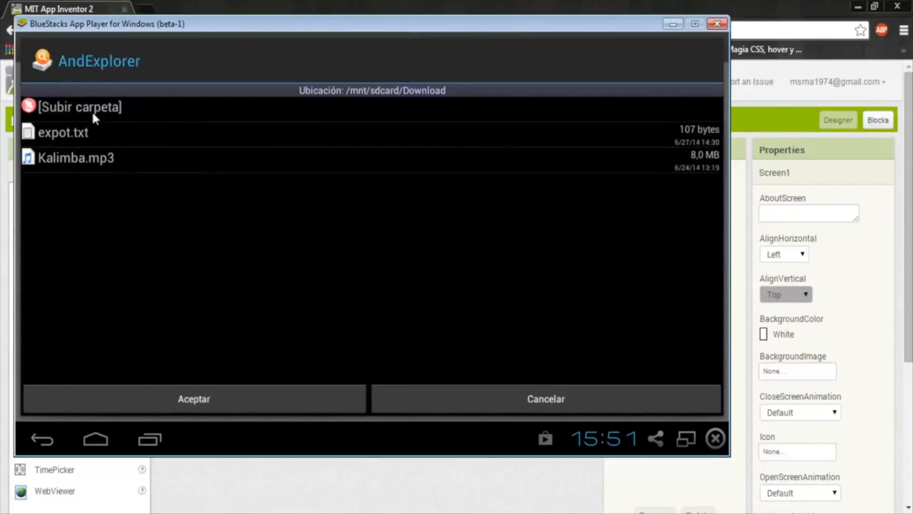
pyautogui.click(544, 399)
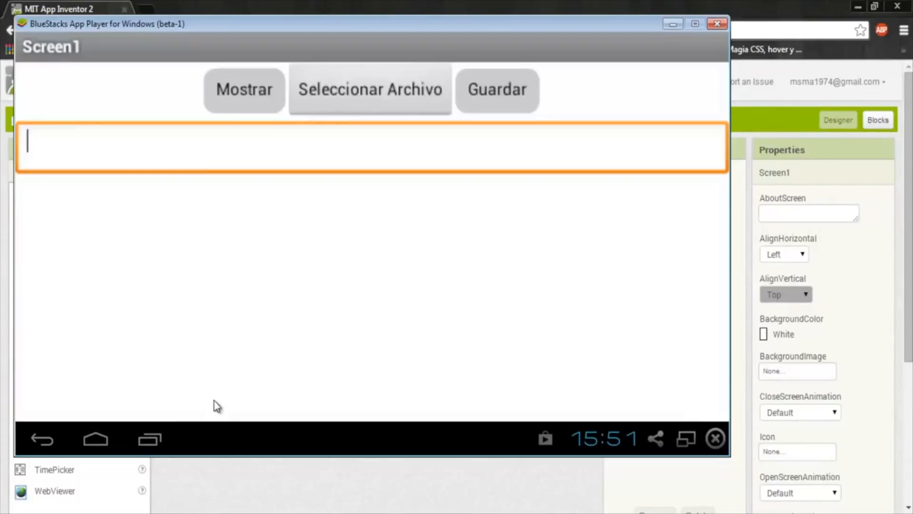
pyautogui.click(243, 89)
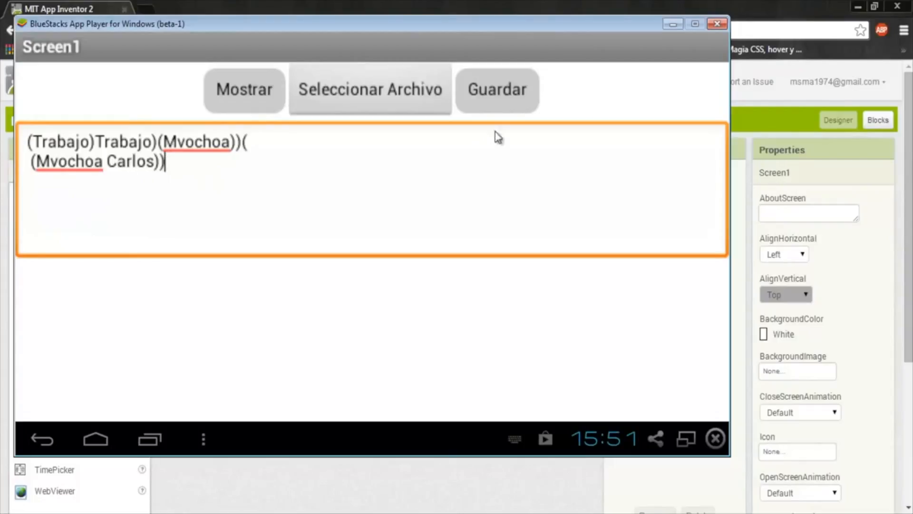
# - Save the text, show the file again, and reopen the AndExplorer file list
pyautogui.click(496, 89)
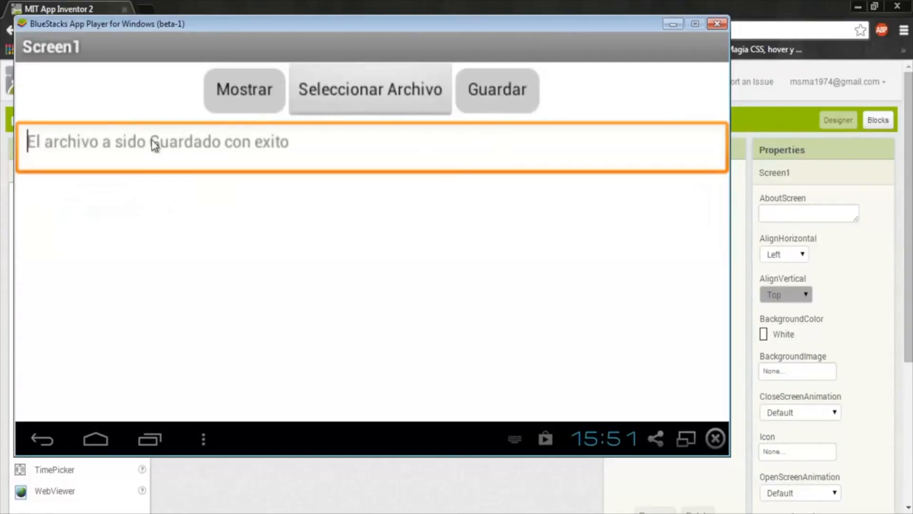
pyautogui.moveTo(241, 108)
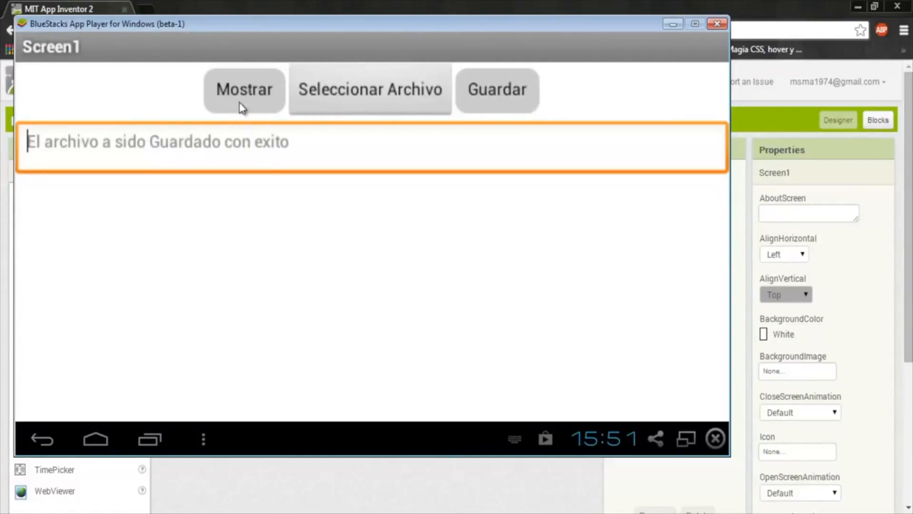
pyautogui.click(243, 90)
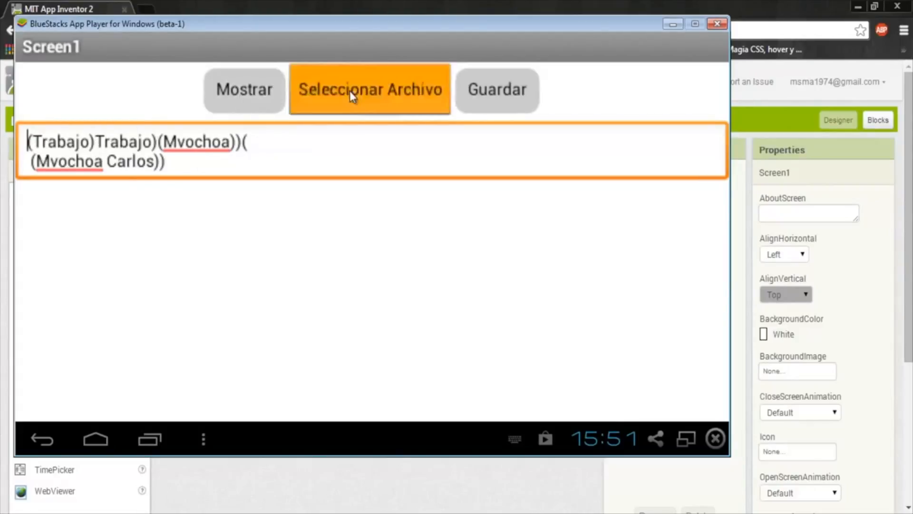
pyautogui.click(369, 90)
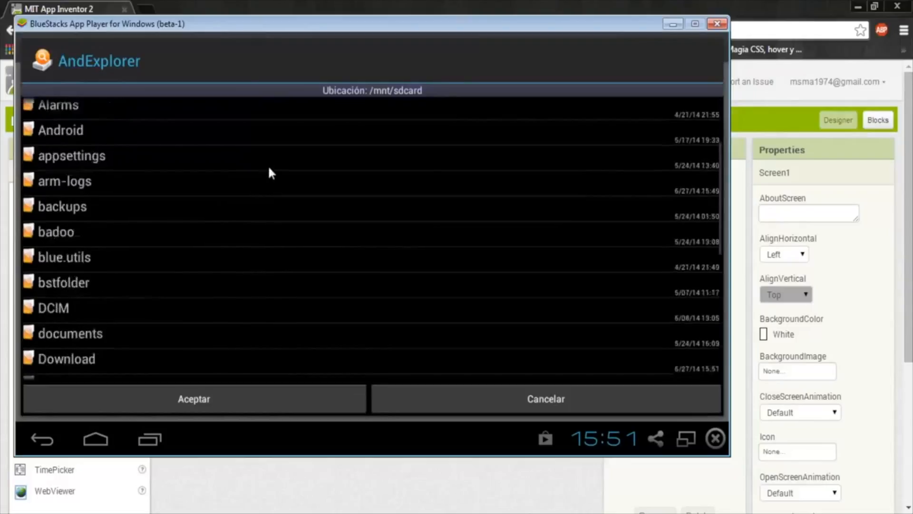
pyautogui.scroll(-3)
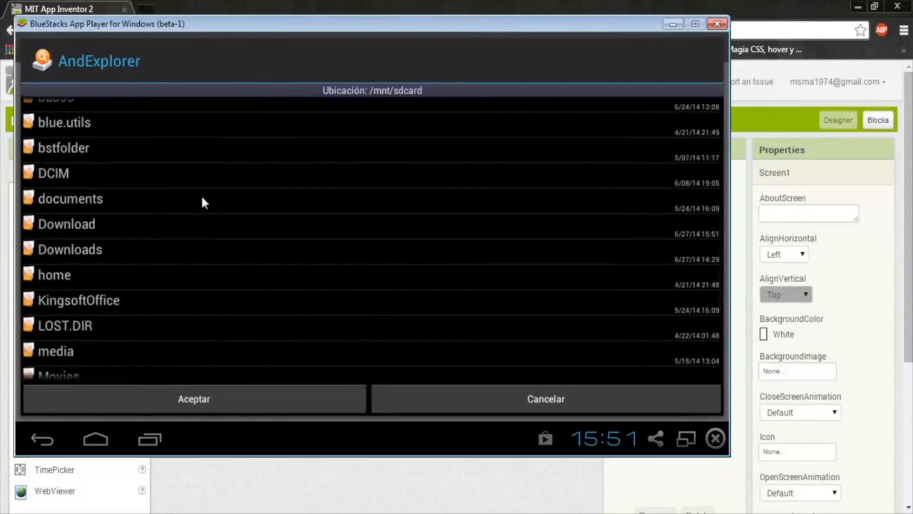
pyautogui.scroll(3)
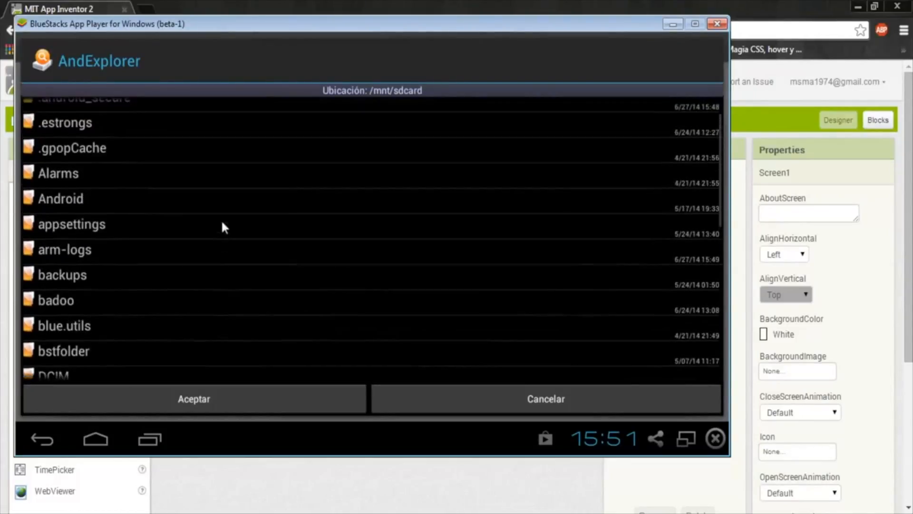
pyautogui.click(716, 23)
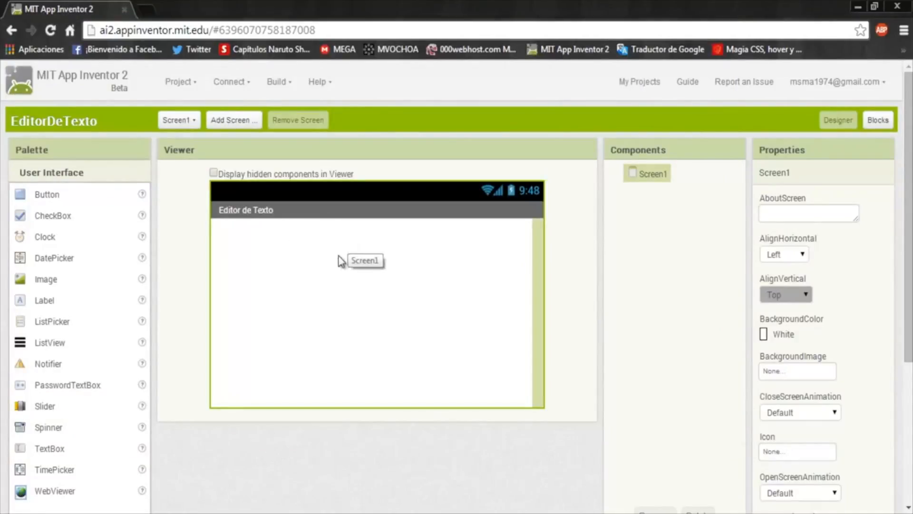
pyautogui.moveTo(233, 297)
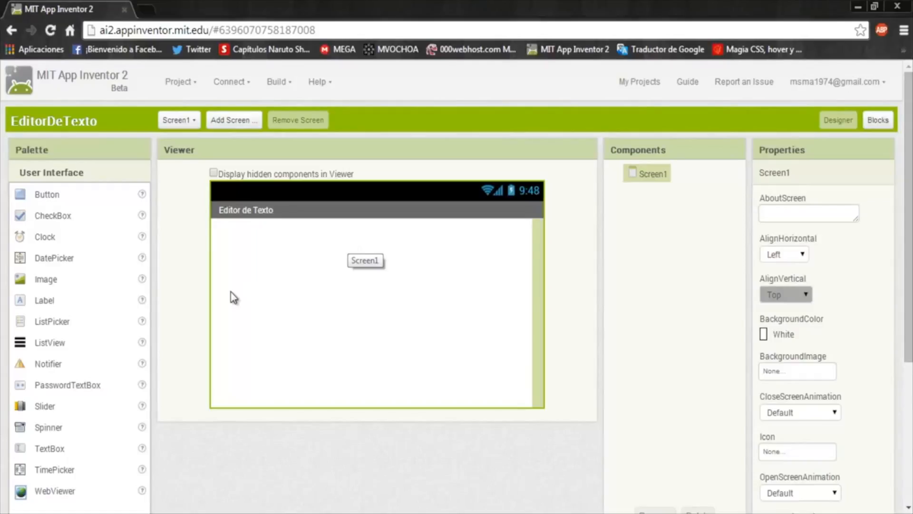
# - Scroll Screen1 Properties to check landscape ScreenOrientation and the 'Editor de Texto' title
pyautogui.scroll(-3)
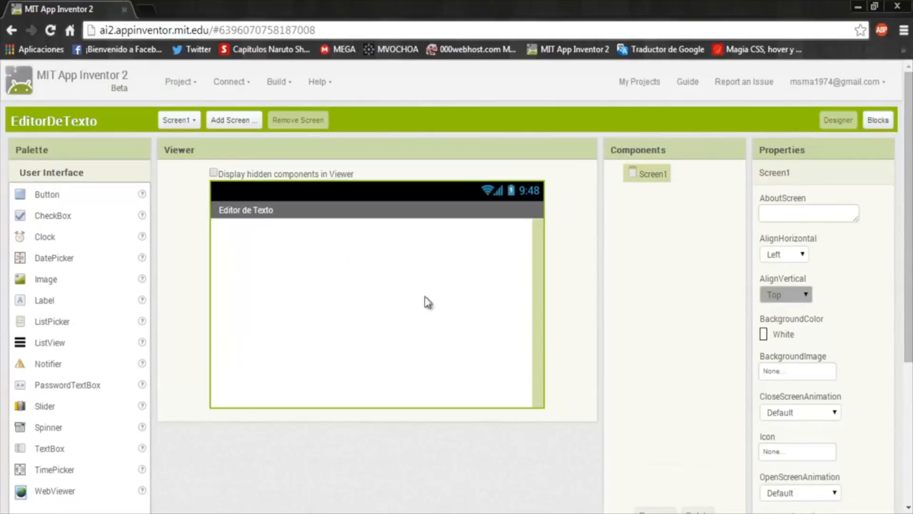
pyautogui.scroll(-3)
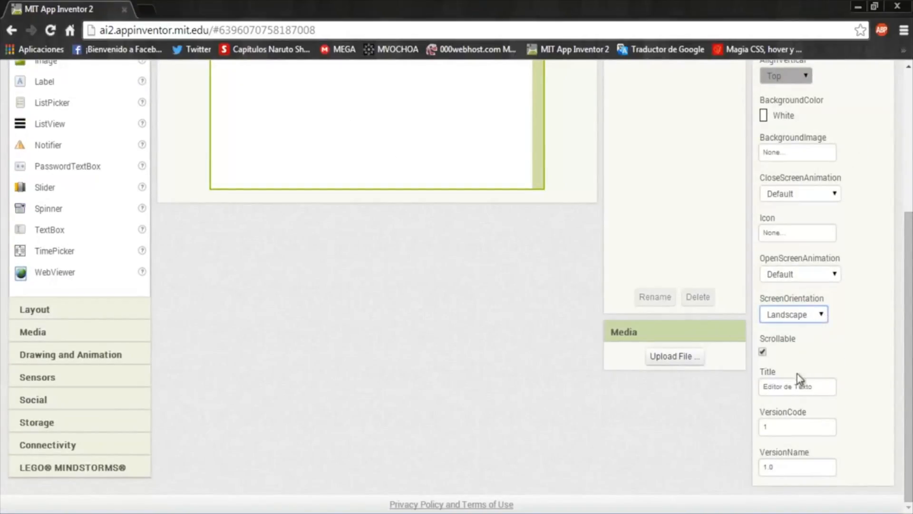
pyautogui.scroll(3)
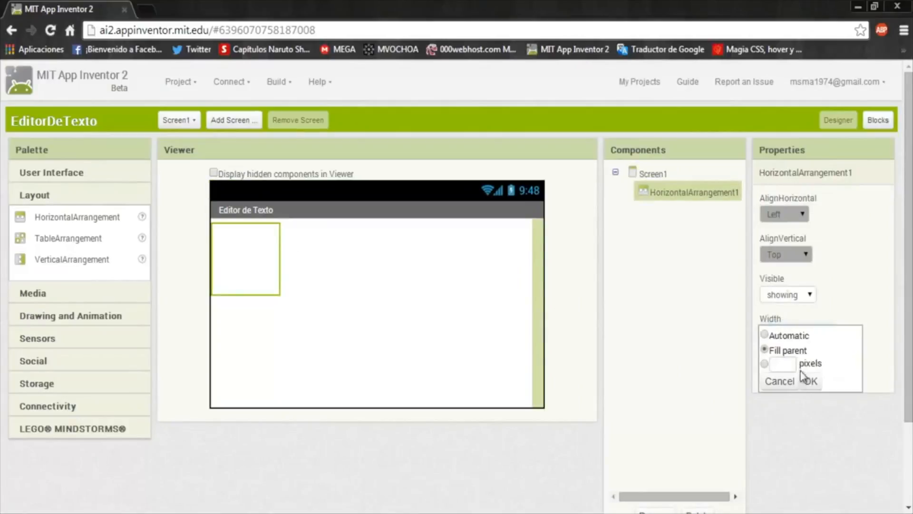
# - Set HorizontalArrangement1 Width and Height to Fill parent and AlignHorizontal to Center
pyautogui.click(814, 381)
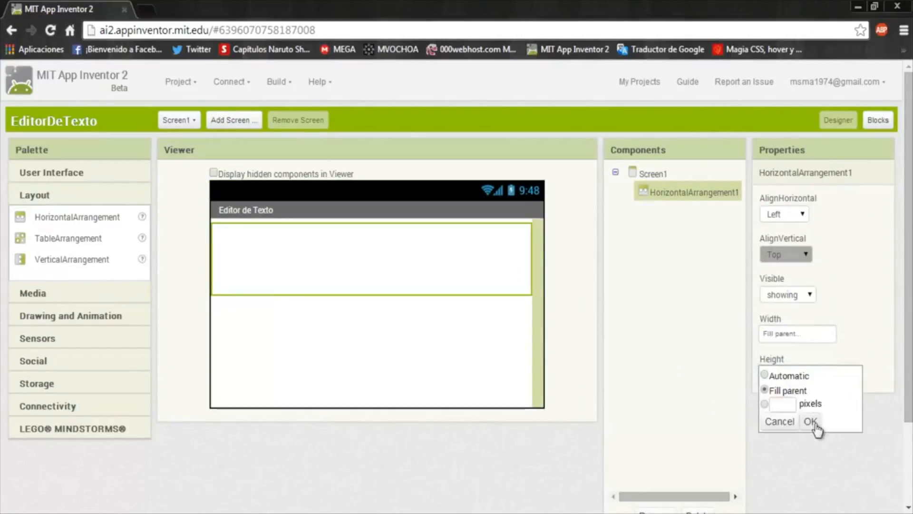
pyautogui.click(811, 421)
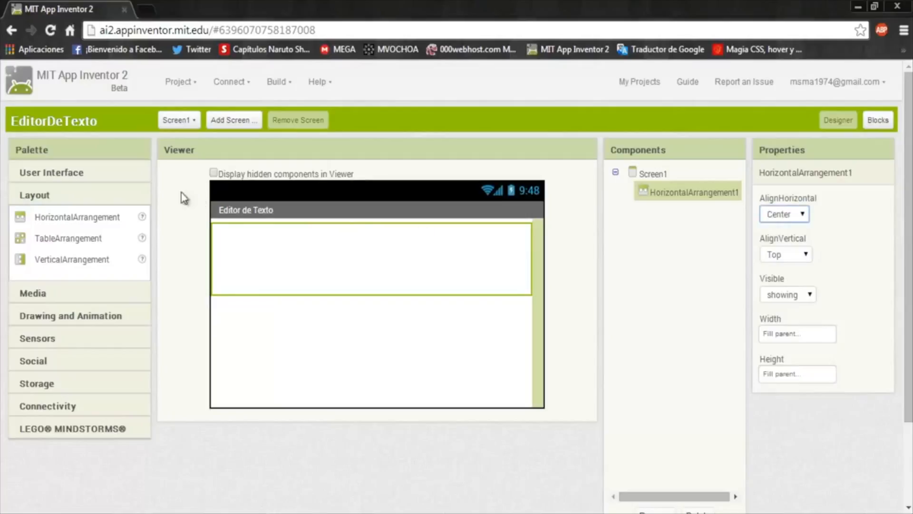
pyautogui.click(51, 172)
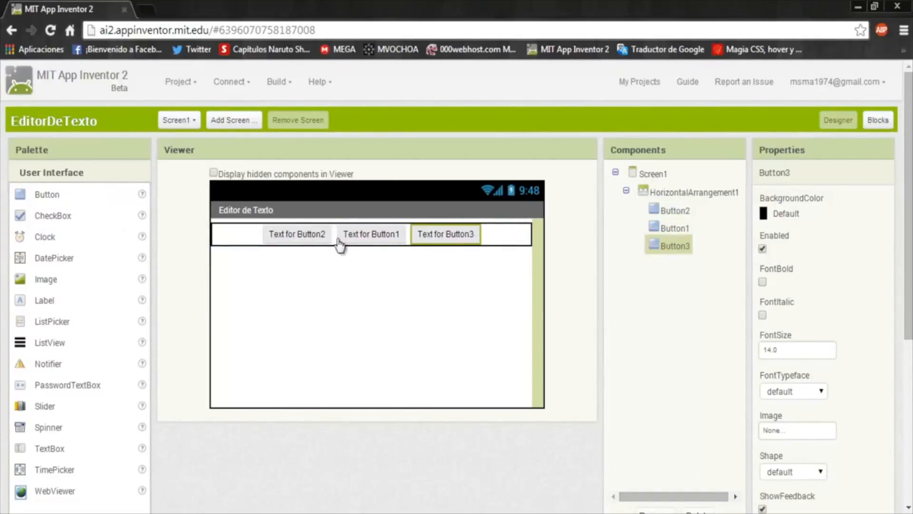
# - Rename Button2 to BtnMostrar
pyautogui.scroll(-3)
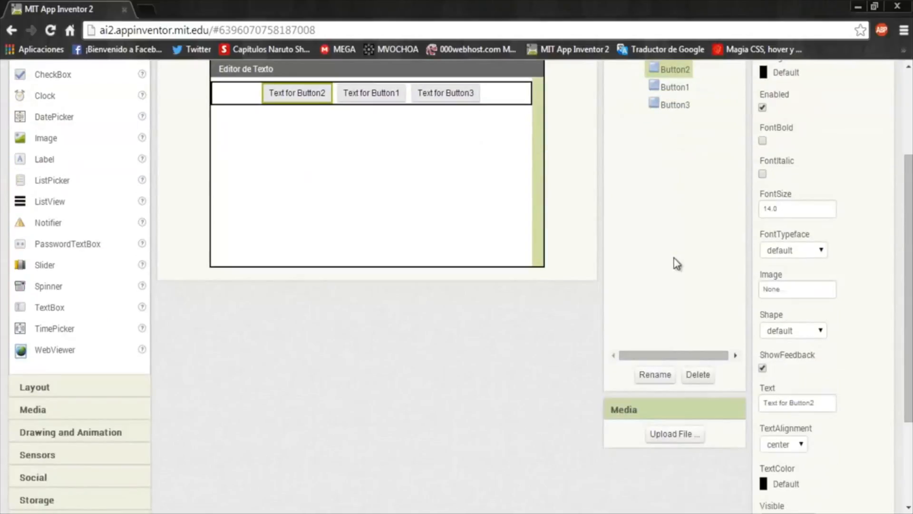
pyautogui.click(654, 375)
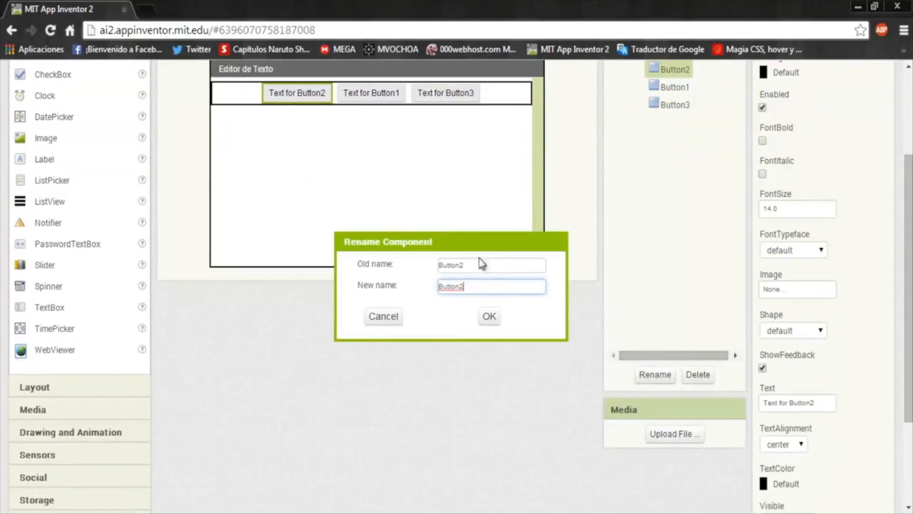
pyautogui.tripleClick(490, 285)
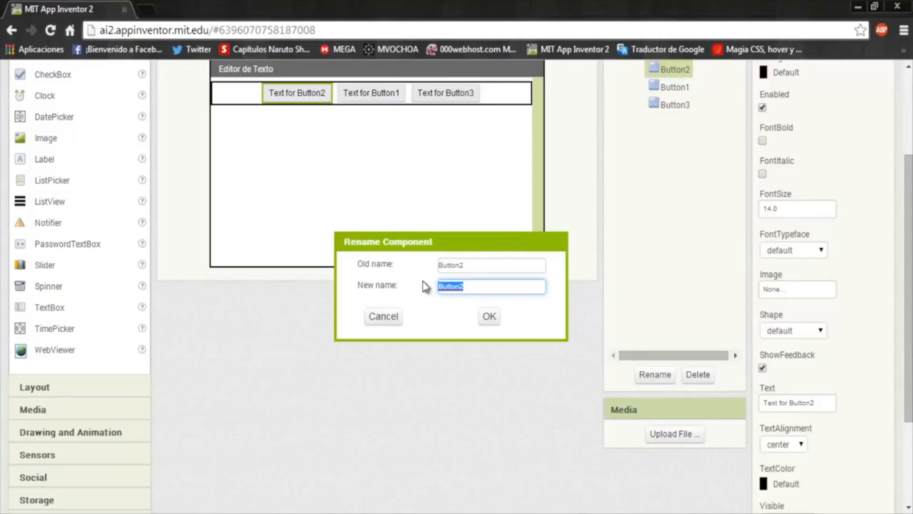
pyautogui.write('Btn')
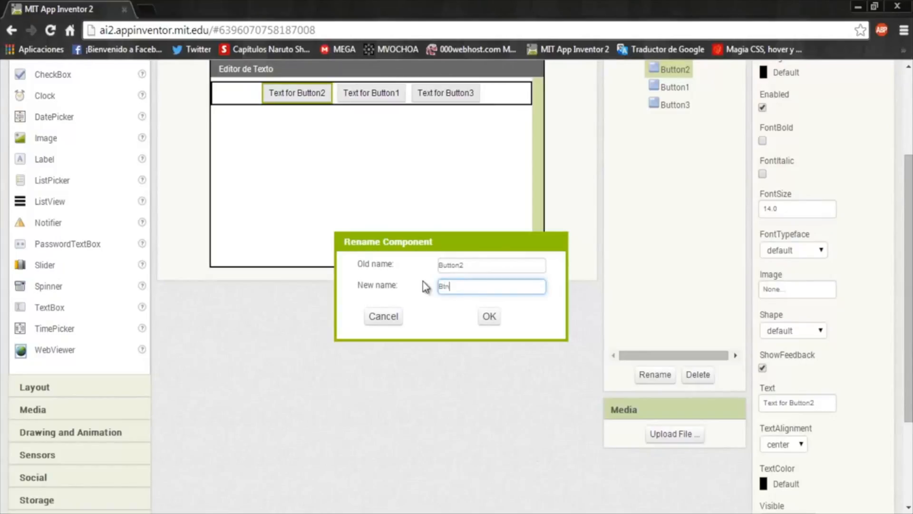
pyautogui.write('Mostrar')
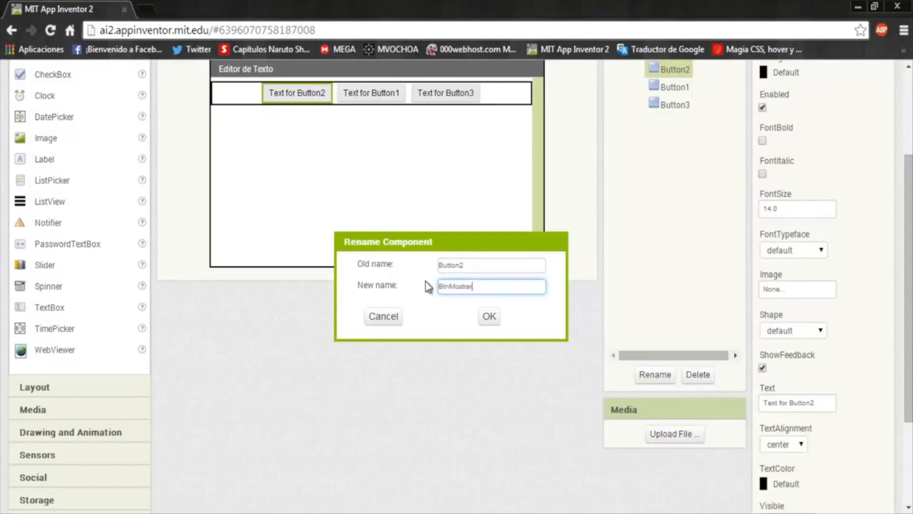
pyautogui.click(488, 315)
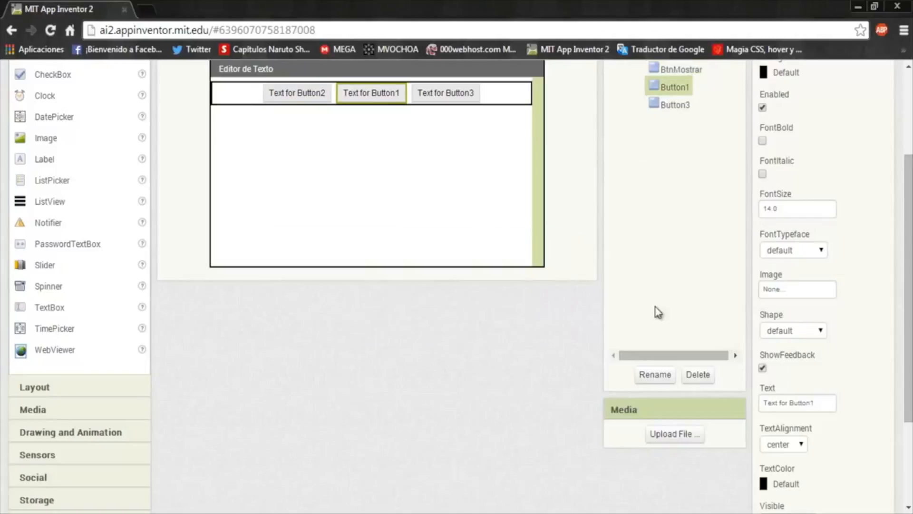
# - Rename the remaining buttons to BtnBuscar and BtnGuardar
pyautogui.click(654, 375)
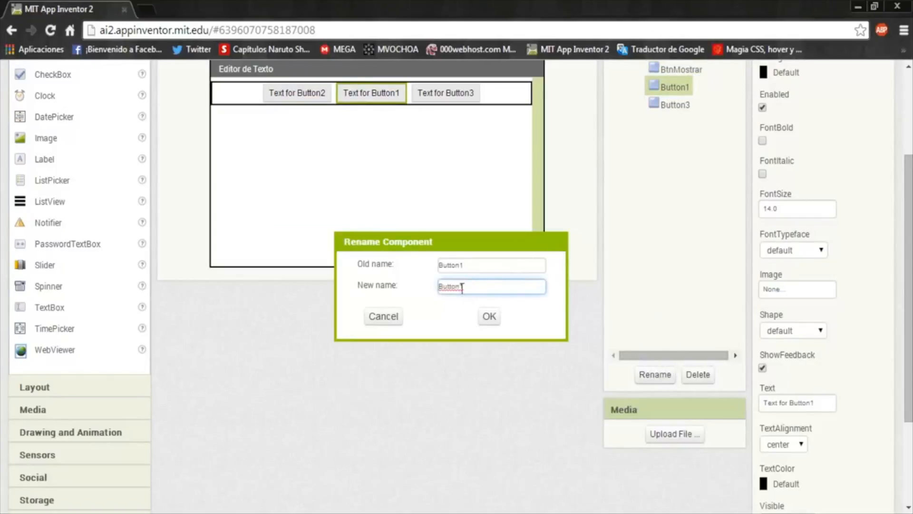
pyautogui.write('BtnBusca')
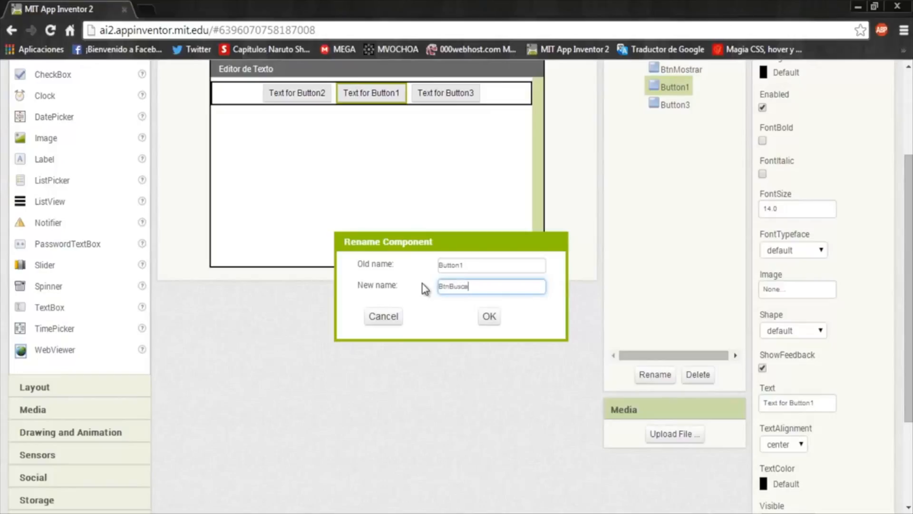
pyautogui.click(488, 316)
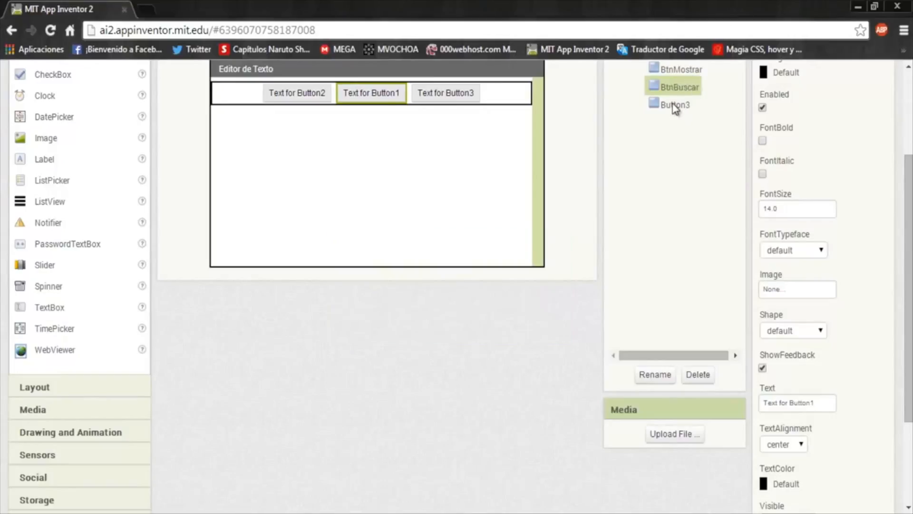
pyautogui.click(654, 375)
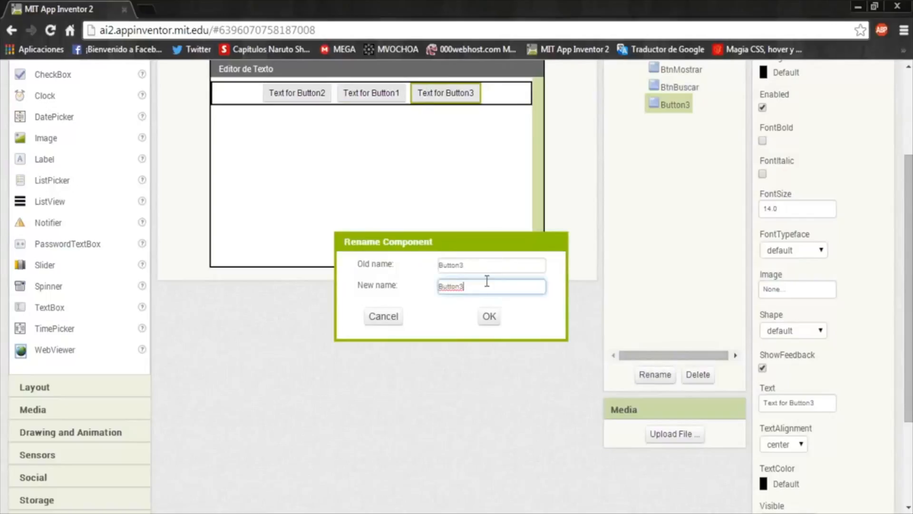
pyautogui.write('Btn')
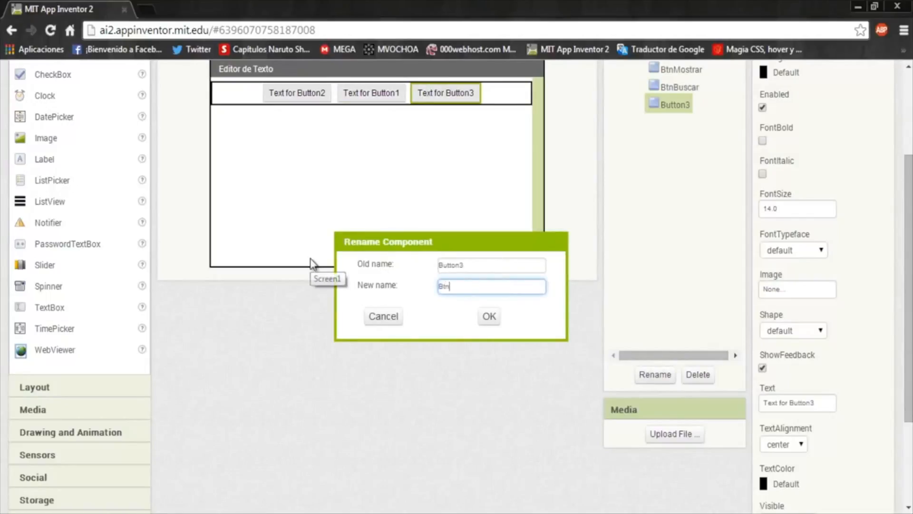
pyautogui.write('Giardar')
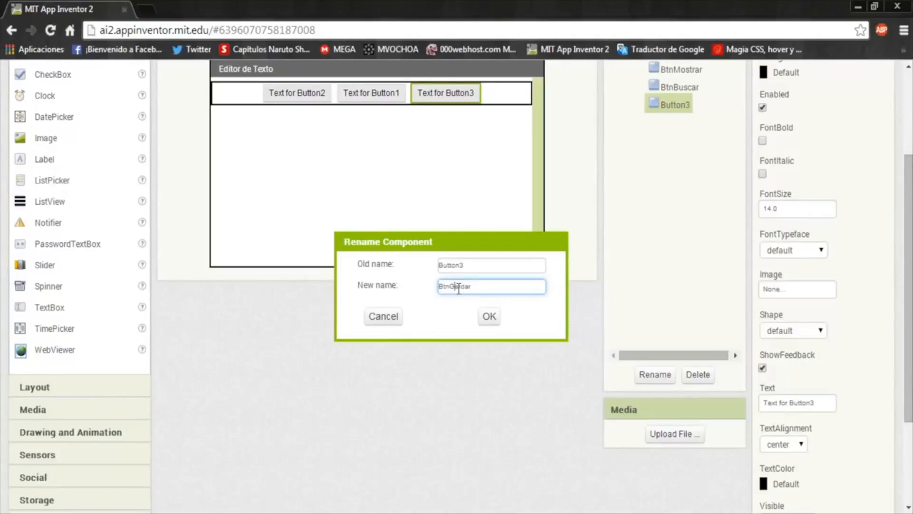
pyautogui.click(488, 316)
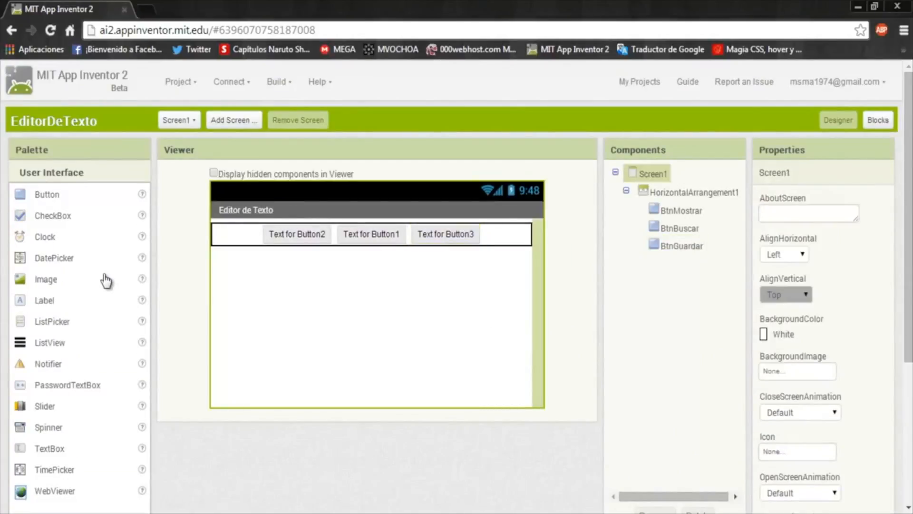
# - Tick MultiLine on TextBox1 and set its Width to Fill parent
pyautogui.scroll(-3)
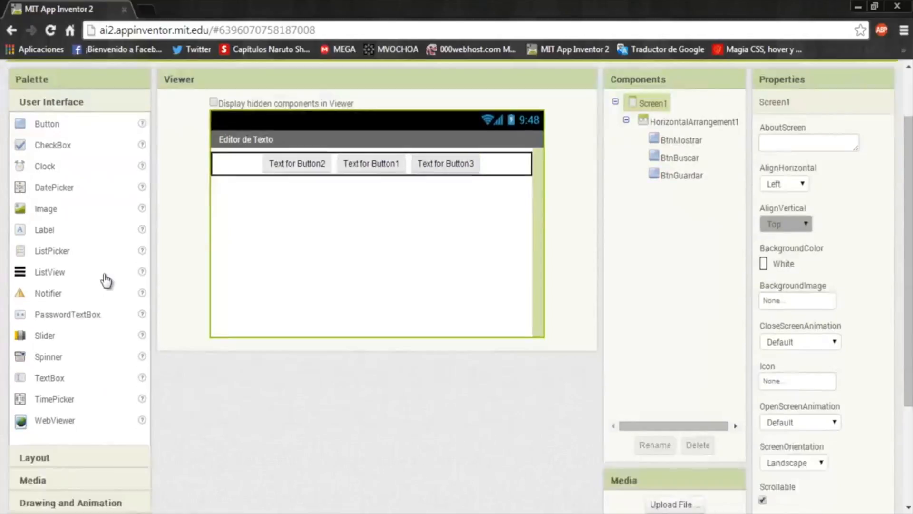
pyautogui.scroll(-3)
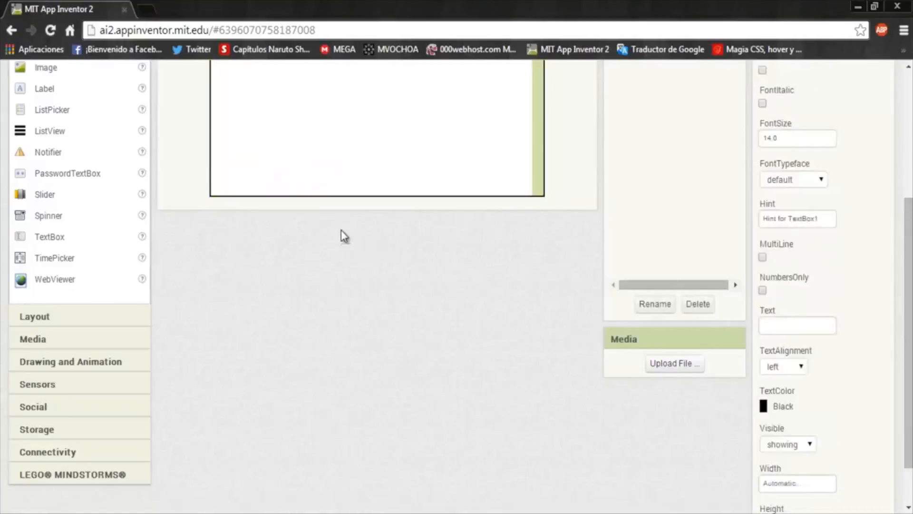
pyautogui.scroll(3)
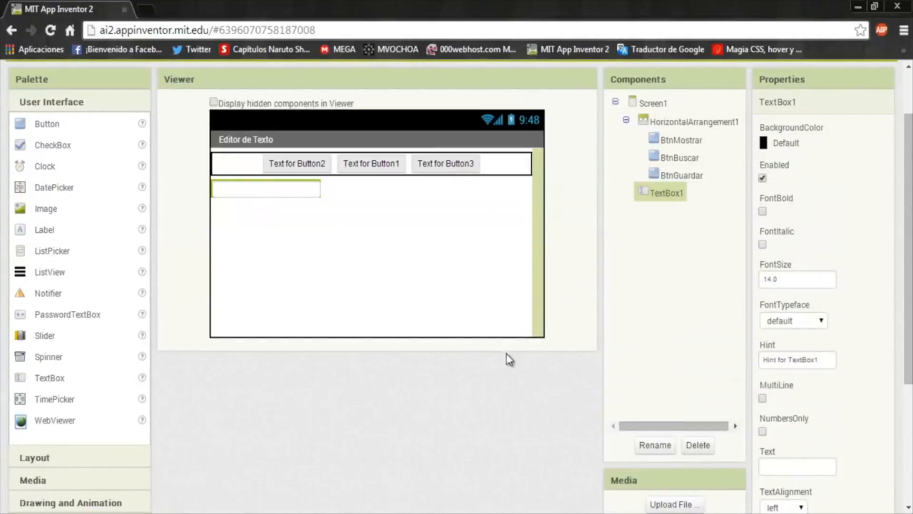
pyautogui.moveTo(393, 249)
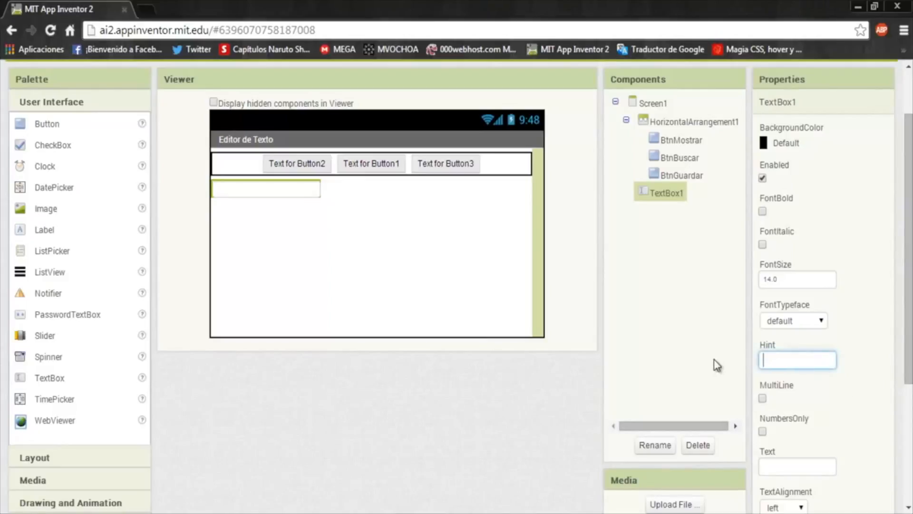
pyautogui.scroll(-3)
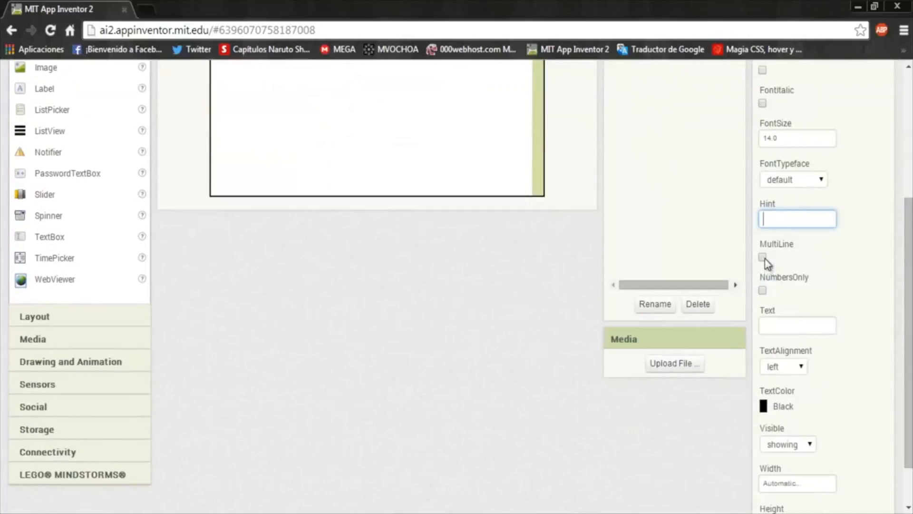
pyautogui.click(763, 257)
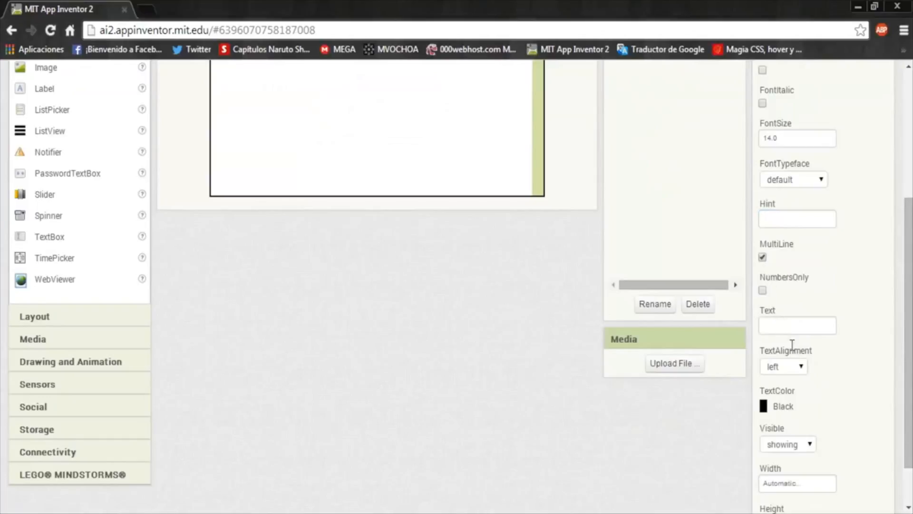
pyautogui.click(796, 483)
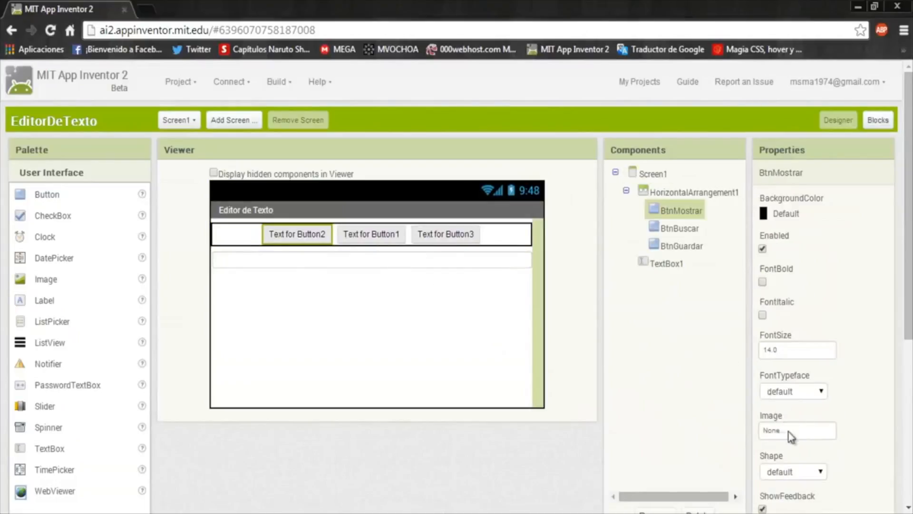
# - Set the Text of BtnMostrar, BtnBuscar, BtnGuardar to Mostrar, Selecciona el archivo, Guardar
pyautogui.scroll(-3)
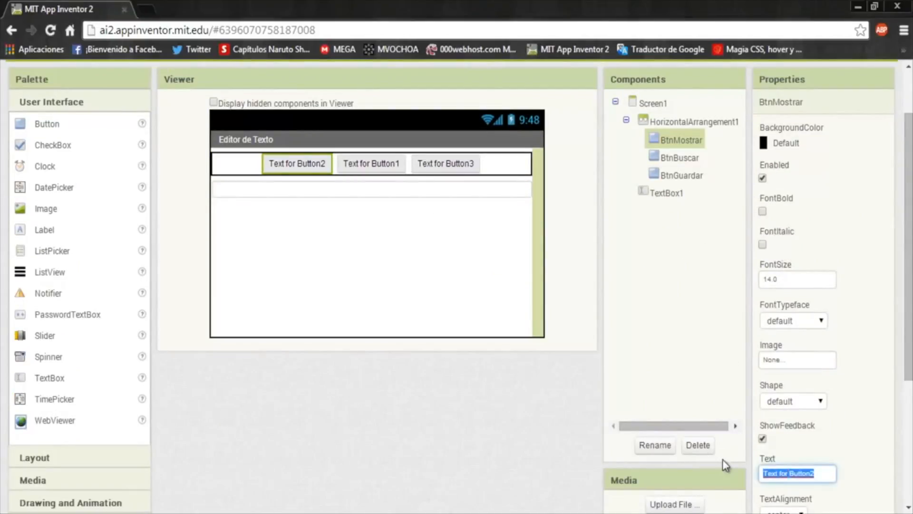
pyautogui.write('Mostrar')
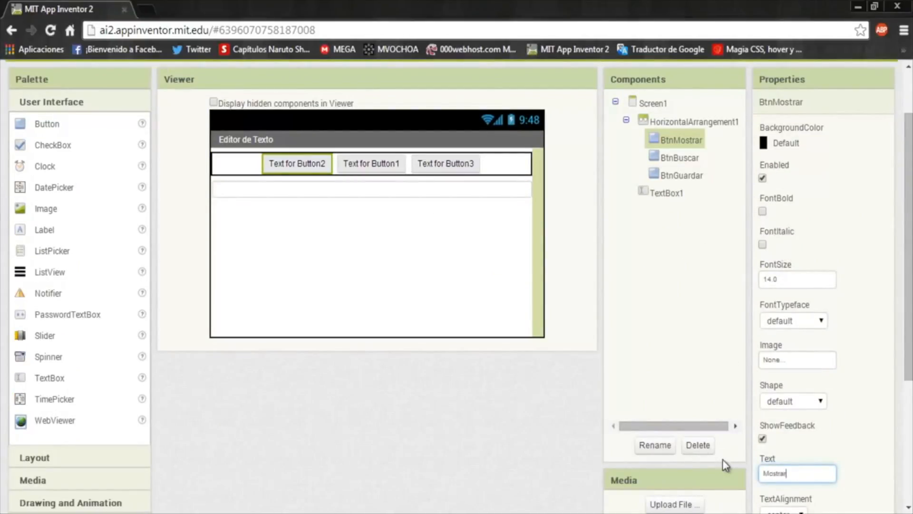
pyautogui.scroll(-3)
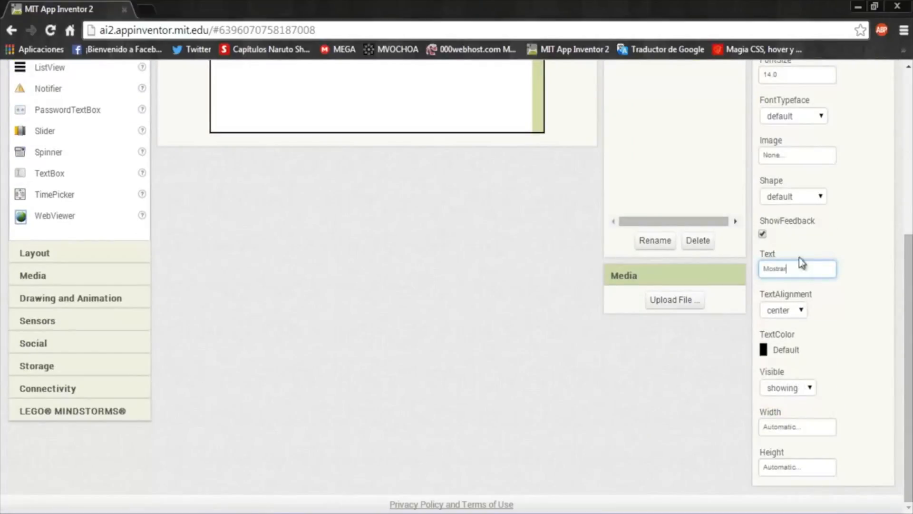
pyautogui.click(792, 196)
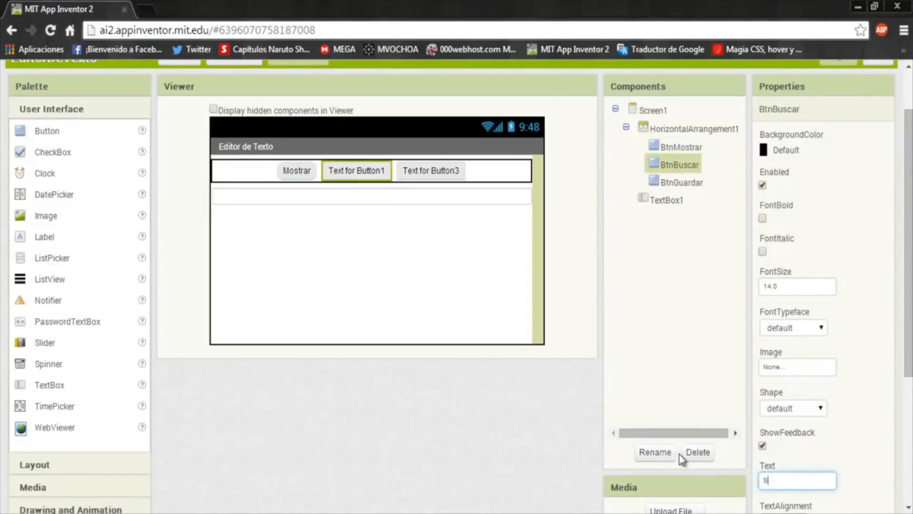
pyautogui.write('elecciona')
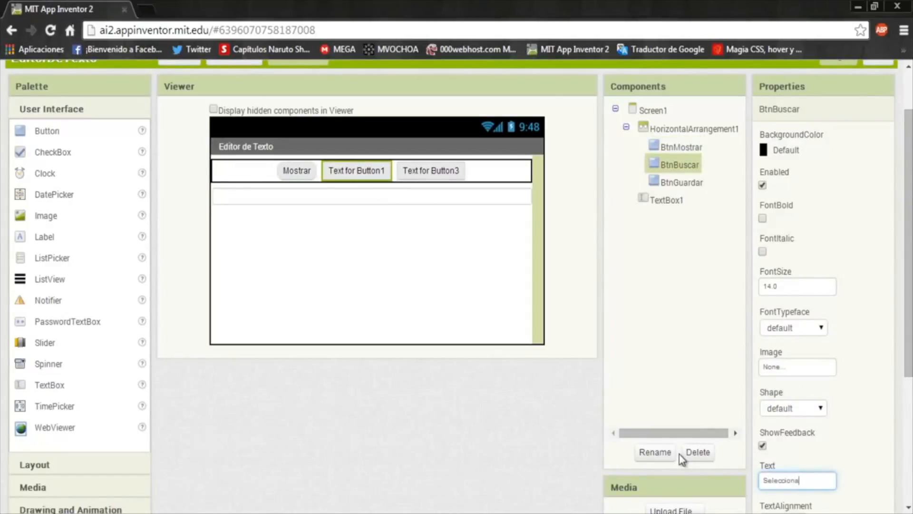
pyautogui.write('el archiv')
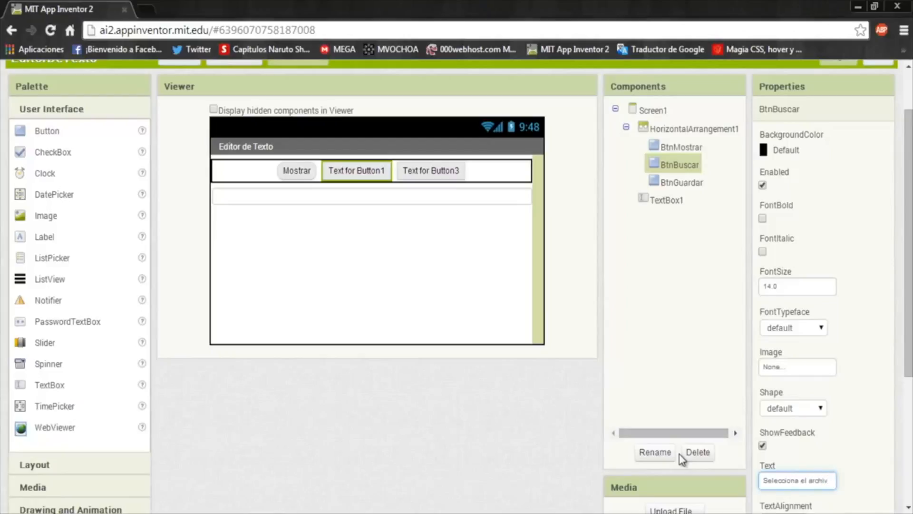
pyautogui.moveTo(748, 455)
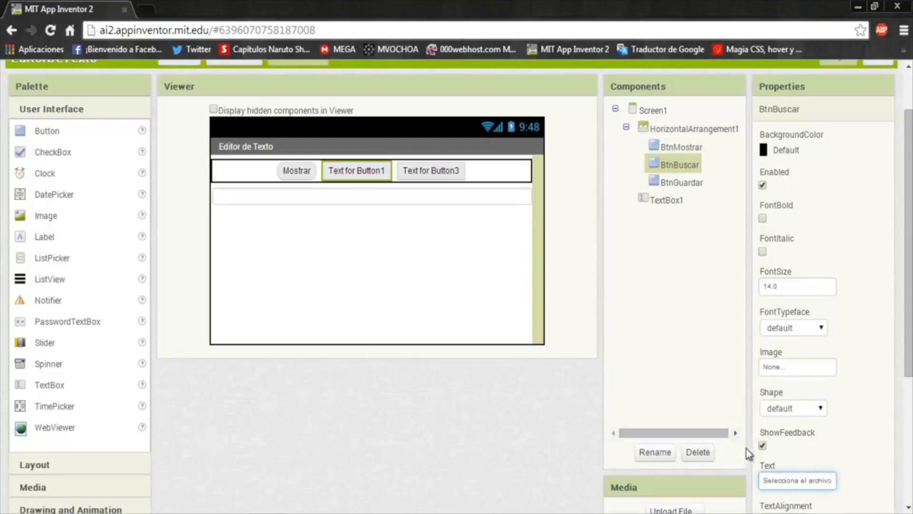
pyautogui.click(681, 183)
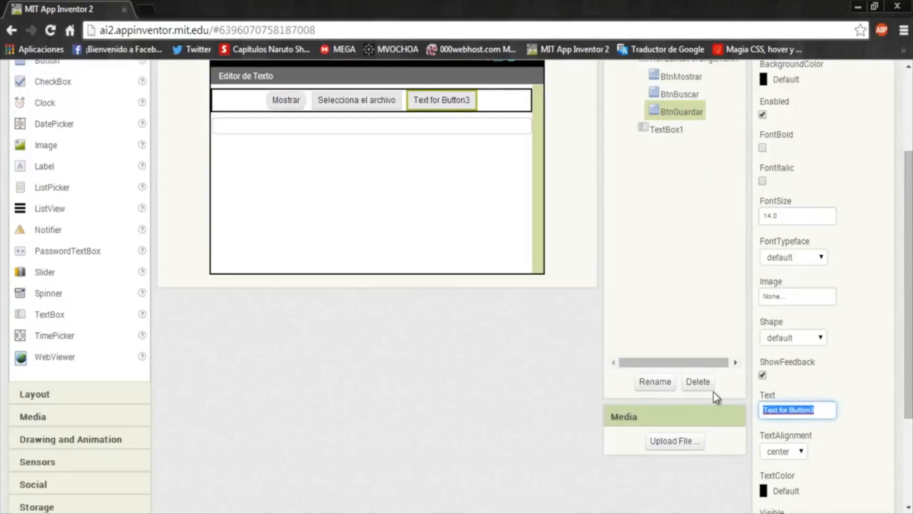
pyautogui.write('Guardar')
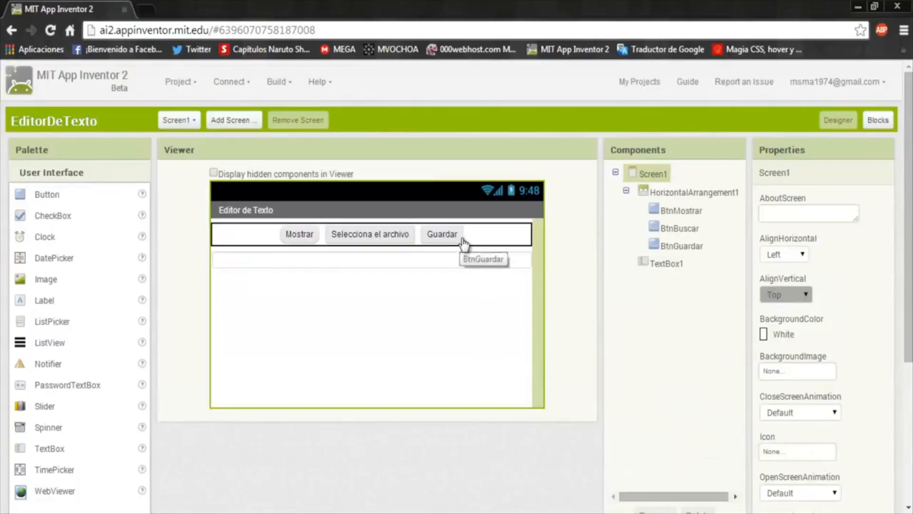
pyautogui.scroll(-3)
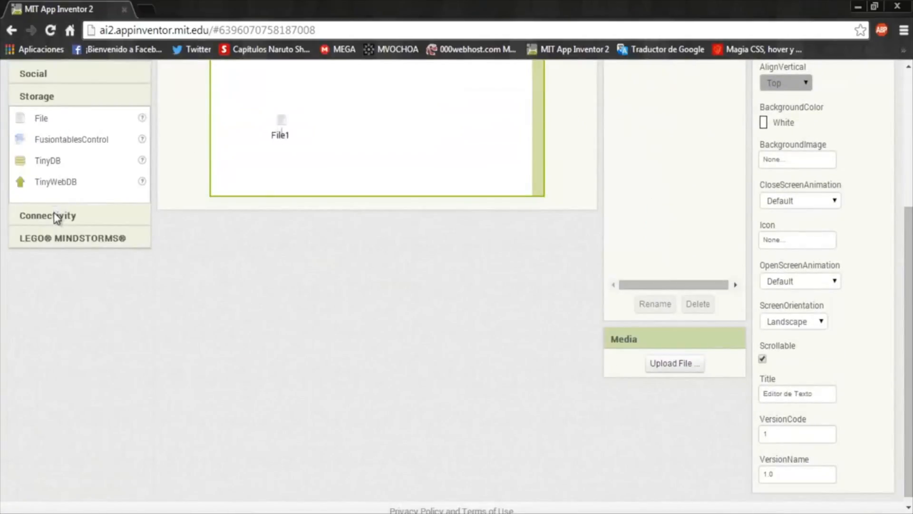
# - Add File1 and ActivityStarter1 components and move to the Blocks editor
pyautogui.scroll(3)
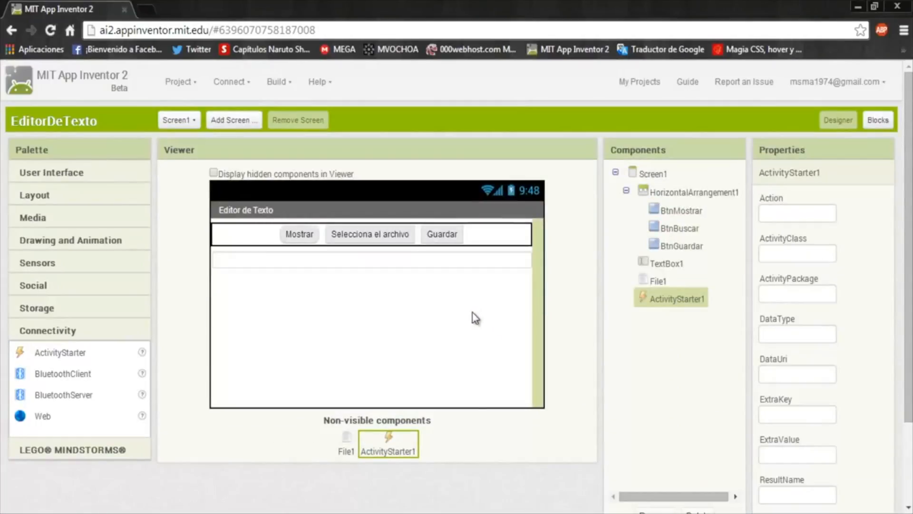
pyautogui.click(654, 173)
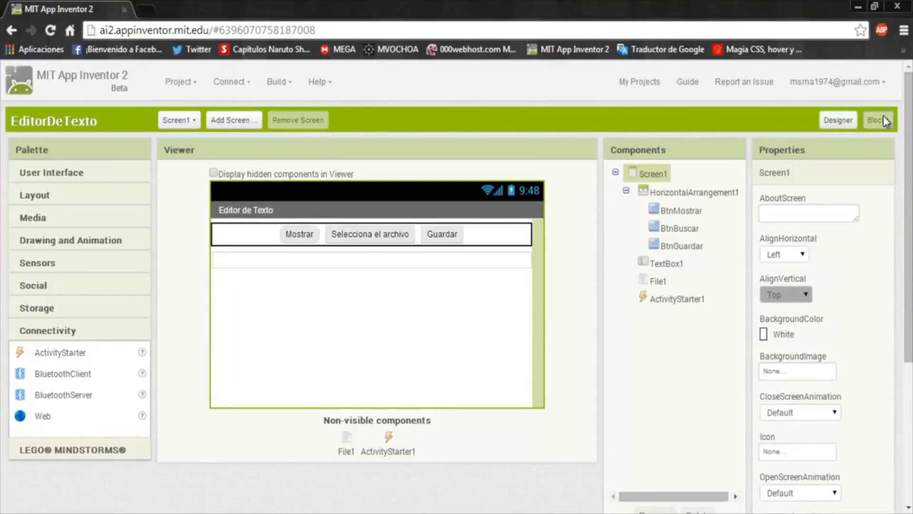
# - Build a when BtnBuscar.Click handler with ActivityStarter1 setter blocks and empty text blocks
pyautogui.click(877, 120)
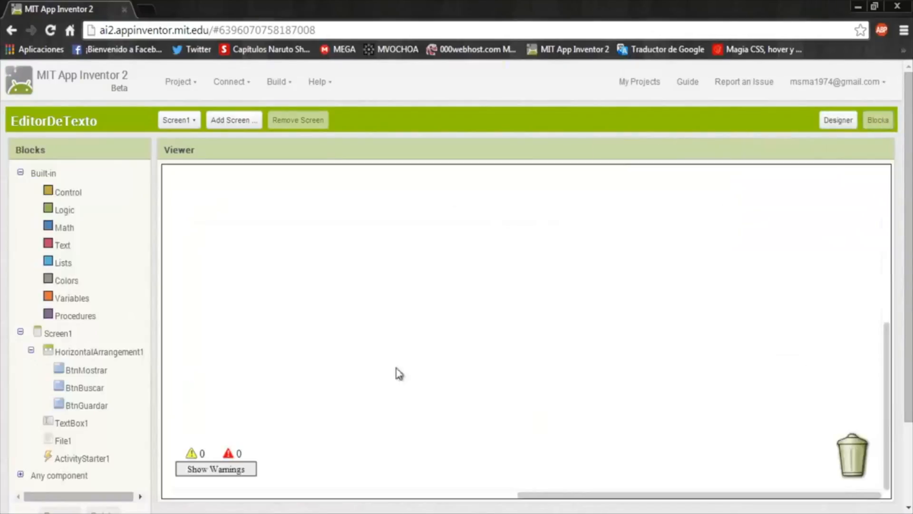
pyautogui.moveTo(271, 340)
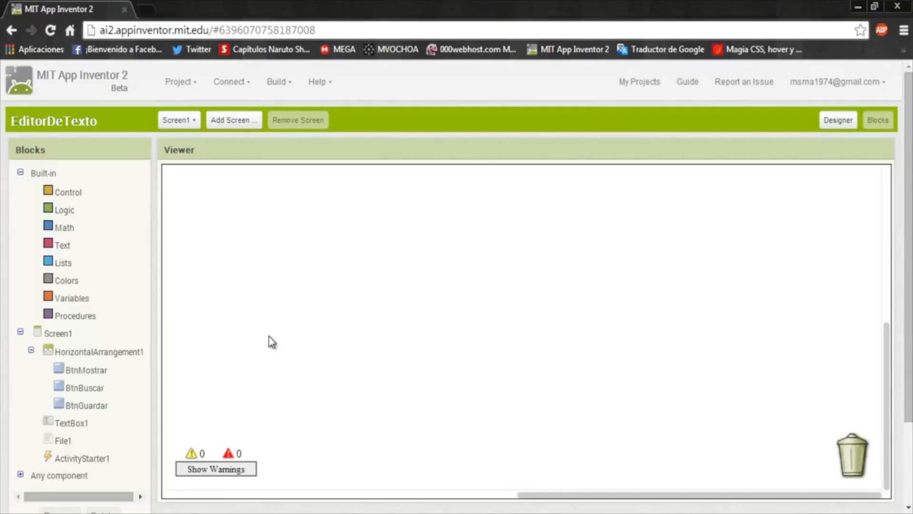
pyautogui.moveTo(74, 391)
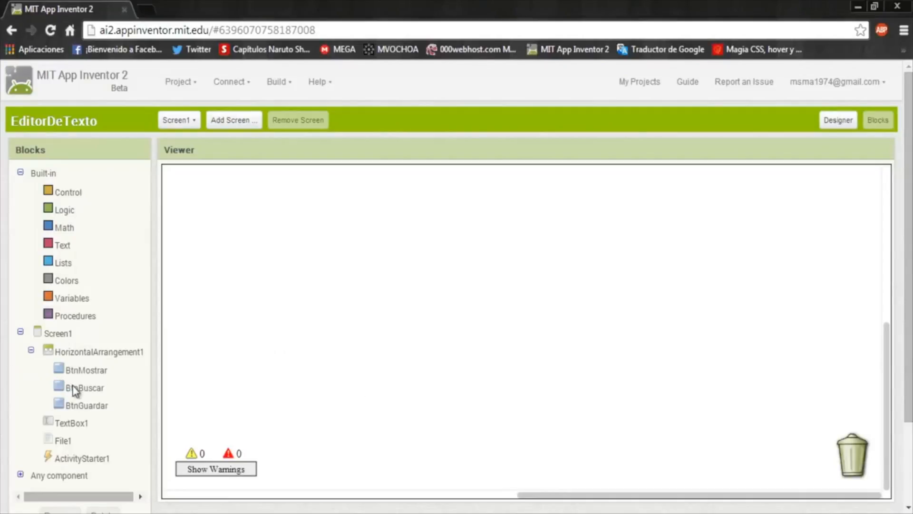
pyautogui.click(86, 387)
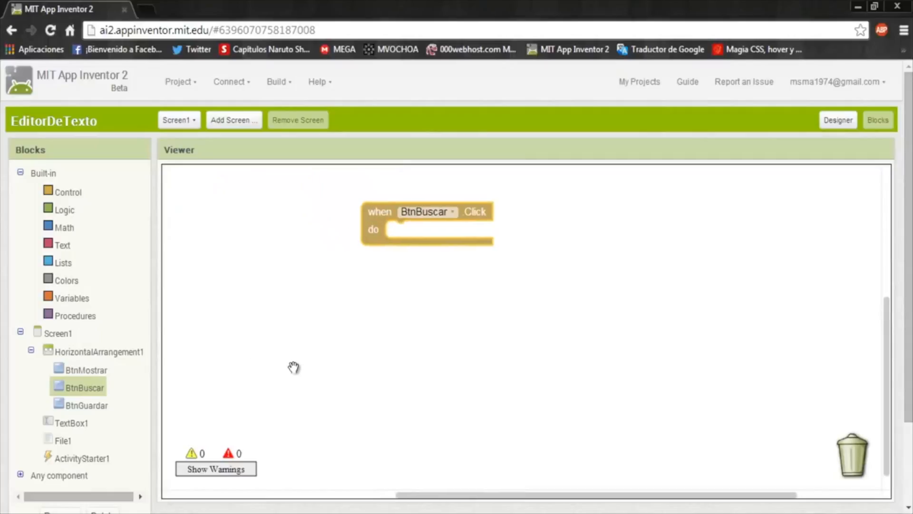
pyautogui.click(81, 458)
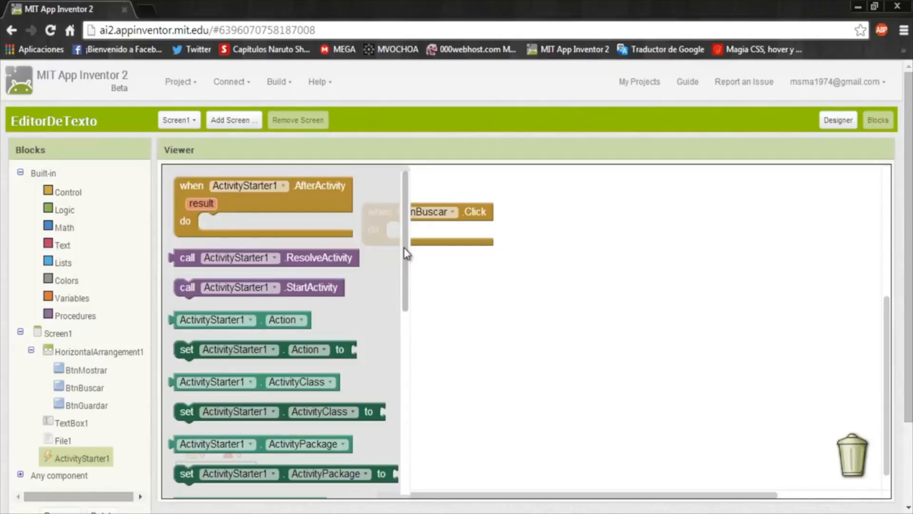
pyautogui.scroll(-3)
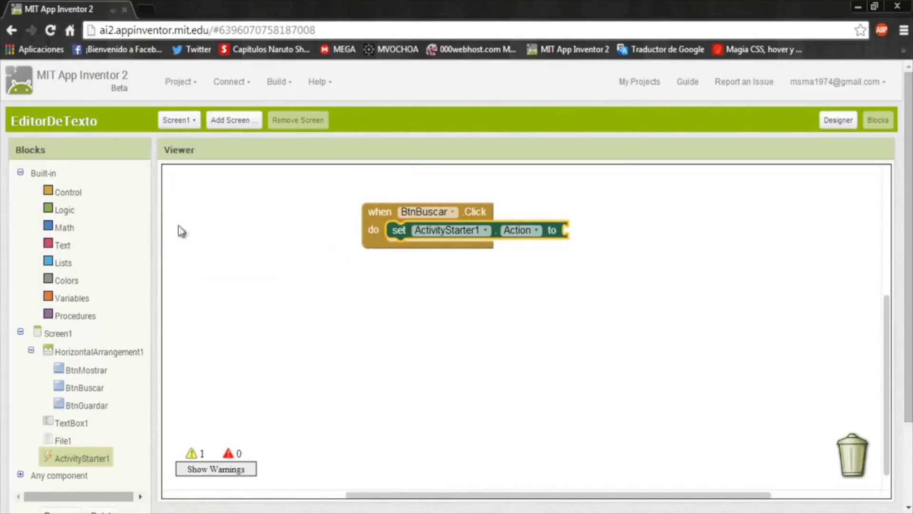
pyautogui.click(62, 244)
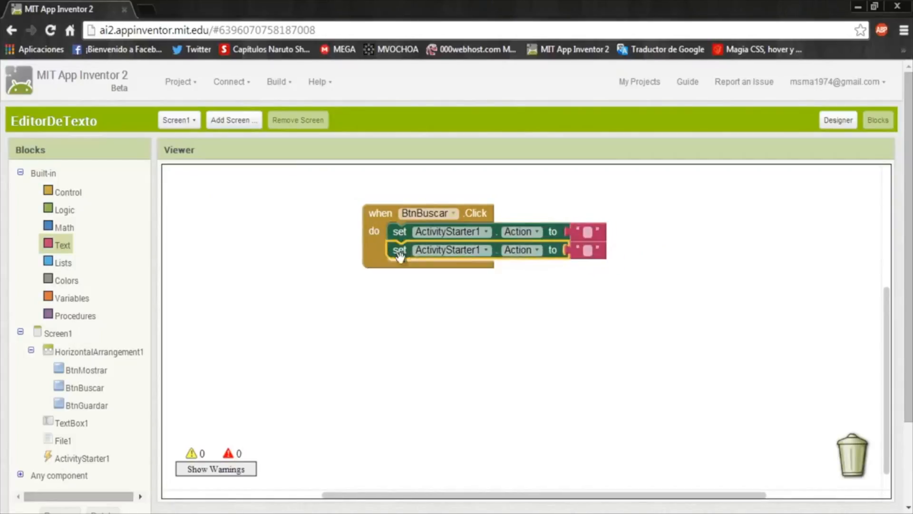
# - Change the second setter's property to DataType and the third's to DataUri
pyautogui.click(518, 249)
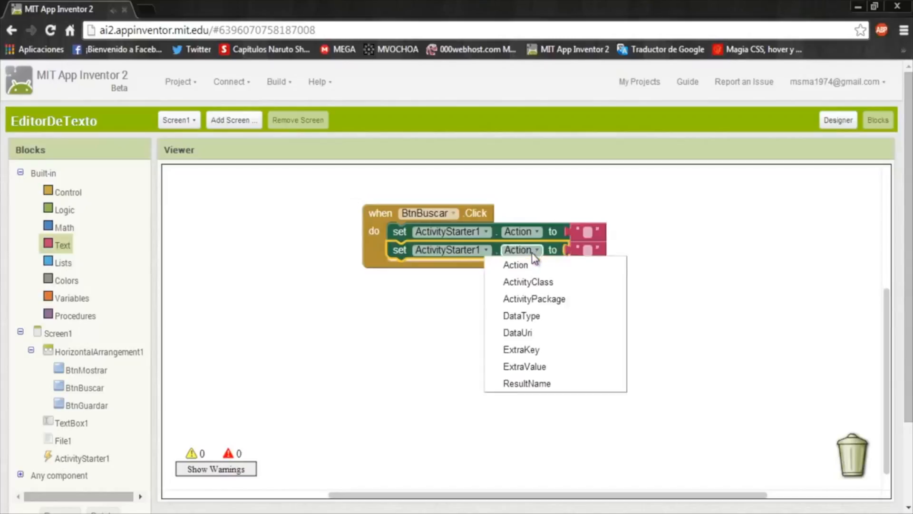
pyautogui.click(522, 315)
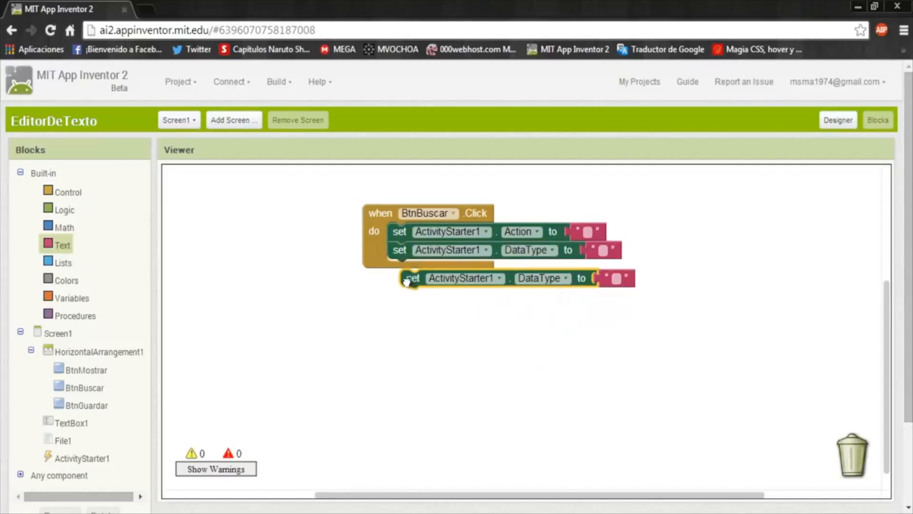
pyautogui.click(551, 268)
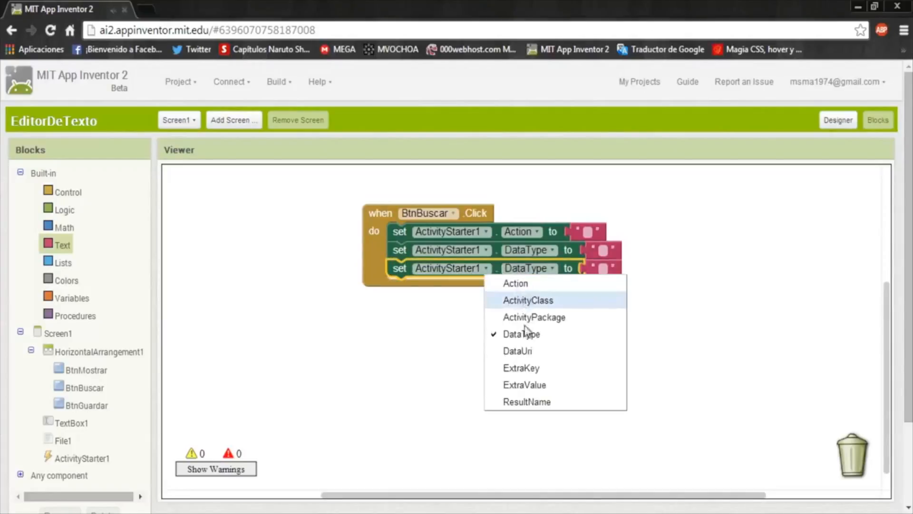
pyautogui.click(517, 350)
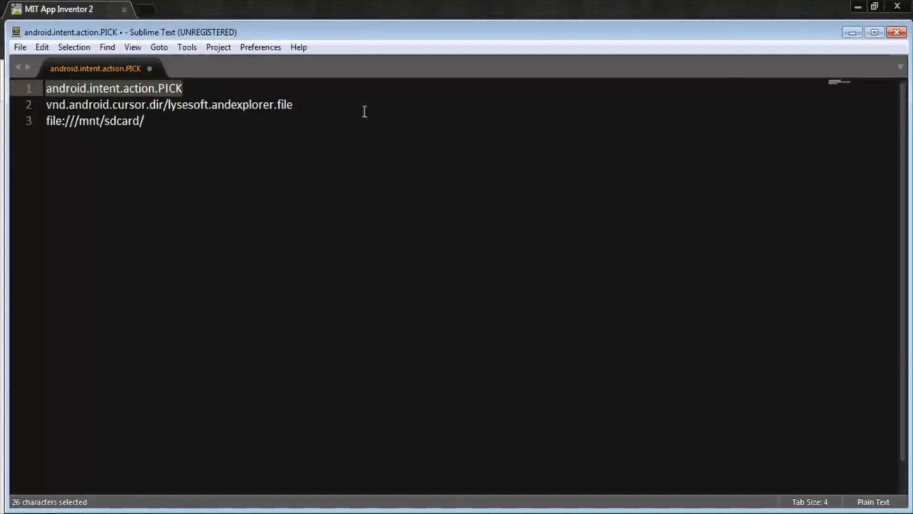
# - Copy the vnd.android.cursor.dir/lysesoft.andexplorer.file data type line in Sublime Text
pyautogui.click(58, 9)
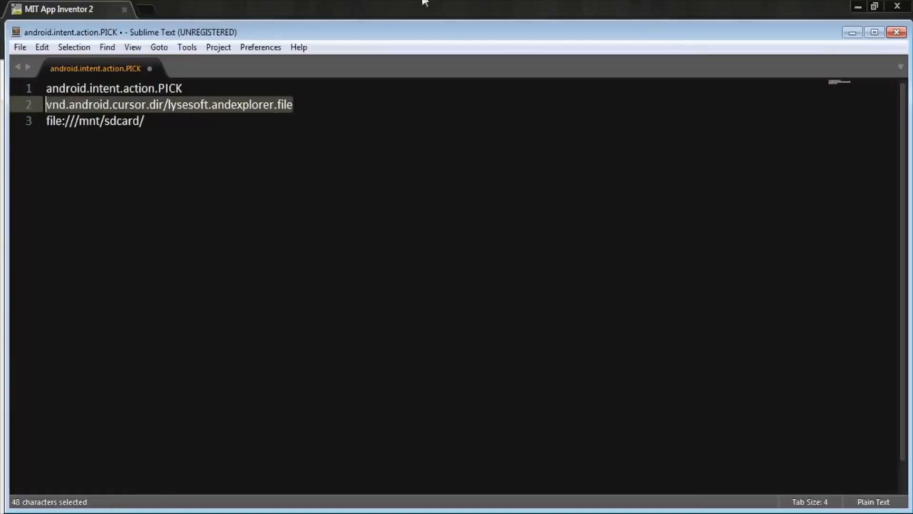
pyautogui.press('ctrl+c')
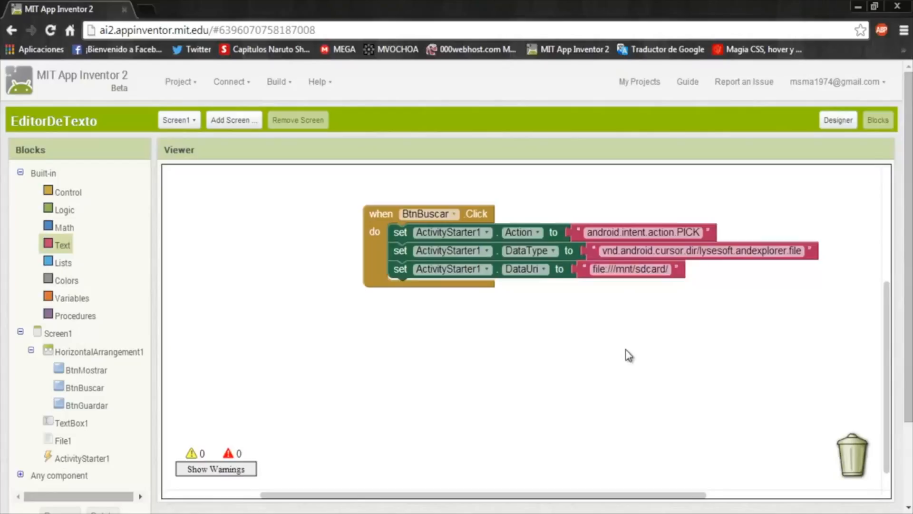
pyautogui.moveTo(625, 307)
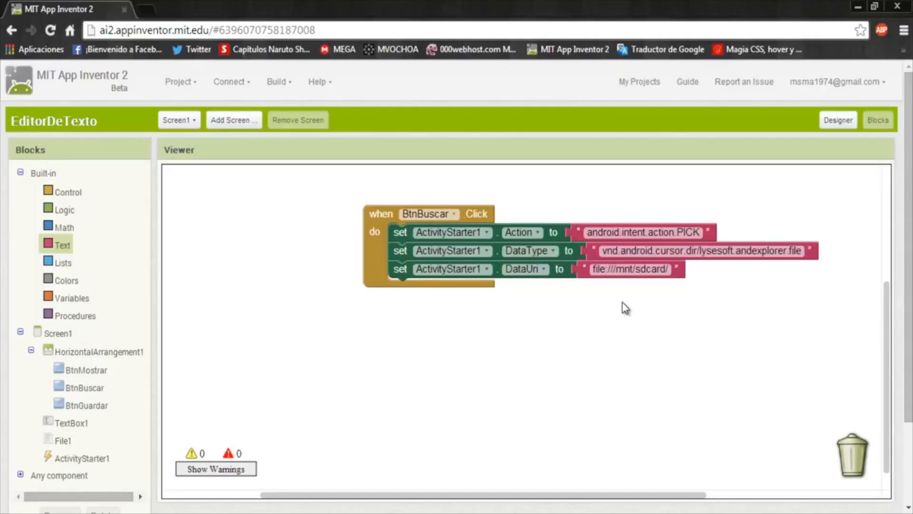
pyautogui.moveTo(81, 420)
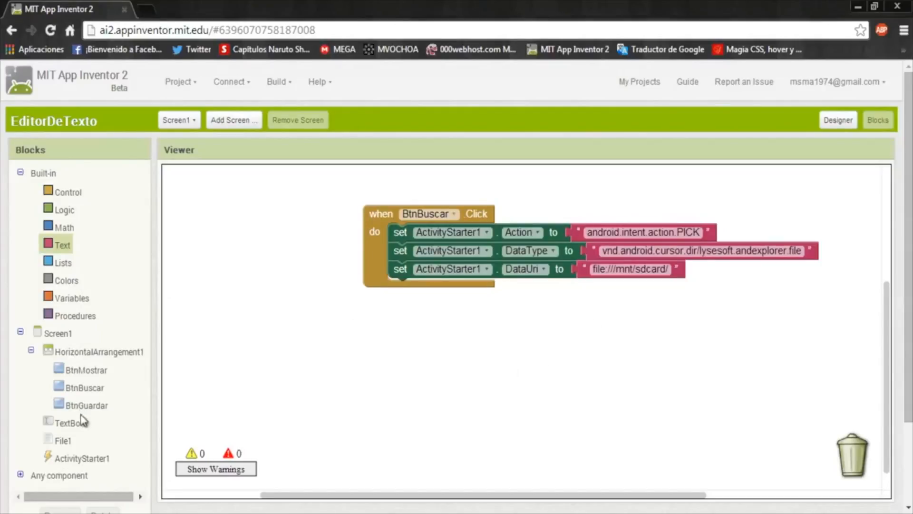
# - Append call ActivityStarter1.StartActivity to BtnBuscar.Click and add a BtnMostrar.Click handler
pyautogui.click(83, 457)
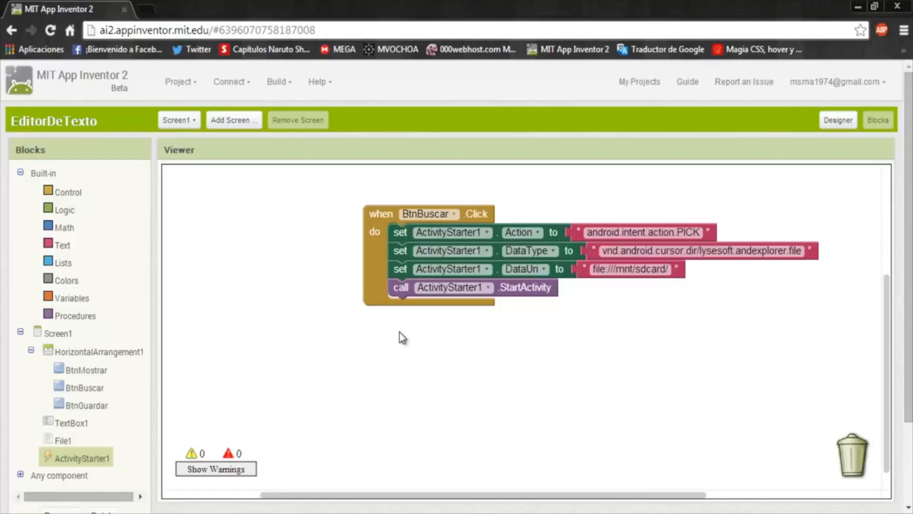
pyautogui.moveTo(489, 367)
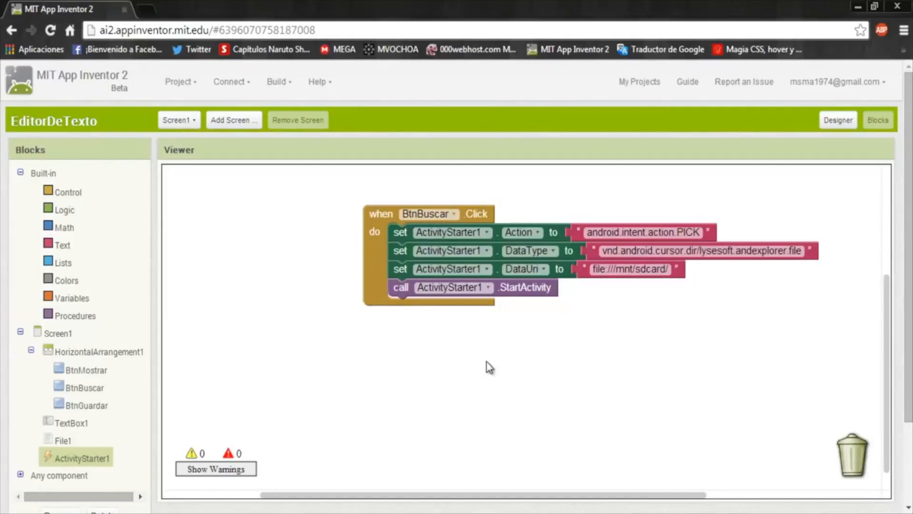
pyautogui.moveTo(105, 376)
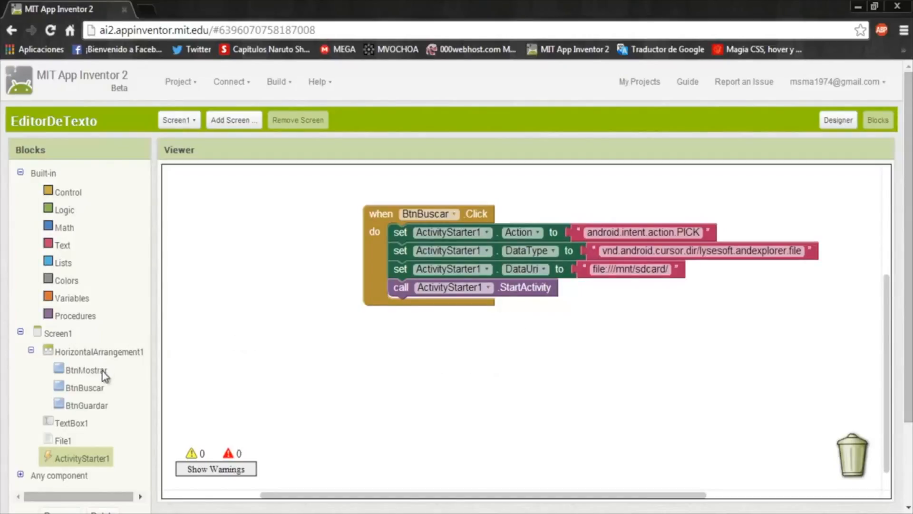
pyautogui.click(85, 369)
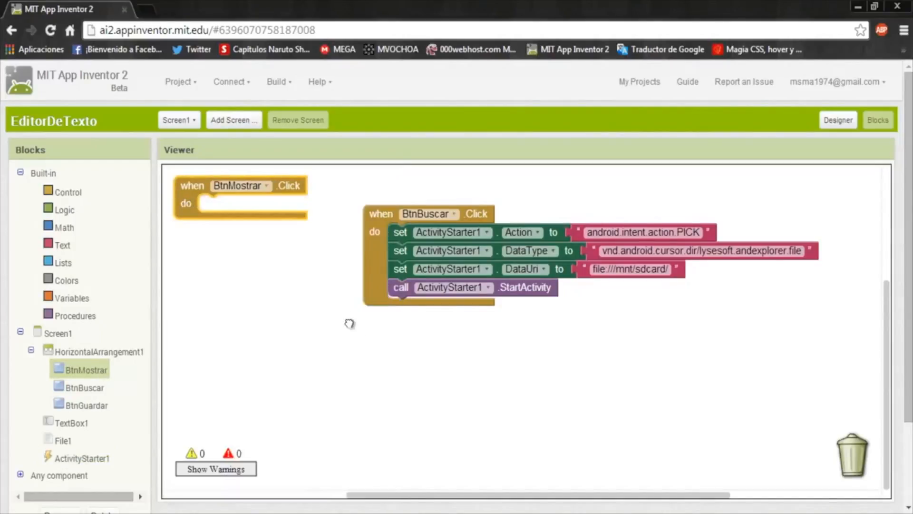
# - Add a BtnMostrar.Click handler, declare global Ubic as empty text, and set Ubic inside it
pyautogui.moveTo(237, 185); pyautogui.dragTo(425, 320)
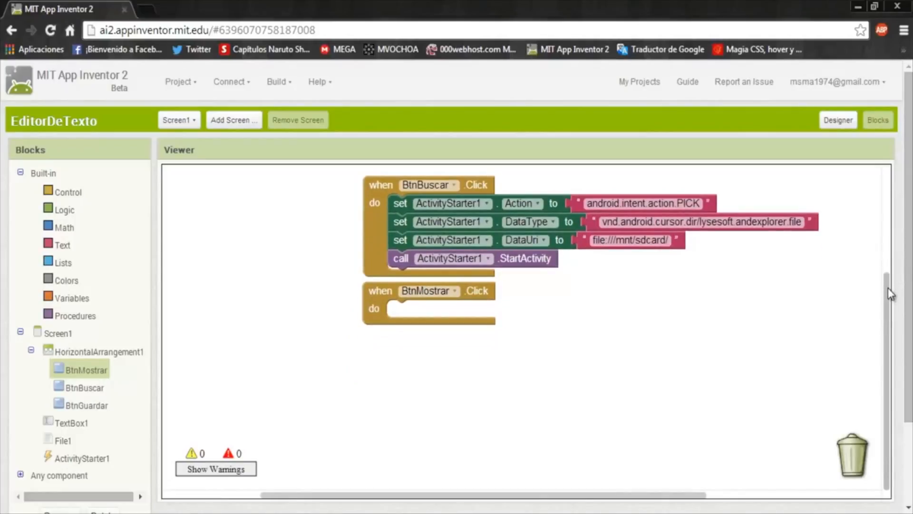
pyautogui.moveTo(553, 348)
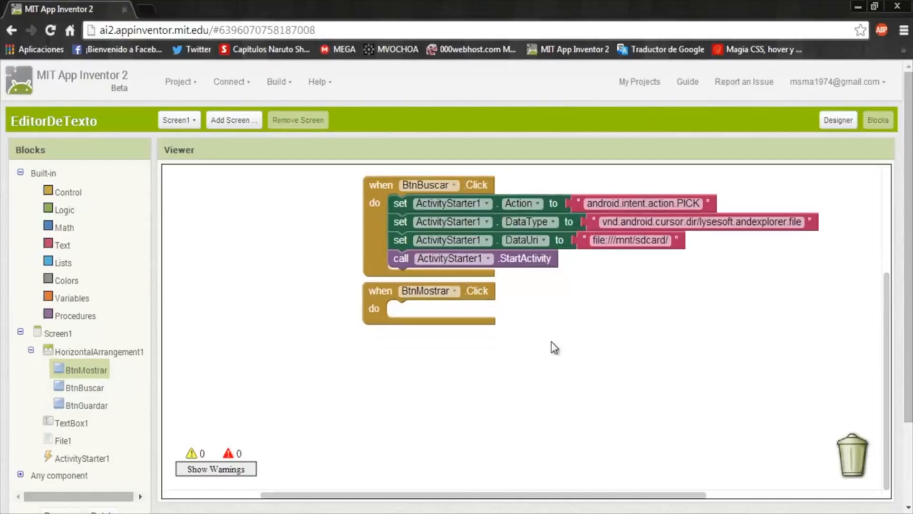
pyautogui.moveTo(470, 309)
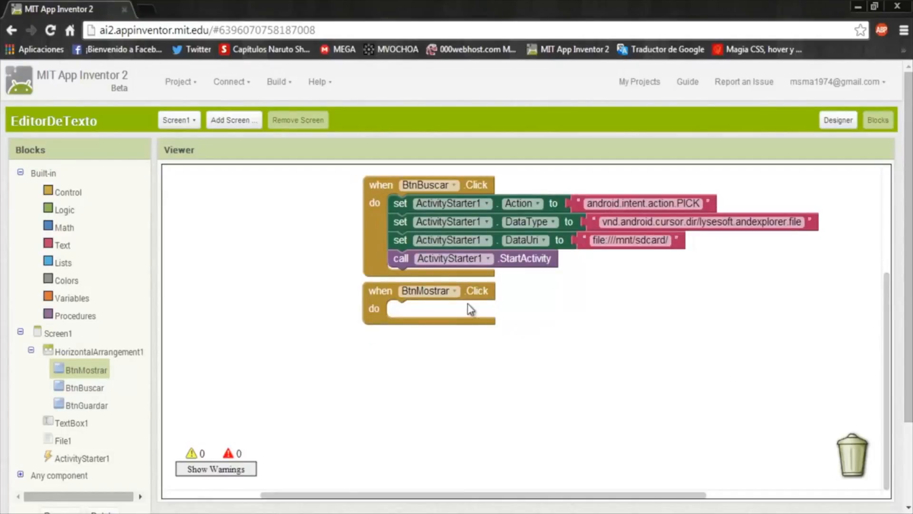
pyautogui.moveTo(368, 350)
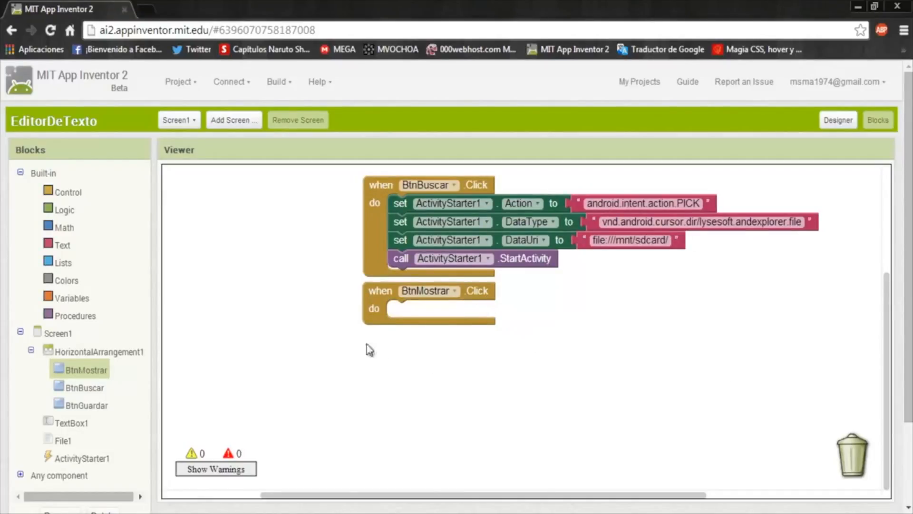
pyautogui.moveTo(70, 312)
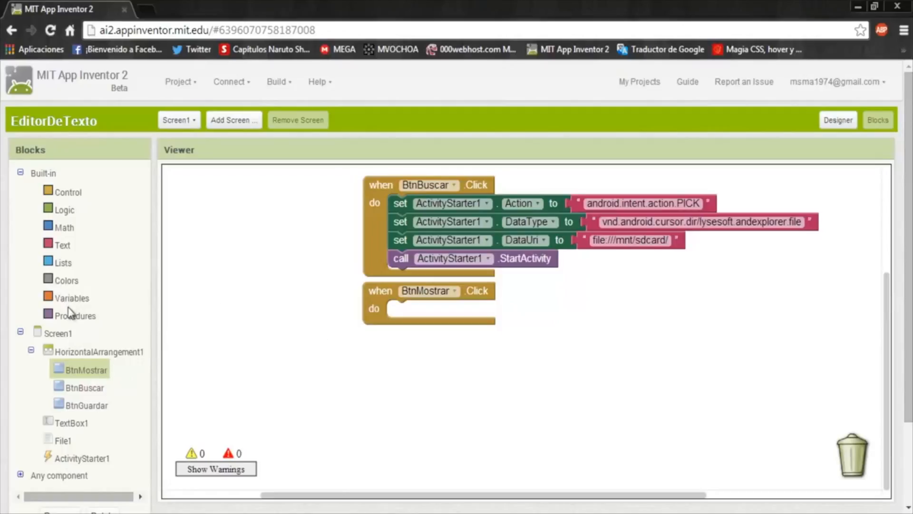
pyautogui.click(72, 297)
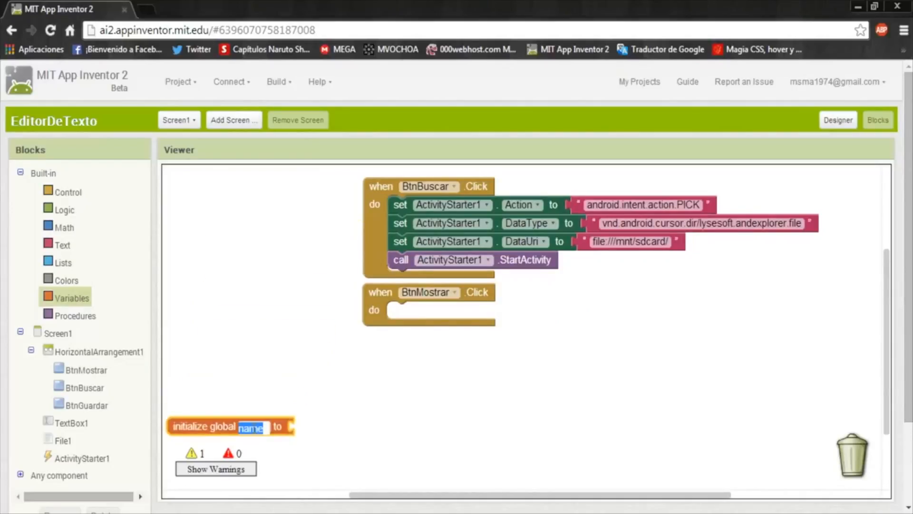
pyautogui.write('Ubi')
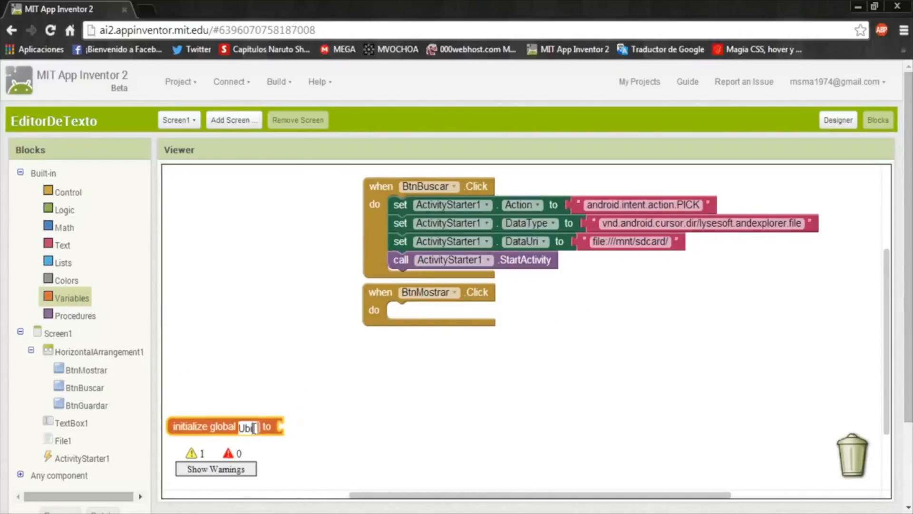
pyautogui.write('c')
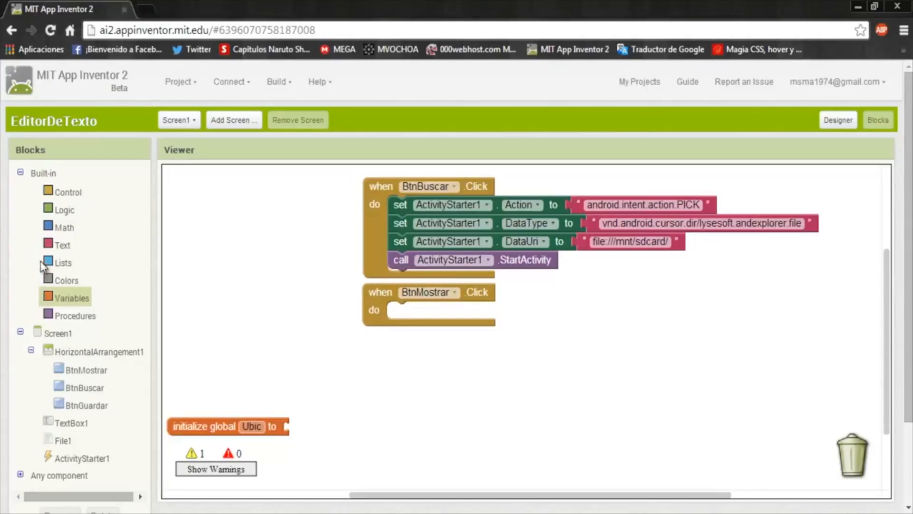
pyautogui.click(62, 245)
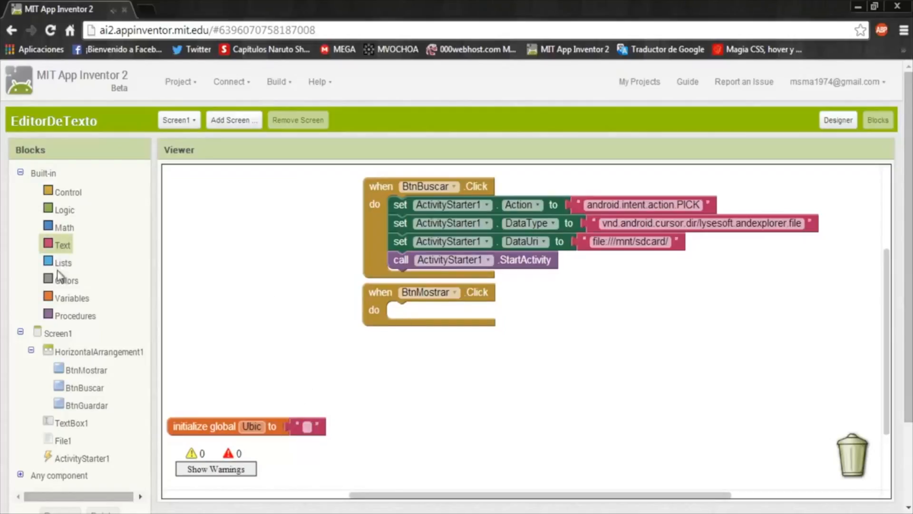
pyautogui.moveTo(70, 291)
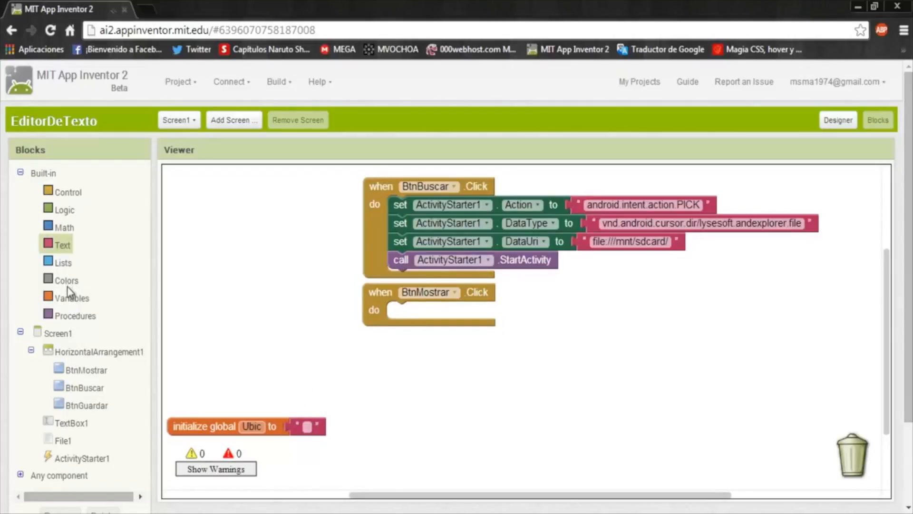
pyautogui.click(72, 298)
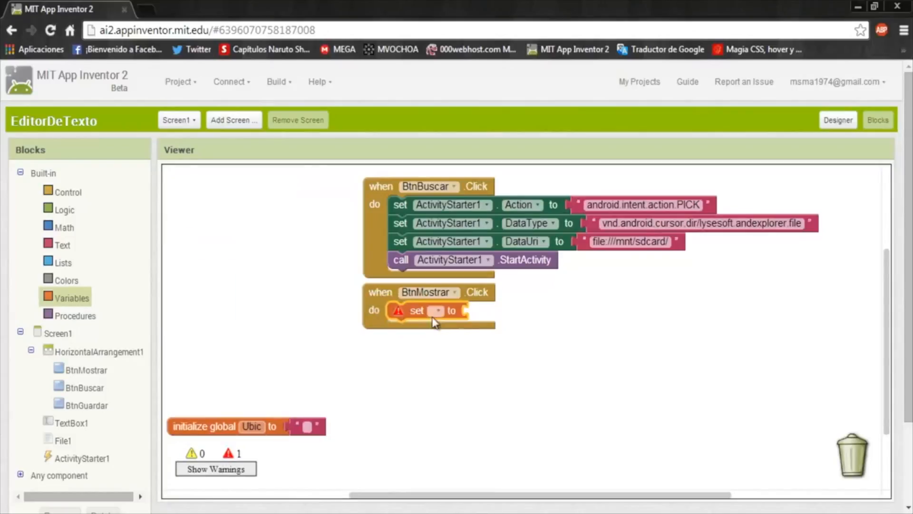
pyautogui.click(436, 311)
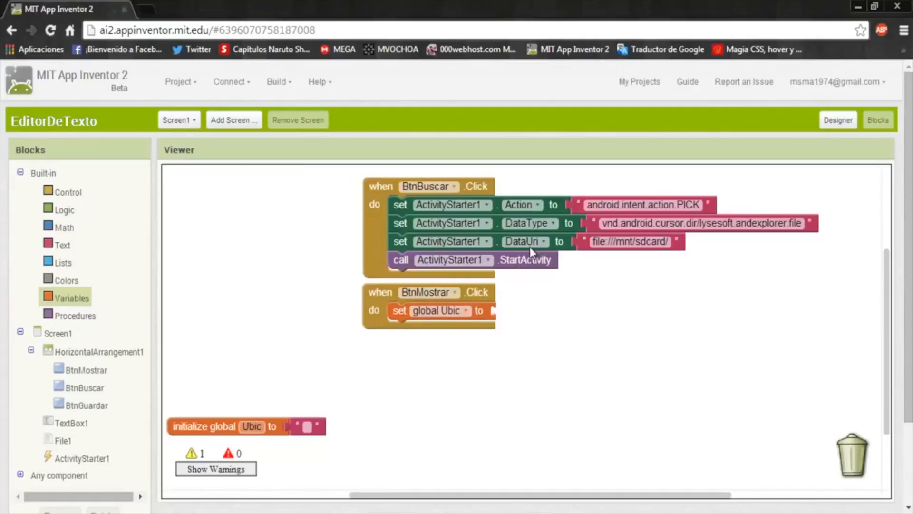
pyautogui.moveTo(70, 466)
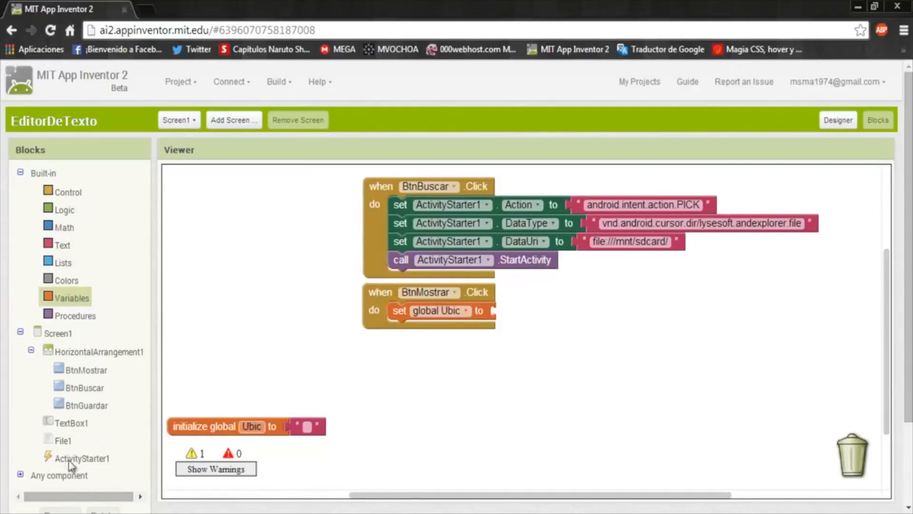
# - Plug ActivityStarter1.ResultUri into set global Ubic and add a second set Ubic block
pyautogui.click(82, 457)
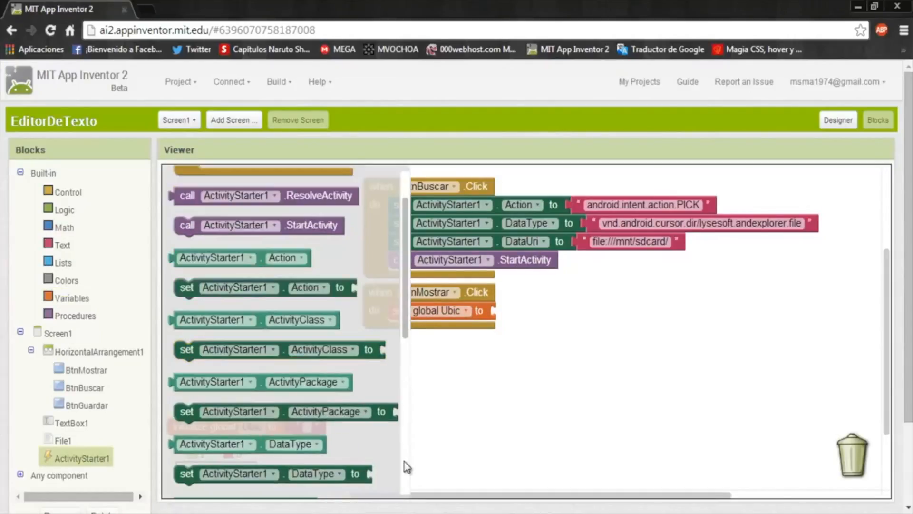
pyautogui.scroll(-3)
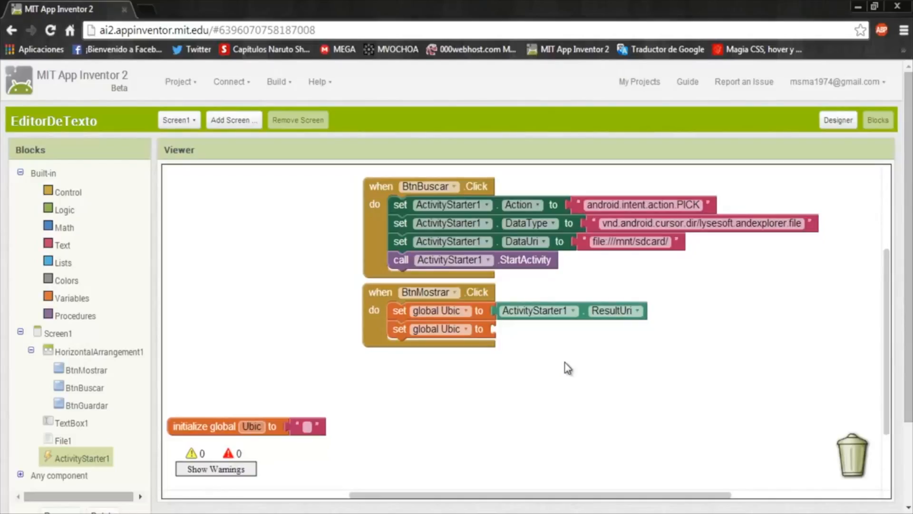
pyautogui.moveTo(602, 293)
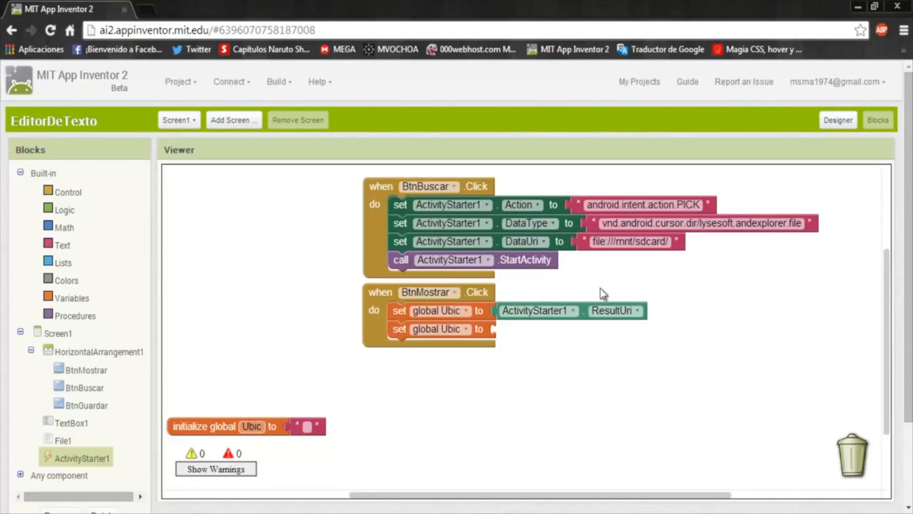
pyautogui.moveTo(610, 280)
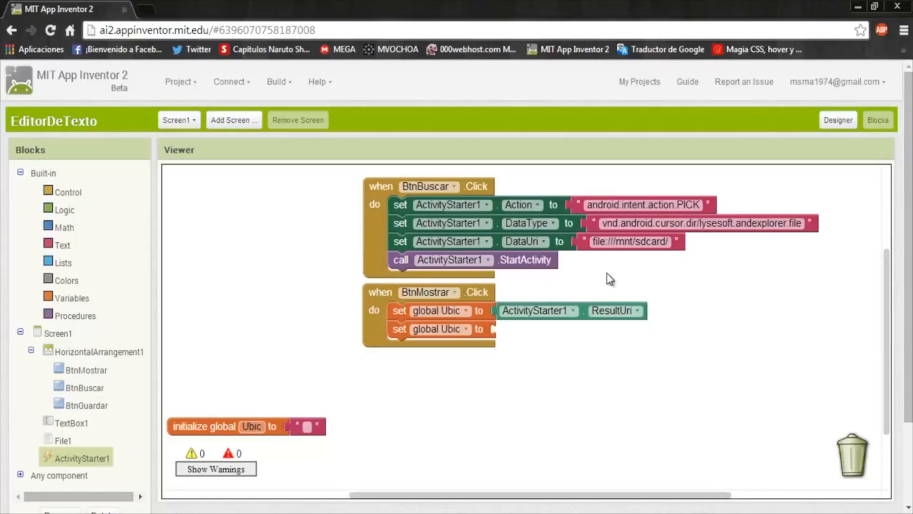
pyautogui.click(629, 241)
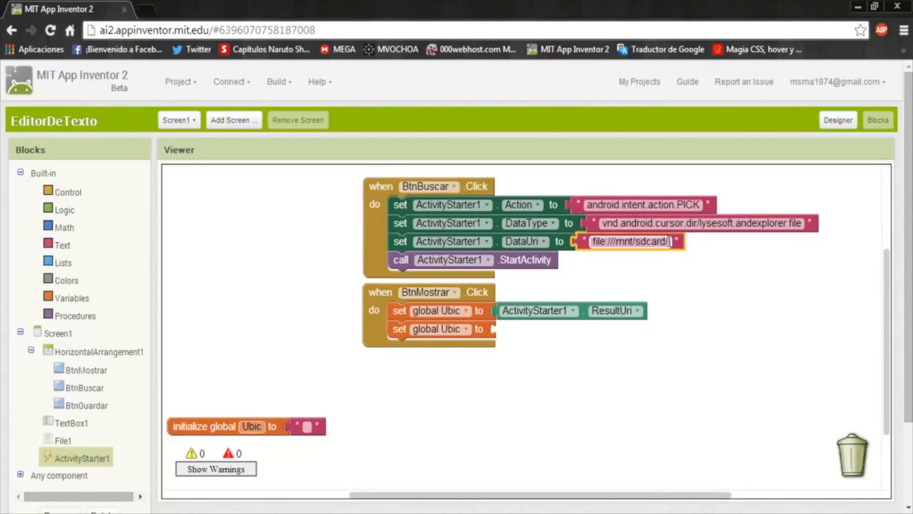
pyautogui.click(629, 244)
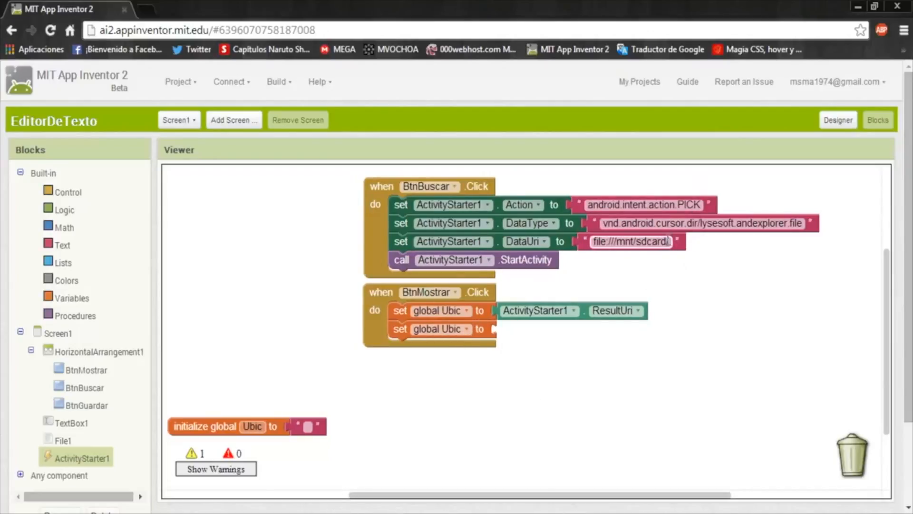
# - Add a text segment block that reads get global Ubic, with start 19
pyautogui.click(628, 241)
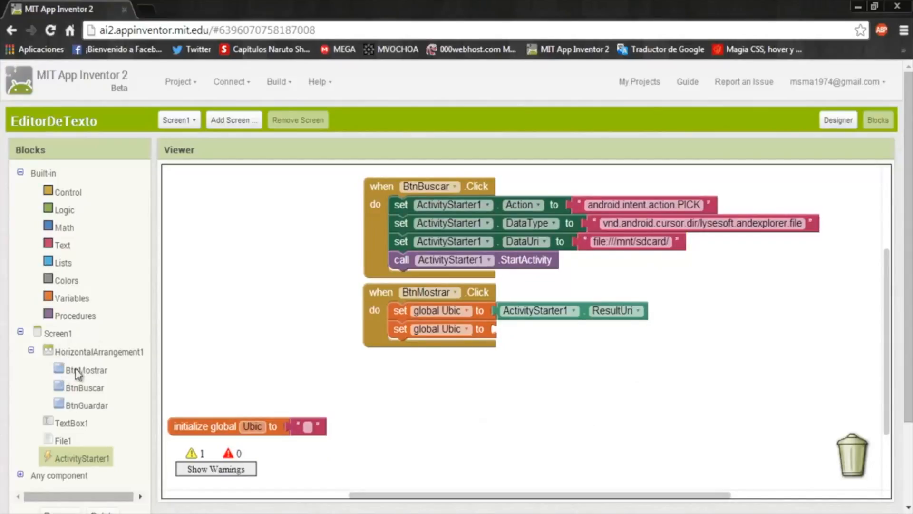
pyautogui.click(63, 244)
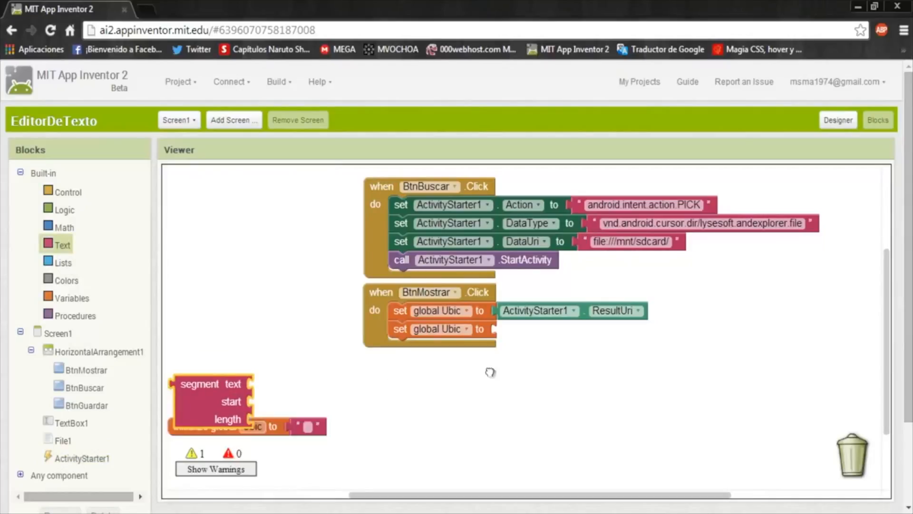
pyautogui.moveTo(211, 383); pyautogui.dragTo(524, 329)
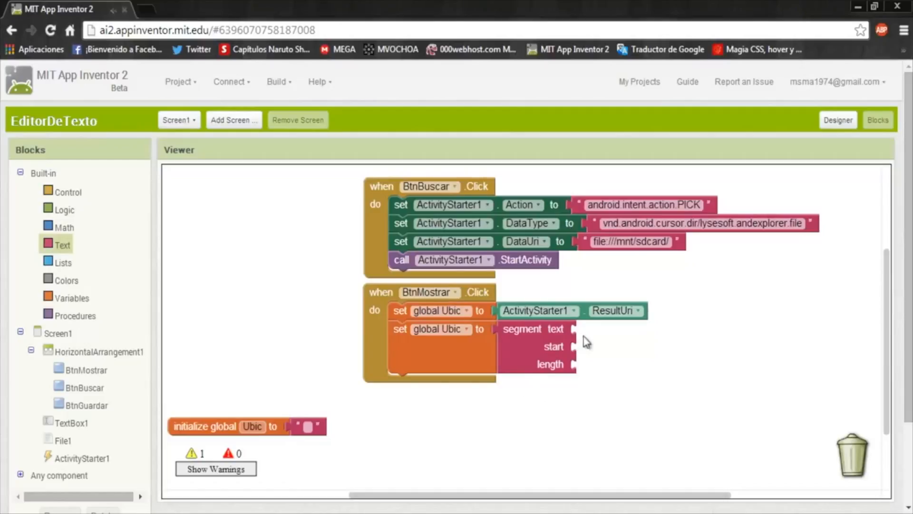
pyautogui.moveTo(577, 341)
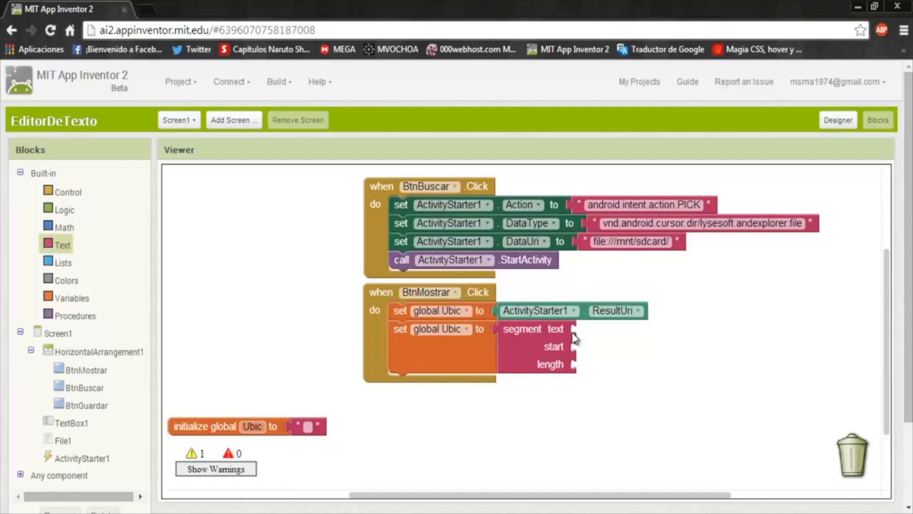
pyautogui.moveTo(493, 459)
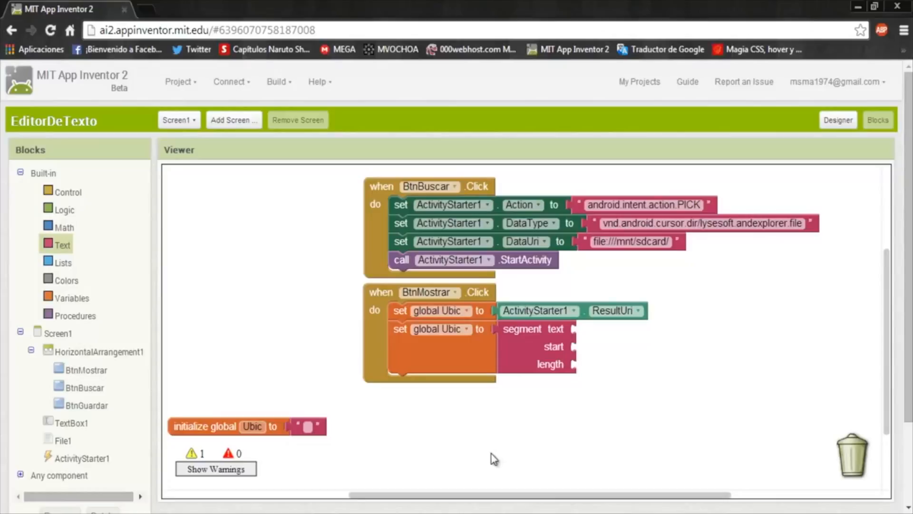
pyautogui.moveTo(578, 358)
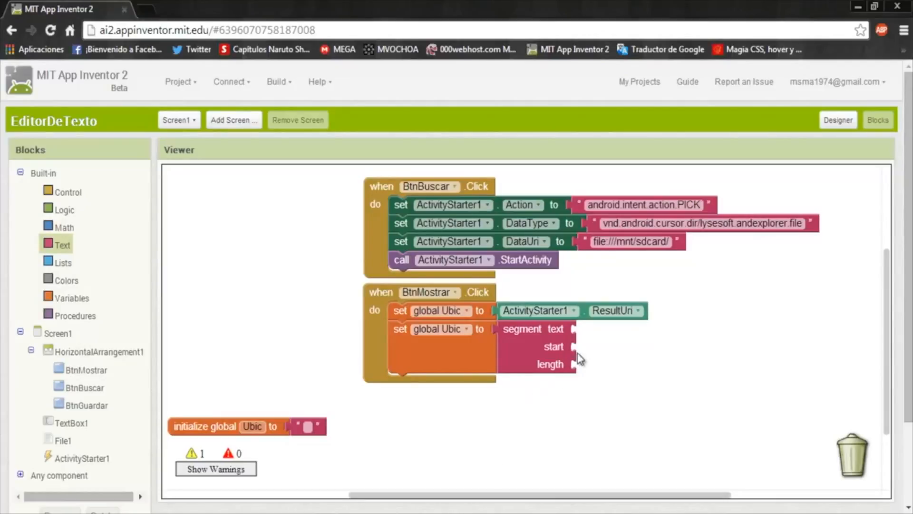
pyautogui.click(71, 298)
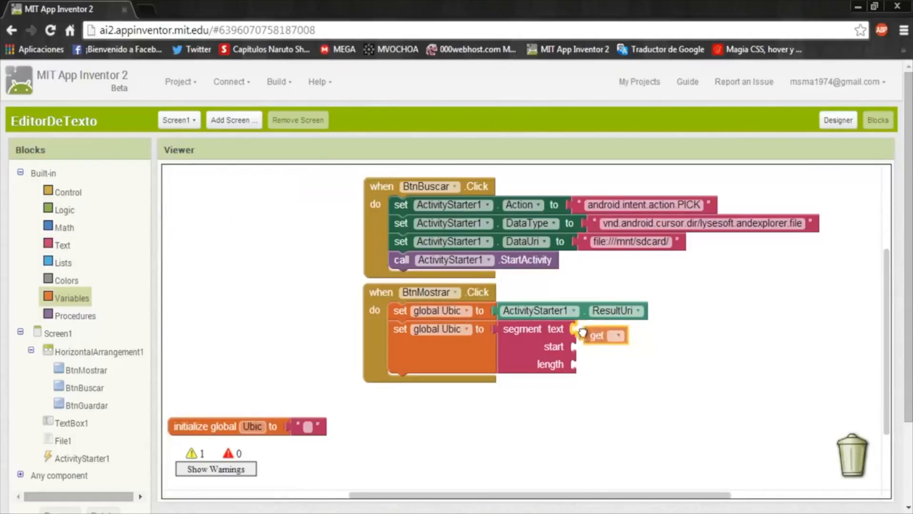
pyautogui.click(627, 335)
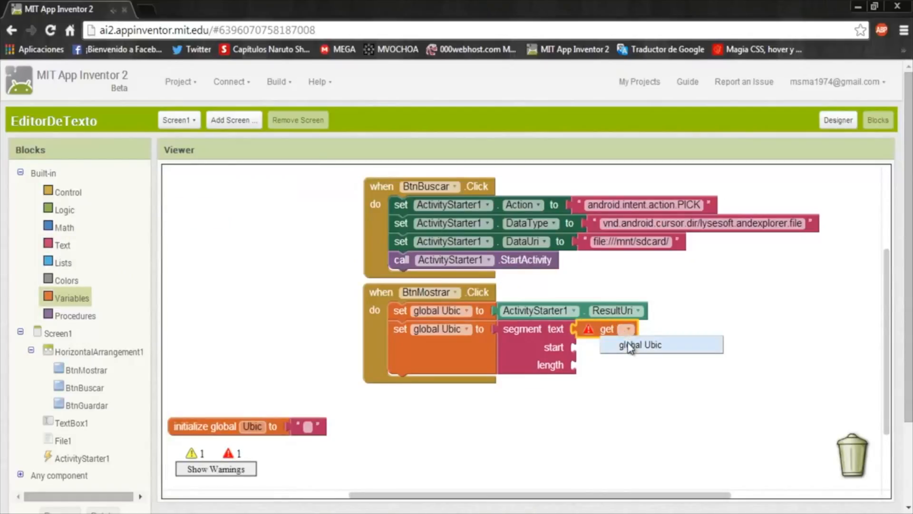
pyautogui.click(639, 344)
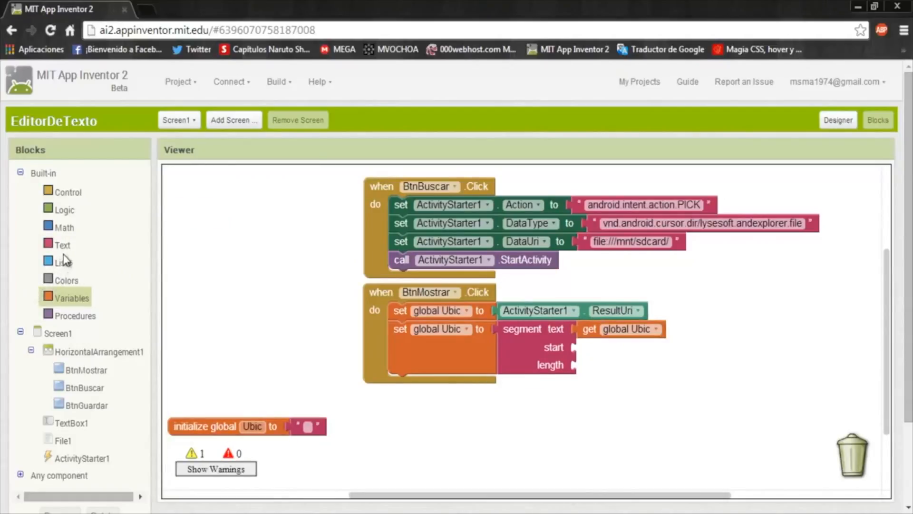
pyautogui.click(64, 227)
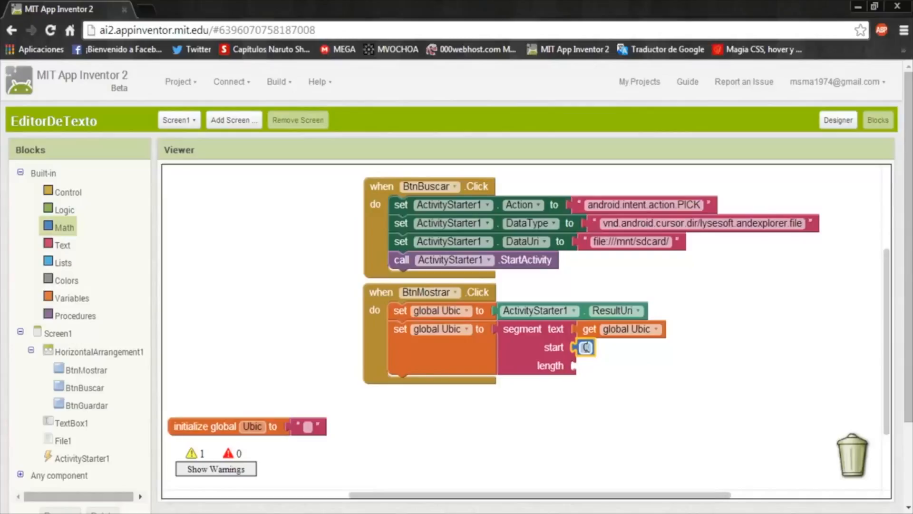
pyautogui.write('19')
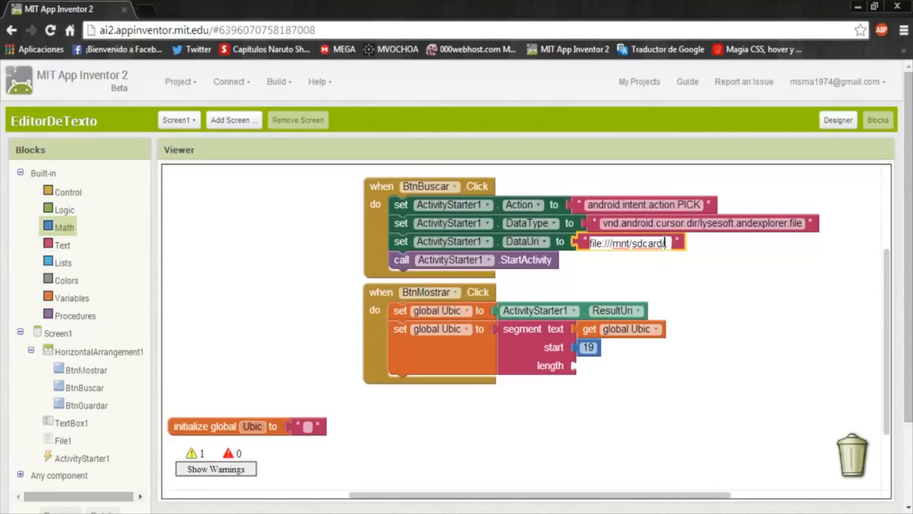
pyautogui.moveTo(693, 294)
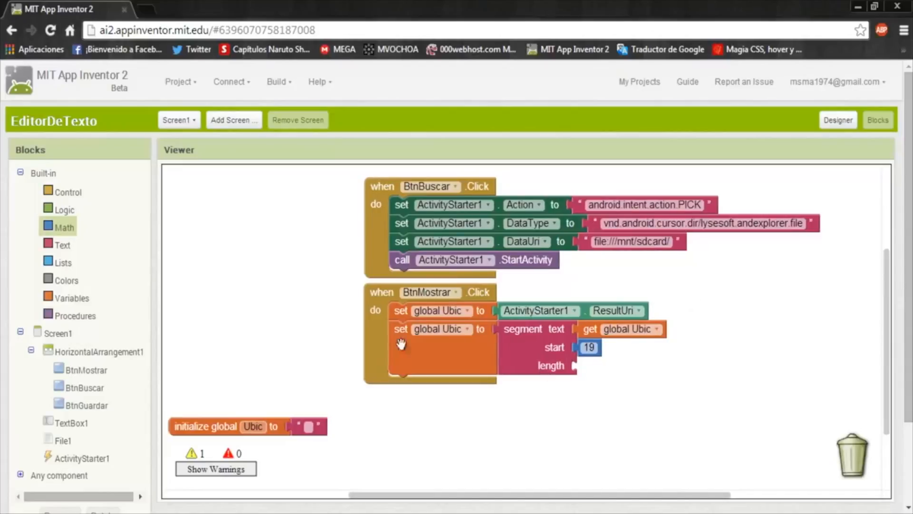
pyautogui.moveTo(519, 413)
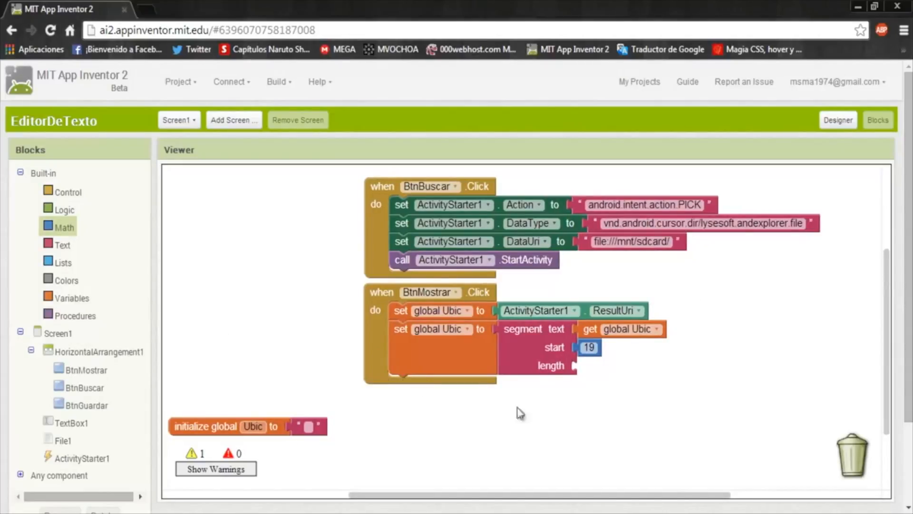
pyautogui.moveTo(581, 414)
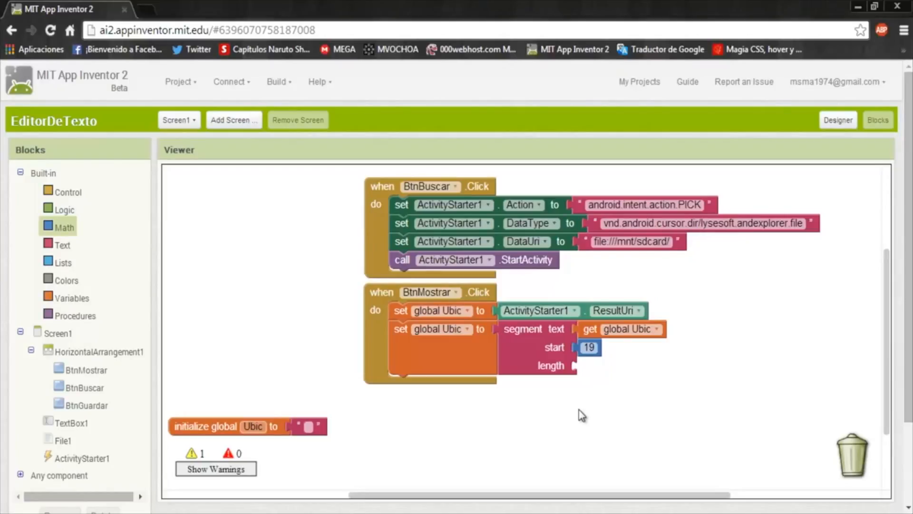
pyautogui.moveTo(67, 239)
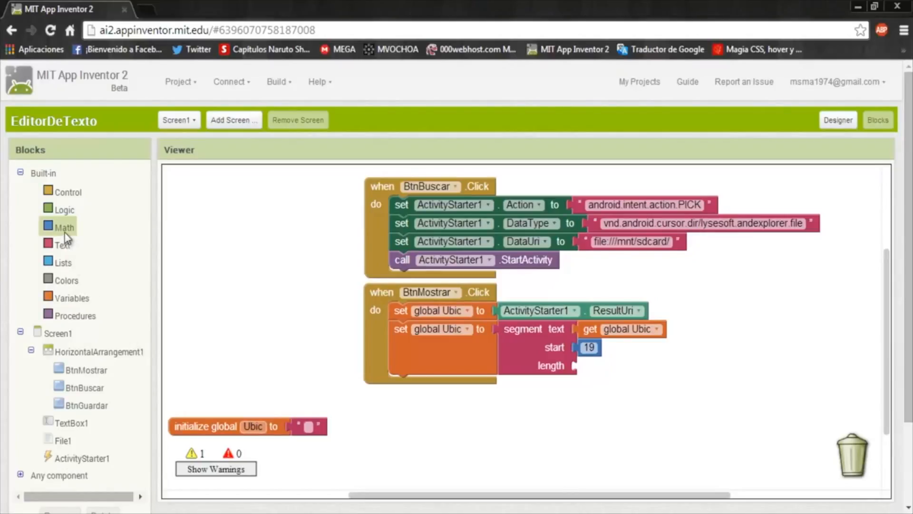
# - Make the segment length a subtraction starting with a Text length block of global Ubic
pyautogui.click(65, 227)
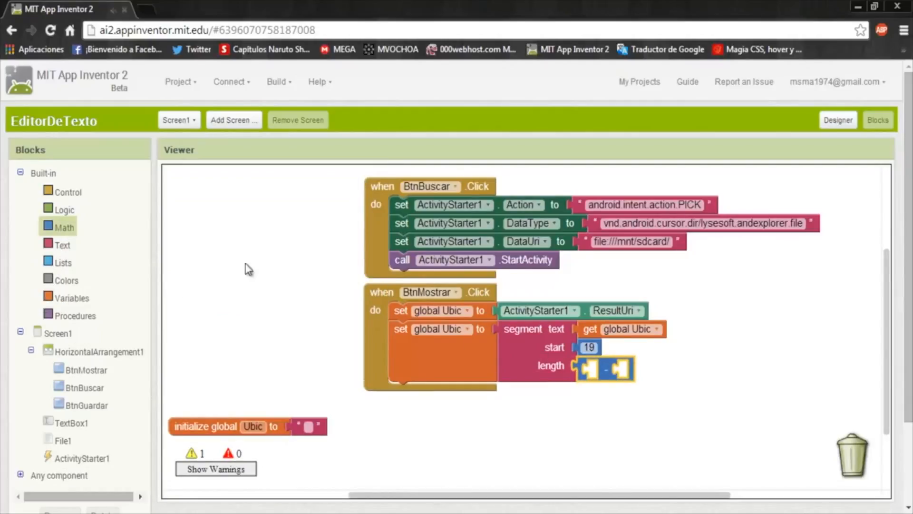
pyautogui.click(62, 244)
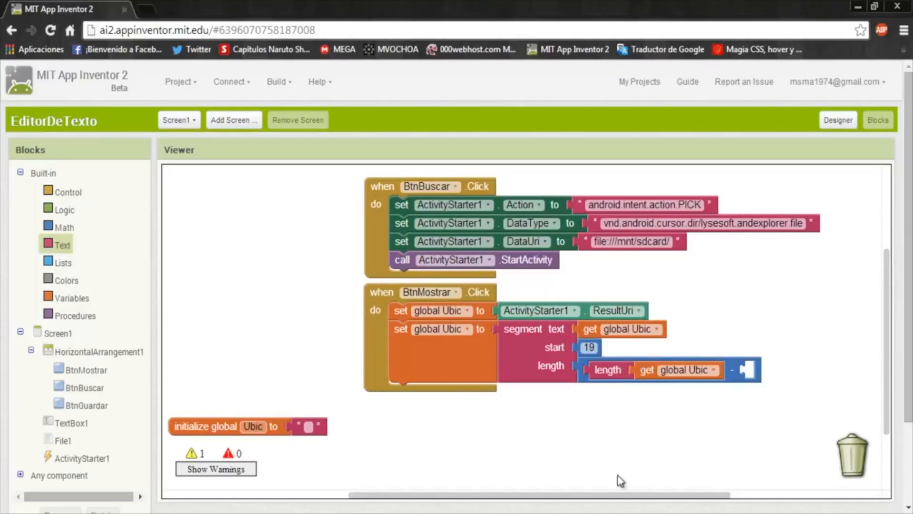
pyautogui.moveTo(611, 502)
pyautogui.write('18')
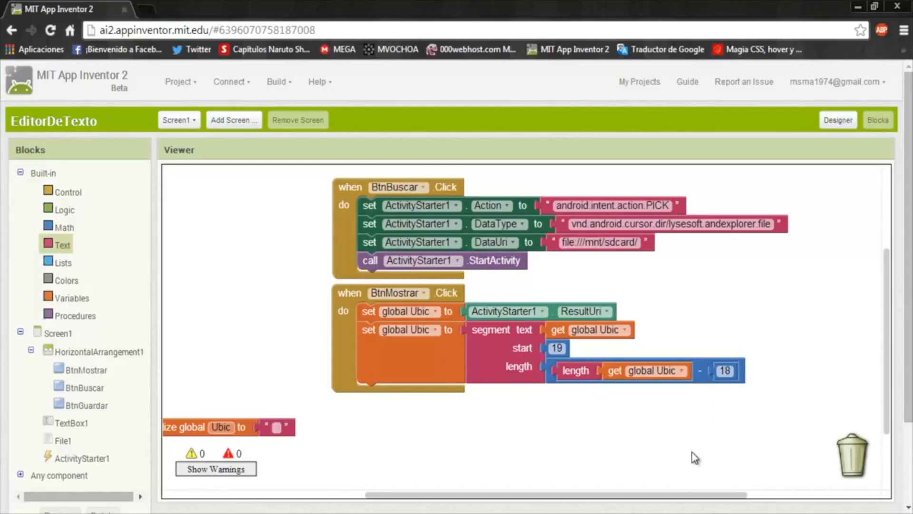
pyautogui.moveTo(590, 384)
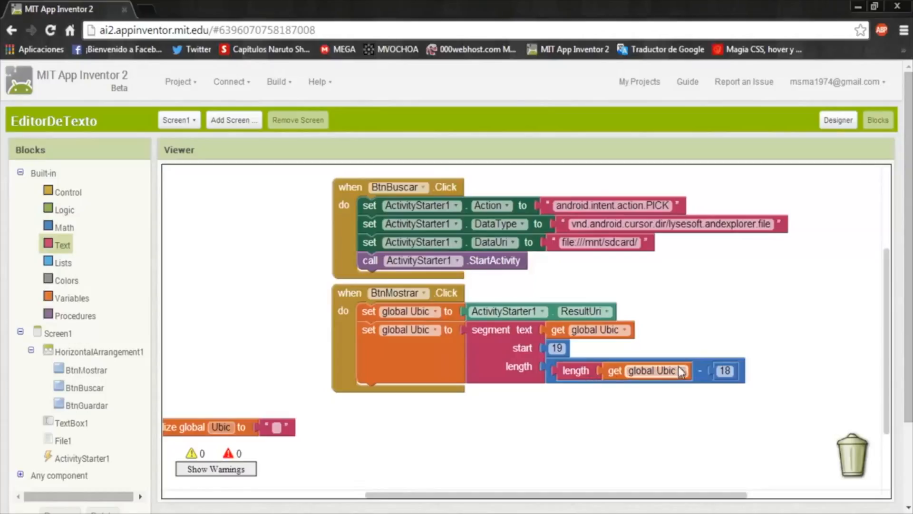
pyautogui.moveTo(725, 399)
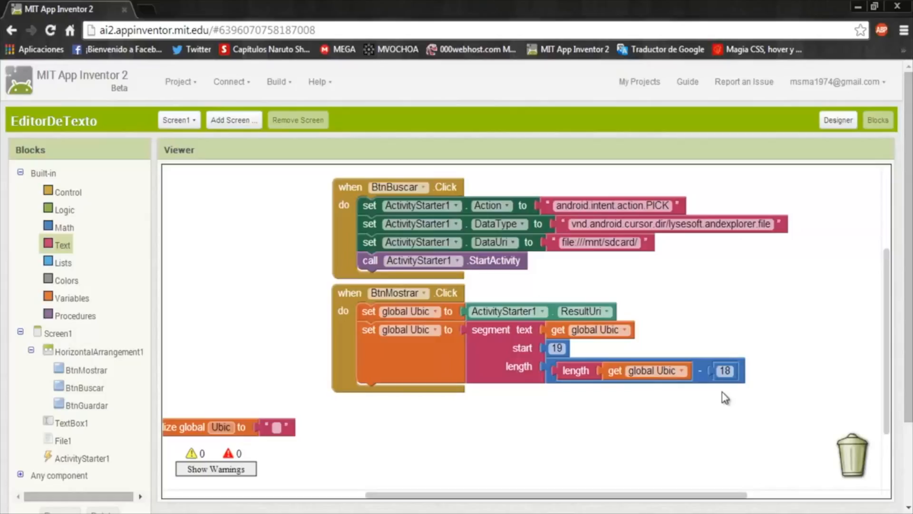
pyautogui.moveTo(682, 404)
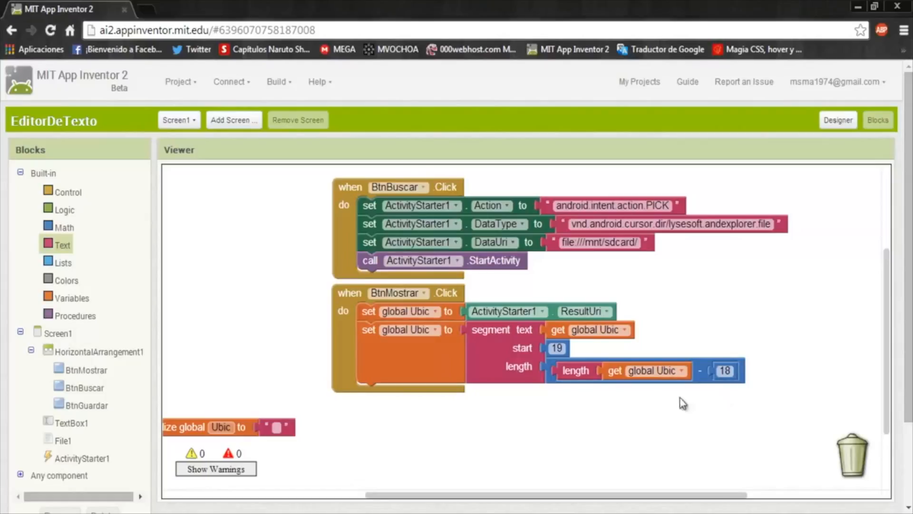
pyautogui.moveTo(686, 380)
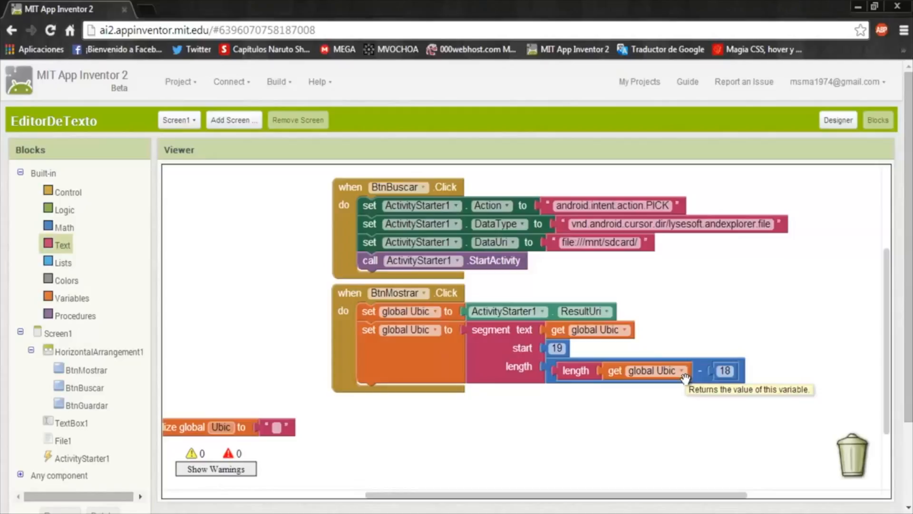
pyautogui.moveTo(540, 423)
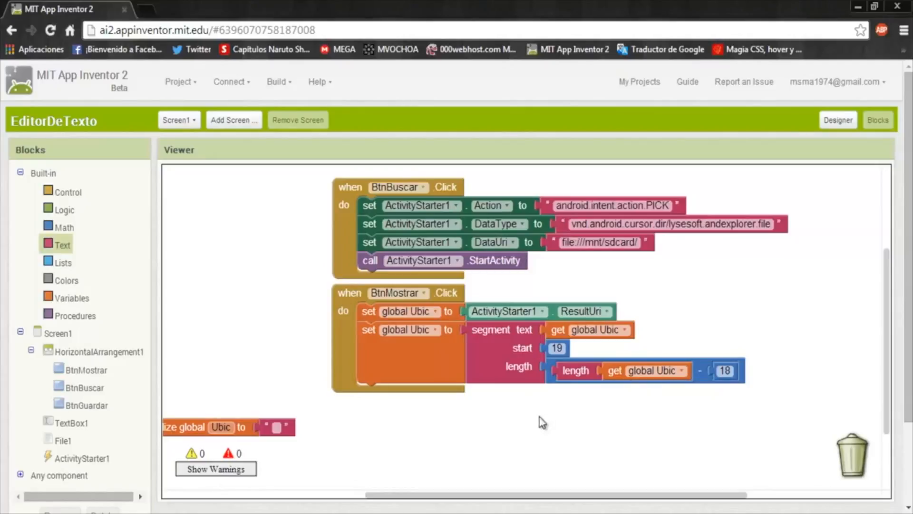
pyautogui.moveTo(70, 449)
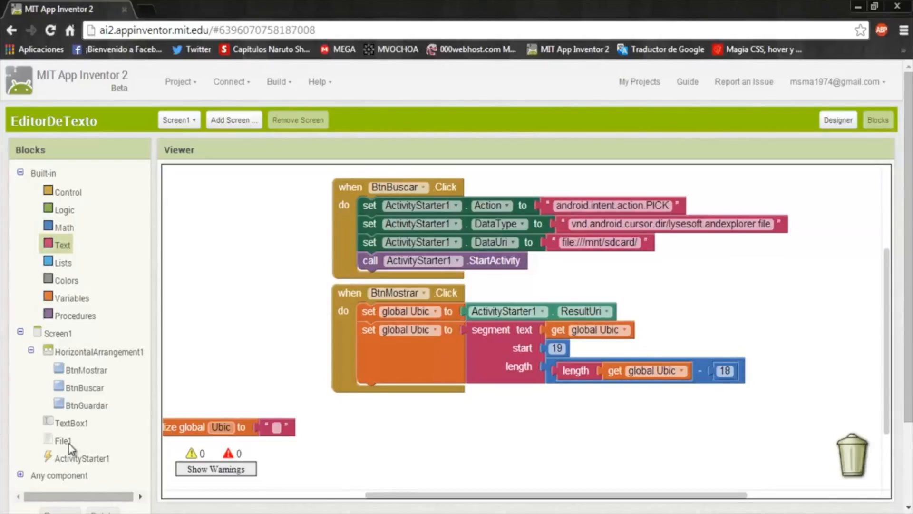
# - Call File1.ReadFrom with global Ubic, and add File1.GotText setting TextBox1.Text to text
pyautogui.click(63, 439)
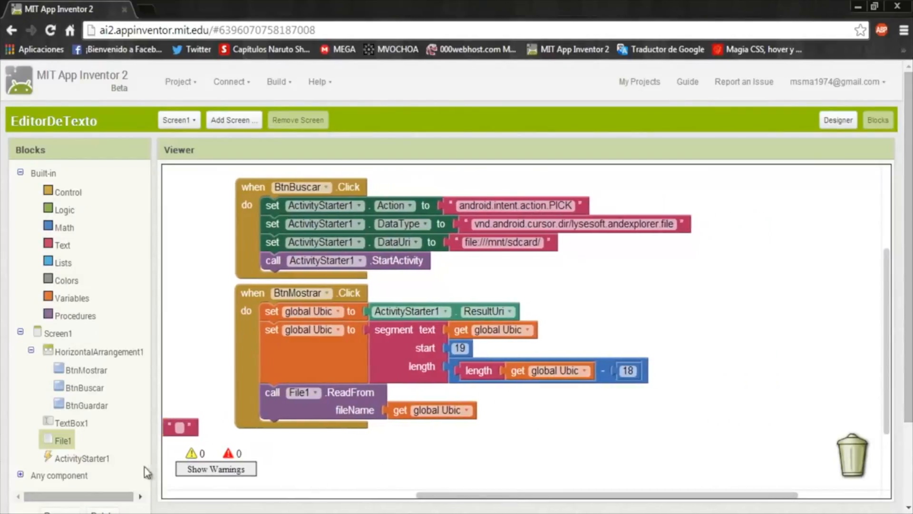
pyautogui.click(62, 439)
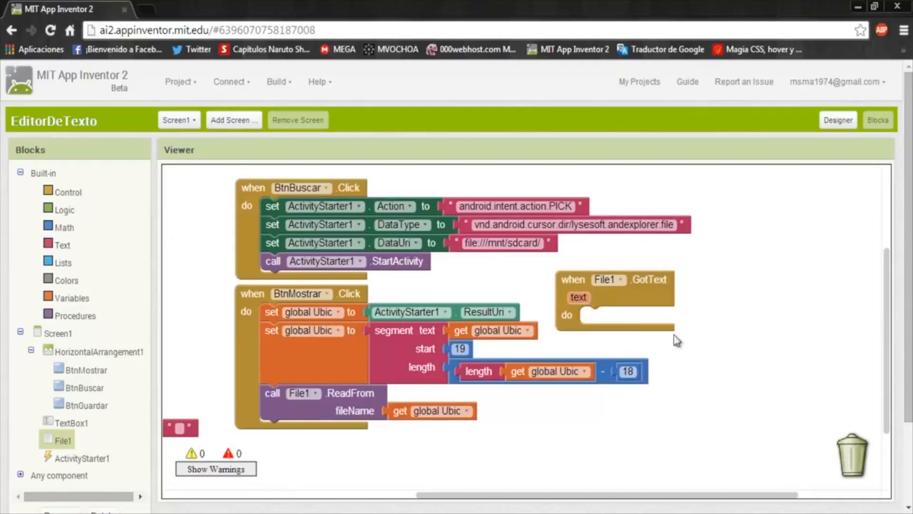
pyautogui.moveTo(70, 425)
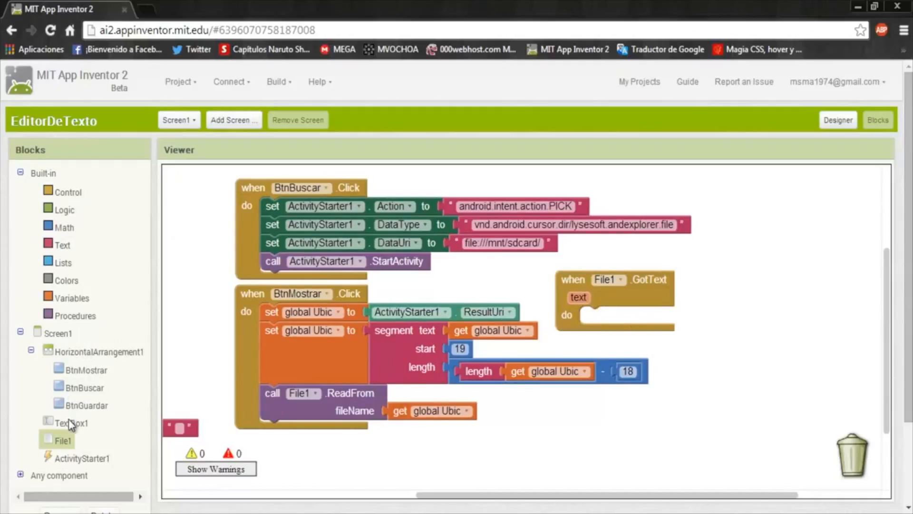
pyautogui.click(70, 423)
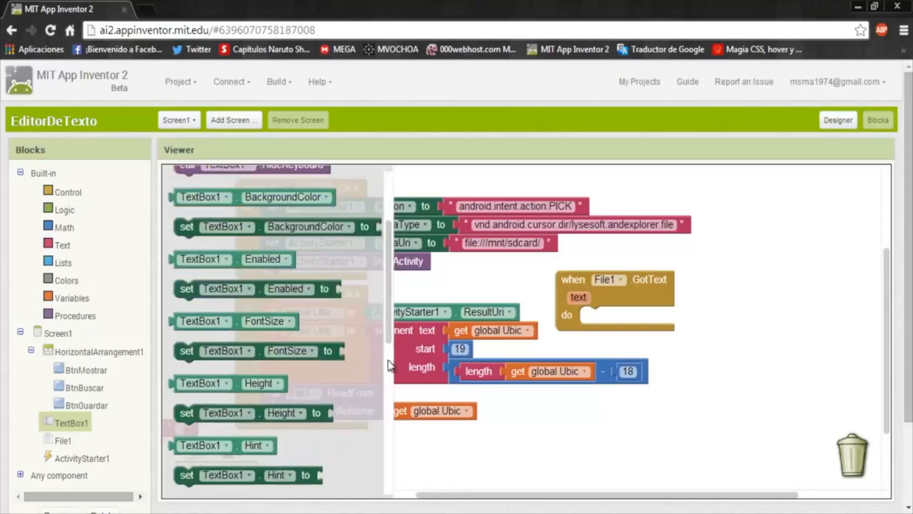
pyautogui.scroll(-3)
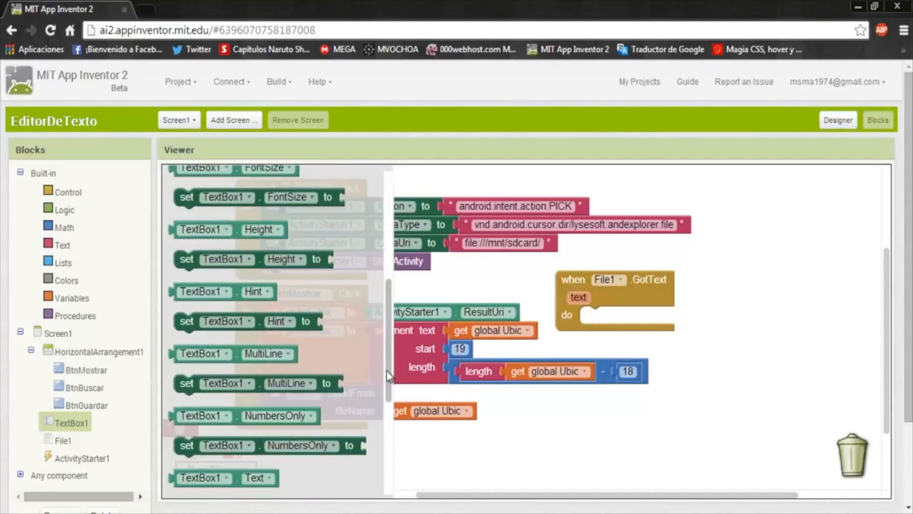
pyautogui.scroll(-3)
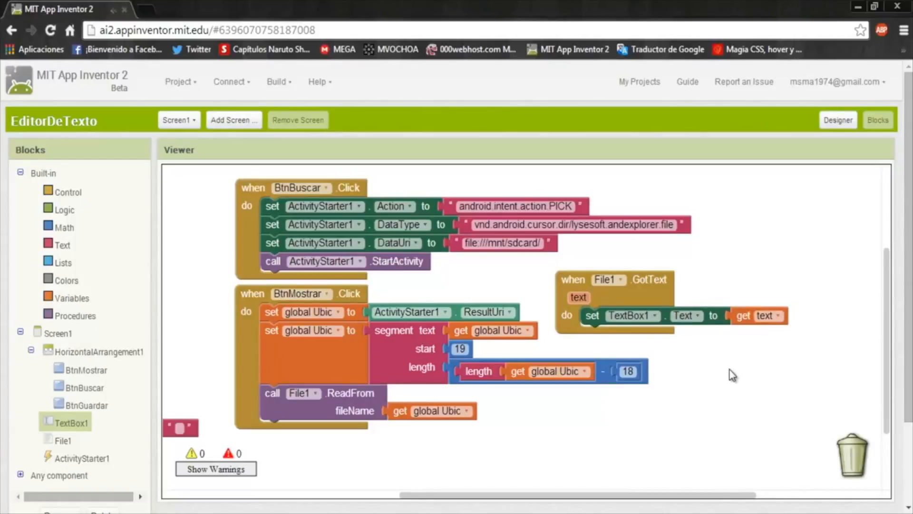
pyautogui.moveTo(85, 408)
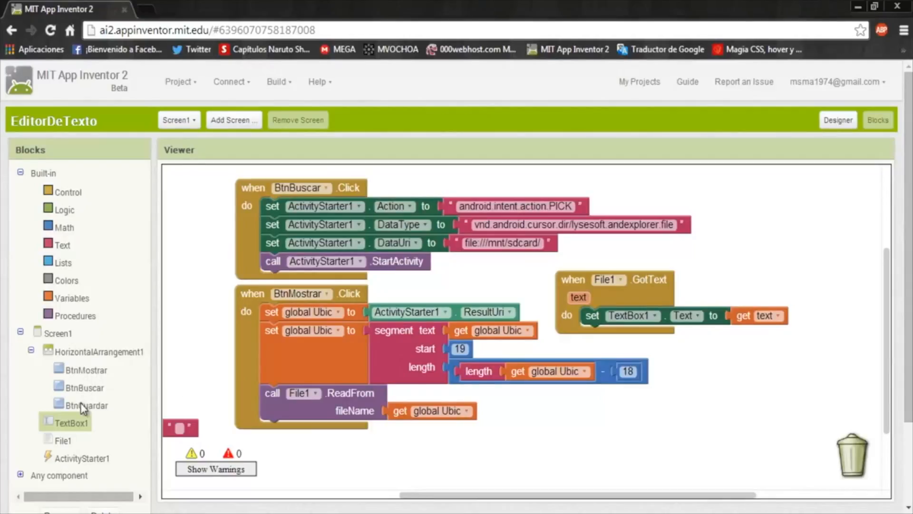
# - Add File1.SaveFile after Delete, saving TextBox1.Text to the global Ubic path
pyautogui.click(86, 405)
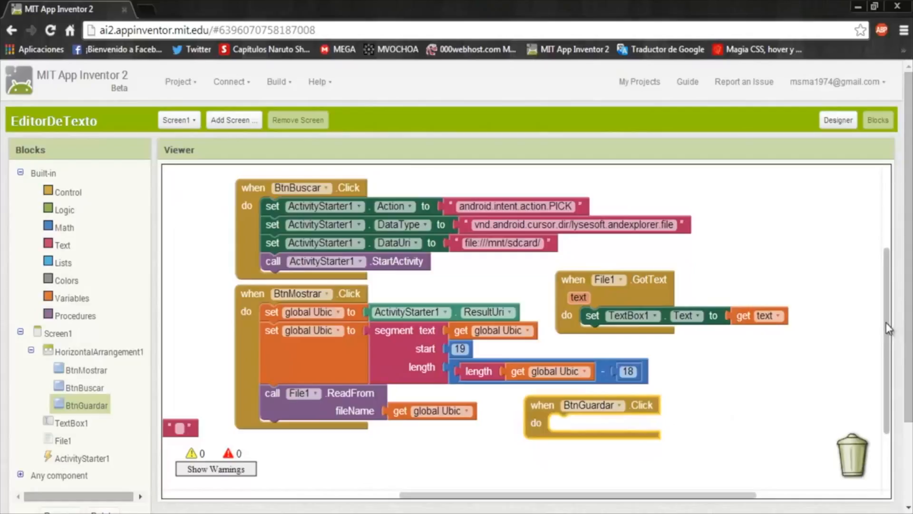
pyautogui.scroll(-3)
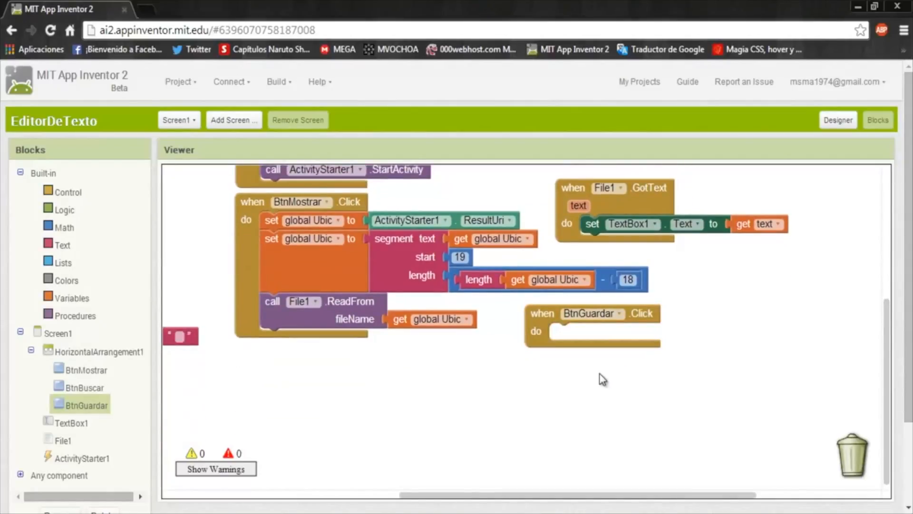
pyautogui.moveTo(61, 449)
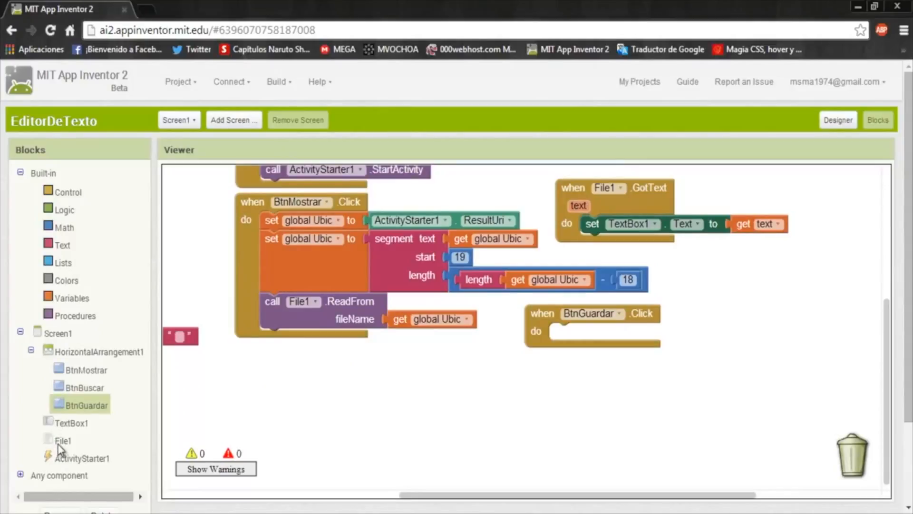
pyautogui.click(62, 439)
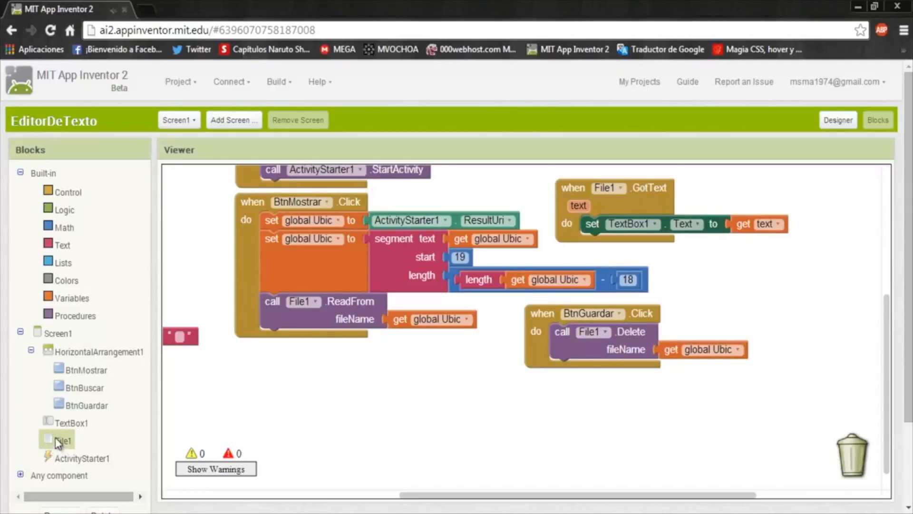
pyautogui.click(61, 439)
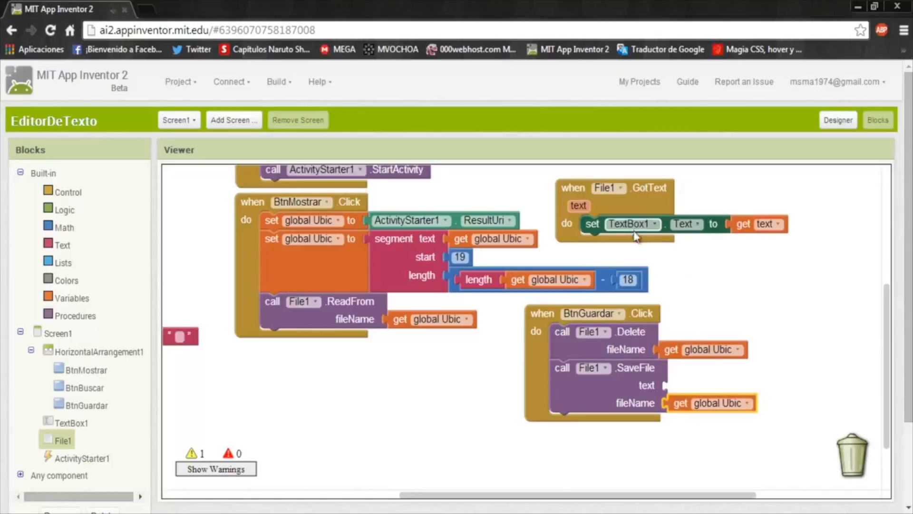
pyautogui.moveTo(79, 427)
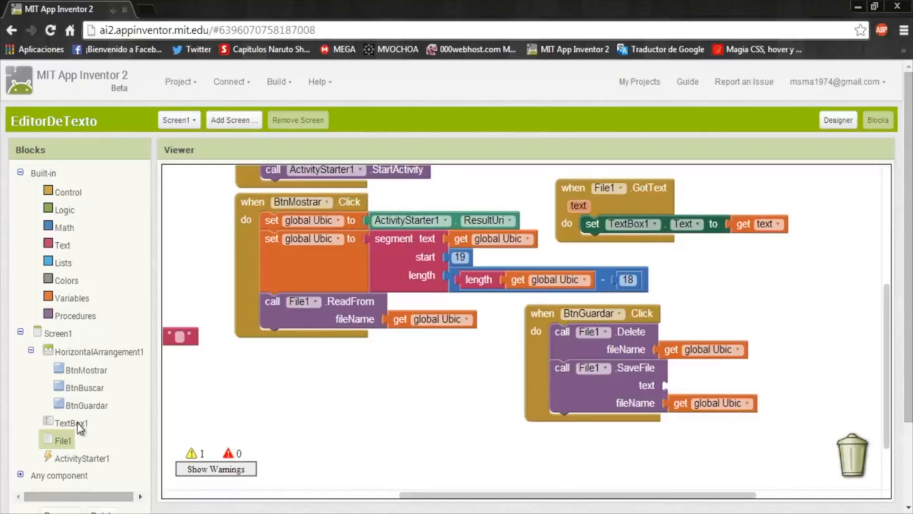
pyautogui.click(72, 422)
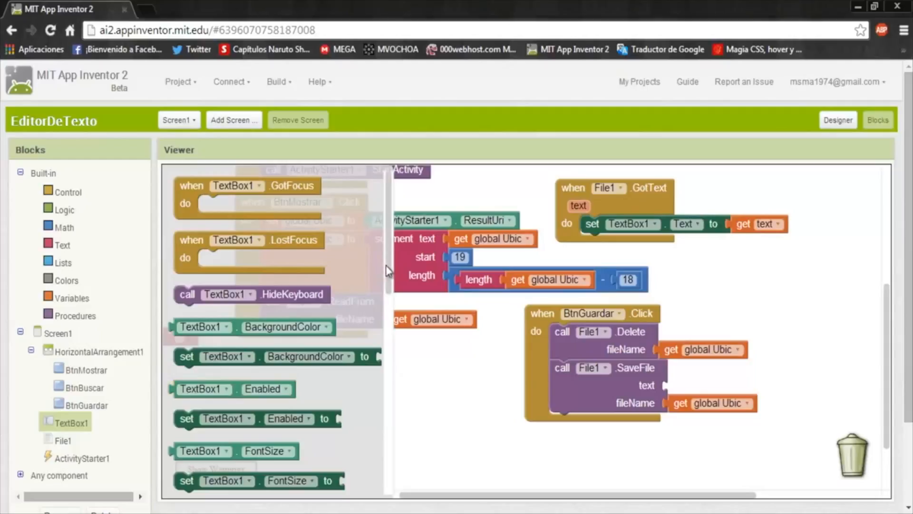
pyautogui.scroll(-3)
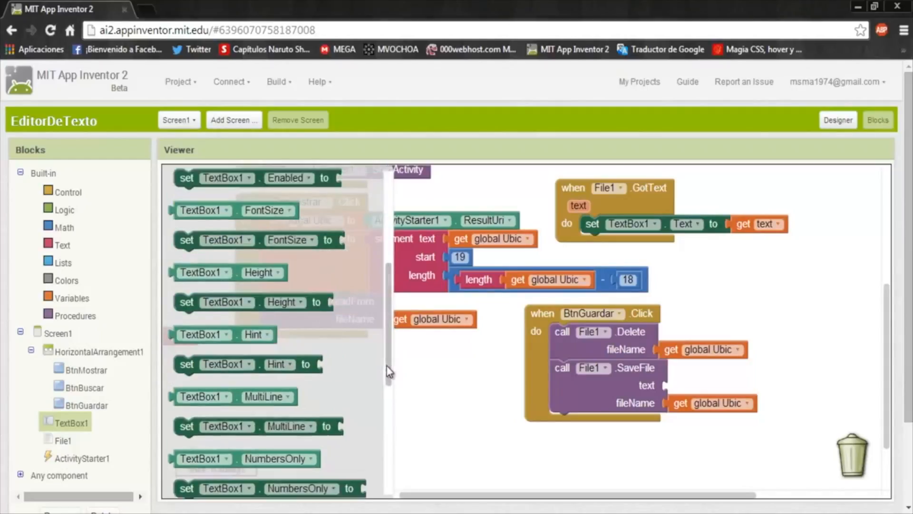
pyautogui.scroll(-3)
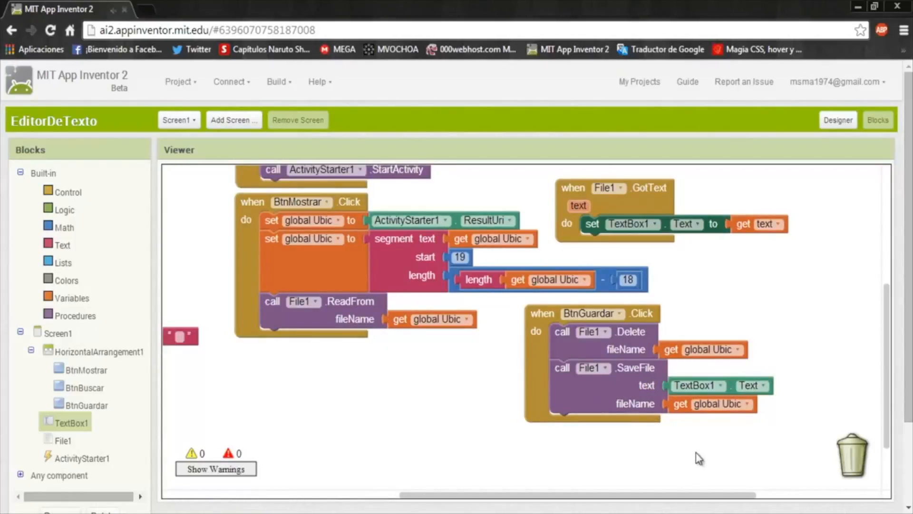
pyautogui.moveTo(126, 410)
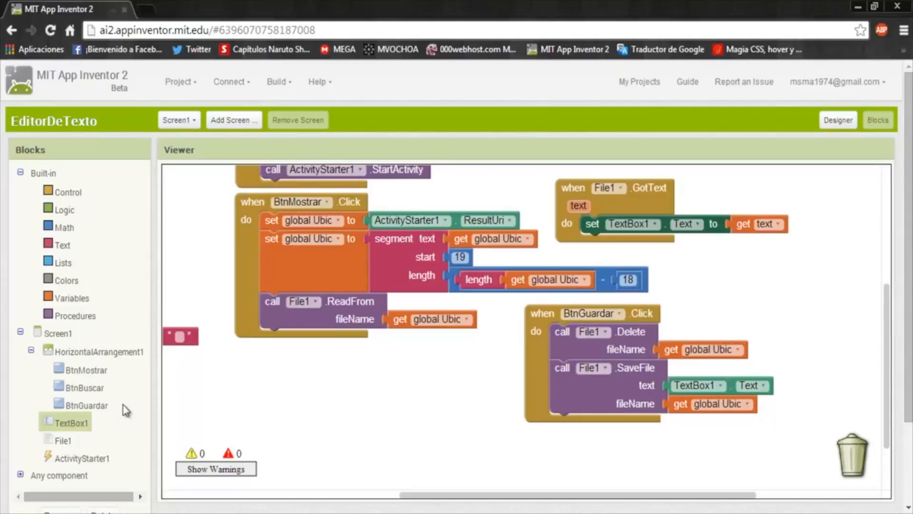
pyautogui.moveTo(594, 227)
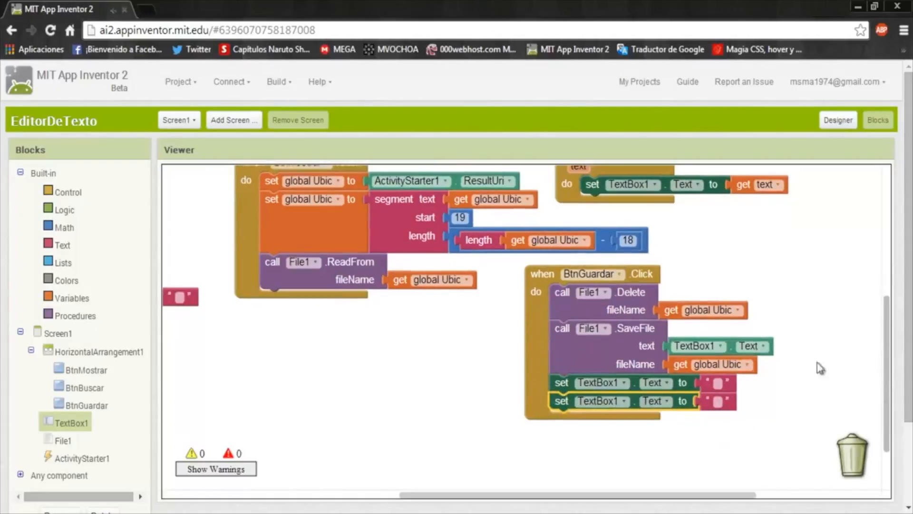
# - Clear TextBox1.Text and set its Hint to 'El archivo fue Guardado Correctamente'
pyautogui.click(668, 400)
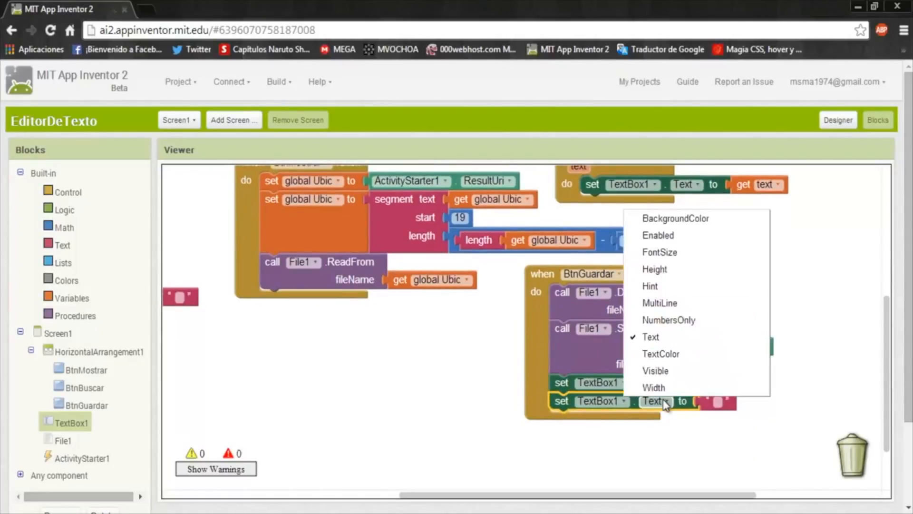
pyautogui.moveTo(680, 285)
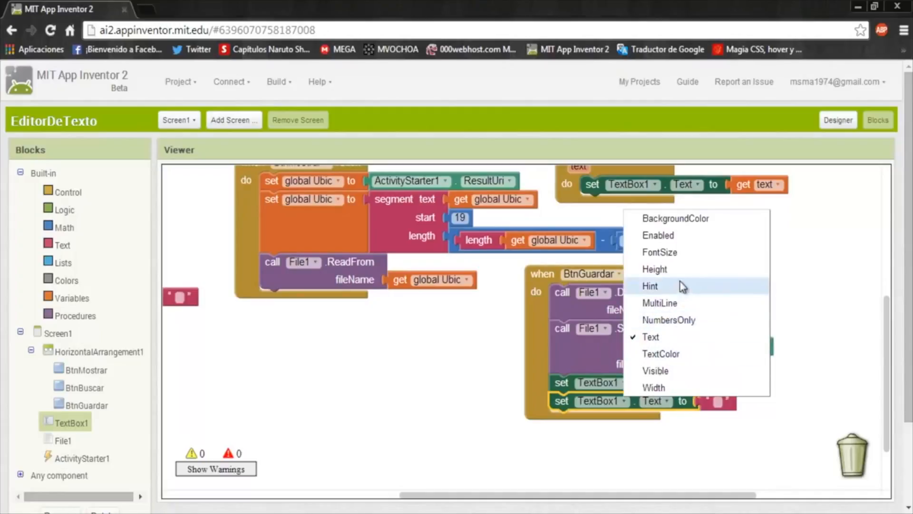
pyautogui.click(651, 285)
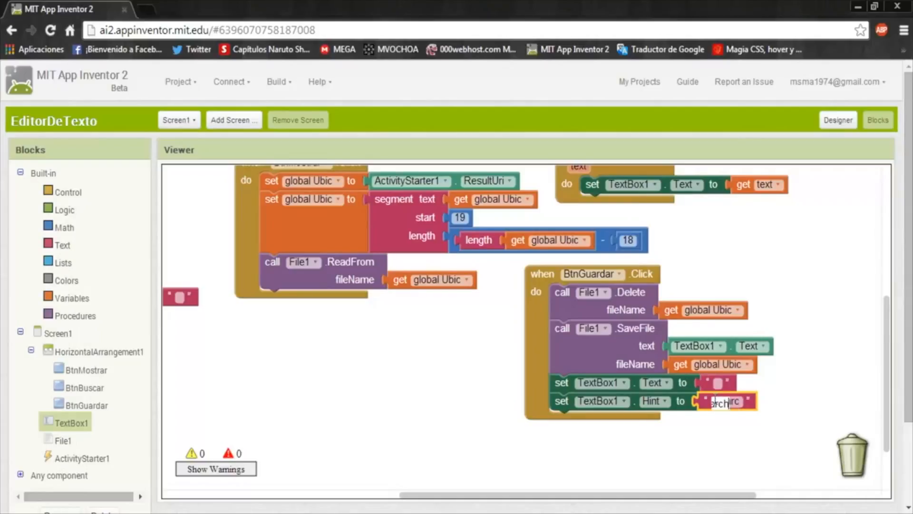
pyautogui.write('El archivo fue')
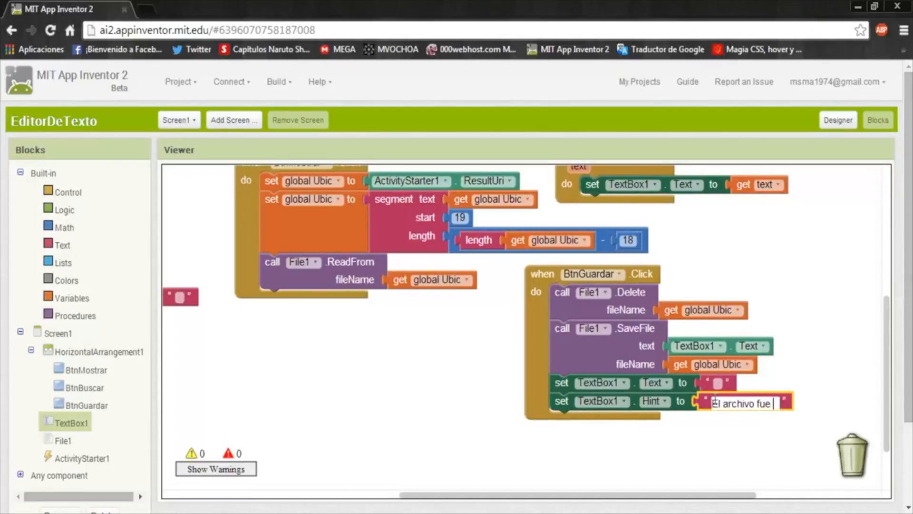
pyautogui.write('Guardado Correctament')
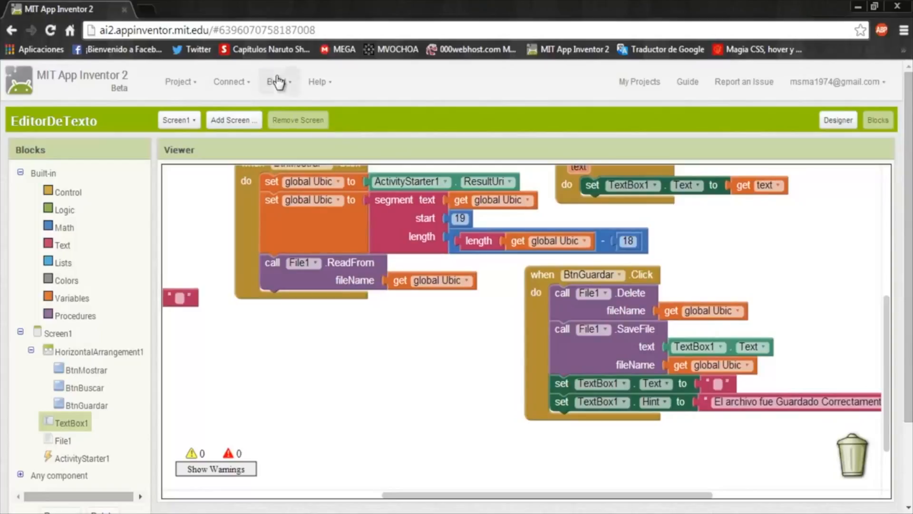
# - Build the EditorDeTexto APK with Build > App and save it to the apk folder
pyautogui.click(276, 81)
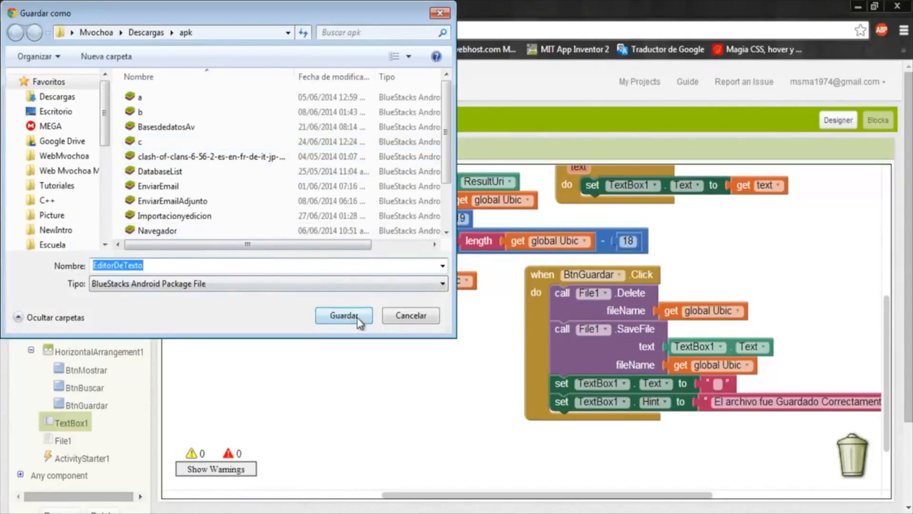
pyautogui.click(344, 315)
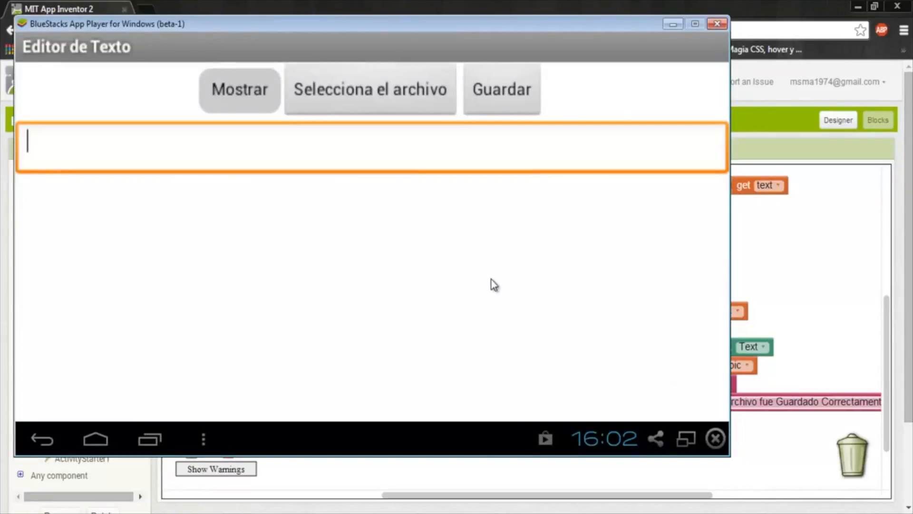
pyautogui.moveTo(402, 98)
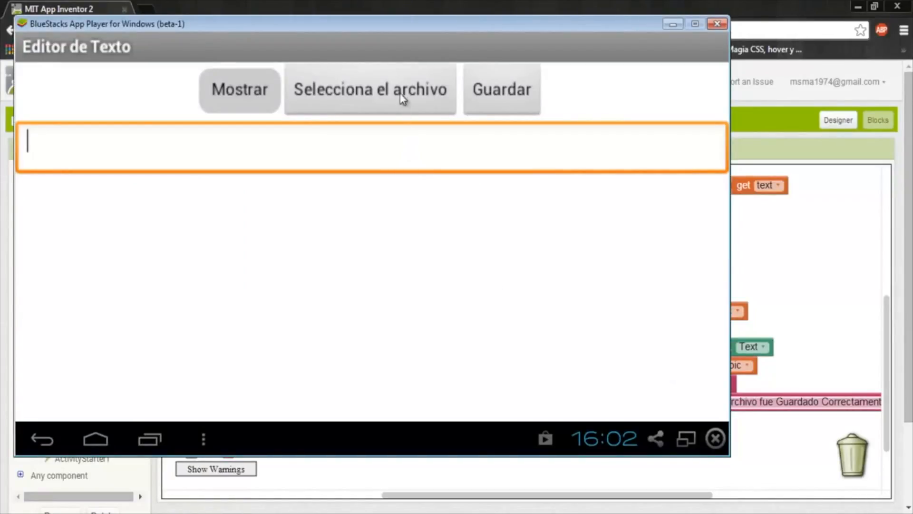
# - Pick a file from Downloads, erase its loaded text, and save it with Guardar
pyautogui.click(370, 88)
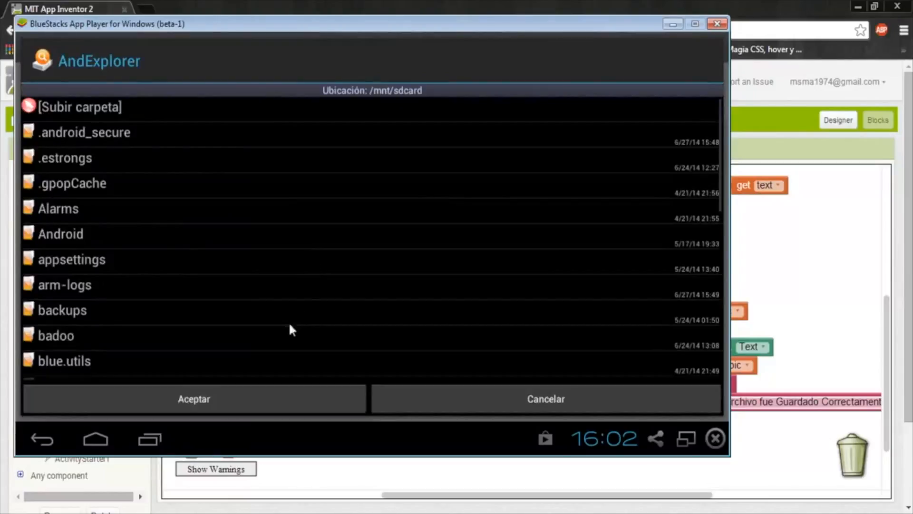
pyautogui.scroll(-3)
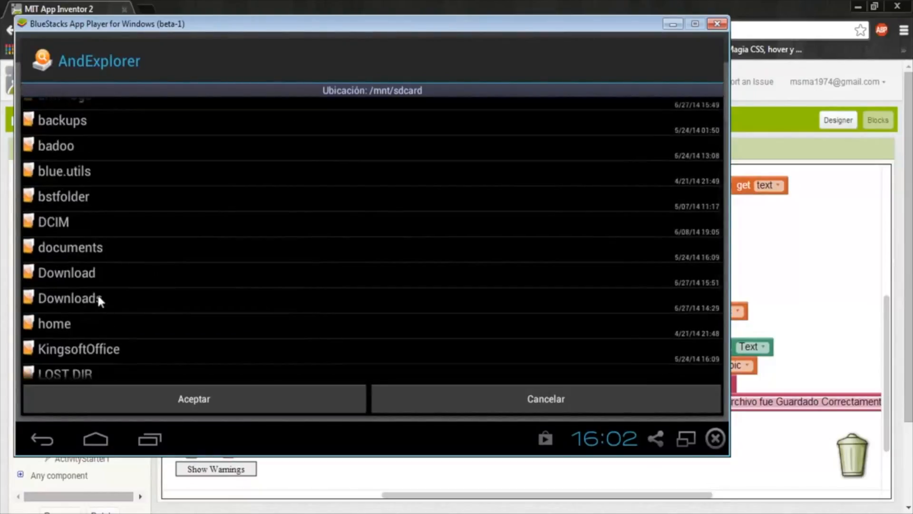
pyautogui.click(69, 298)
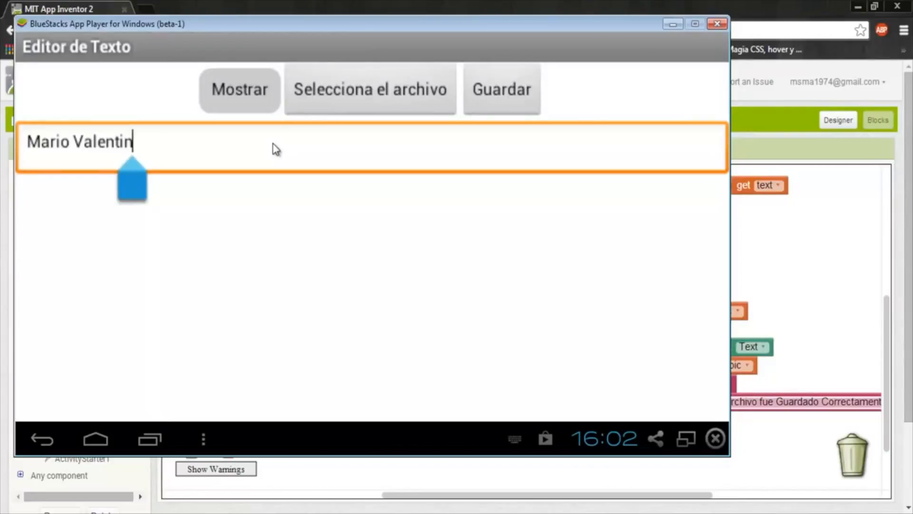
pyautogui.press('Backspace')
pyautogui.write('Mvoc')
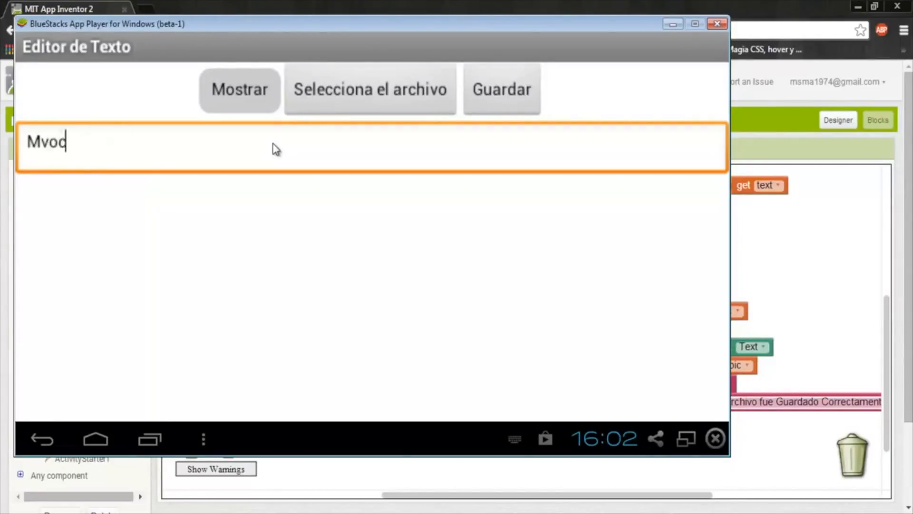
pyautogui.click(501, 89)
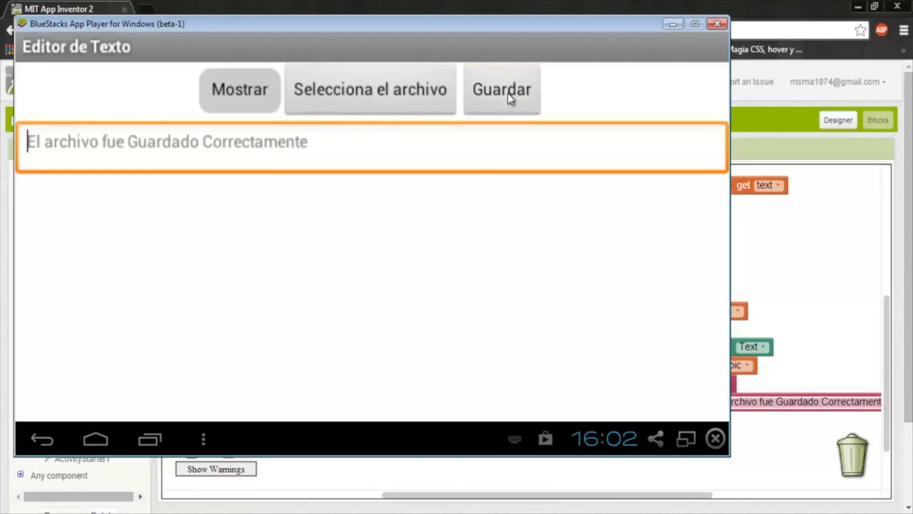
pyautogui.moveTo(424, 264)
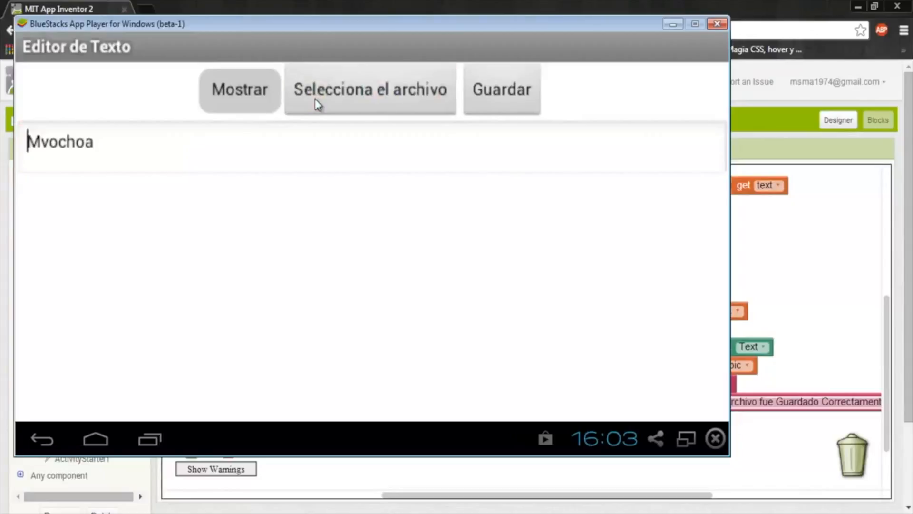
# - Reopen a Downloads file, edit it to 'Mario', save, then reload the contents with Mostrar
pyautogui.click(369, 89)
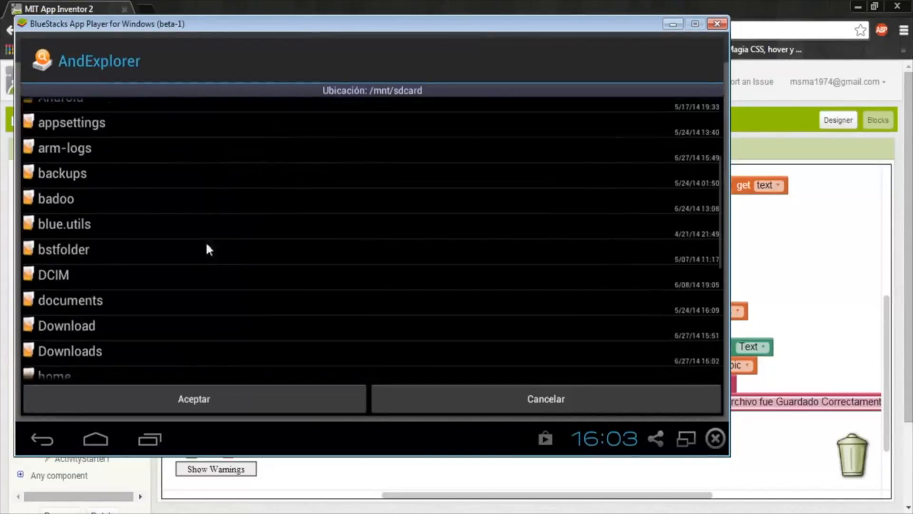
pyautogui.click(70, 351)
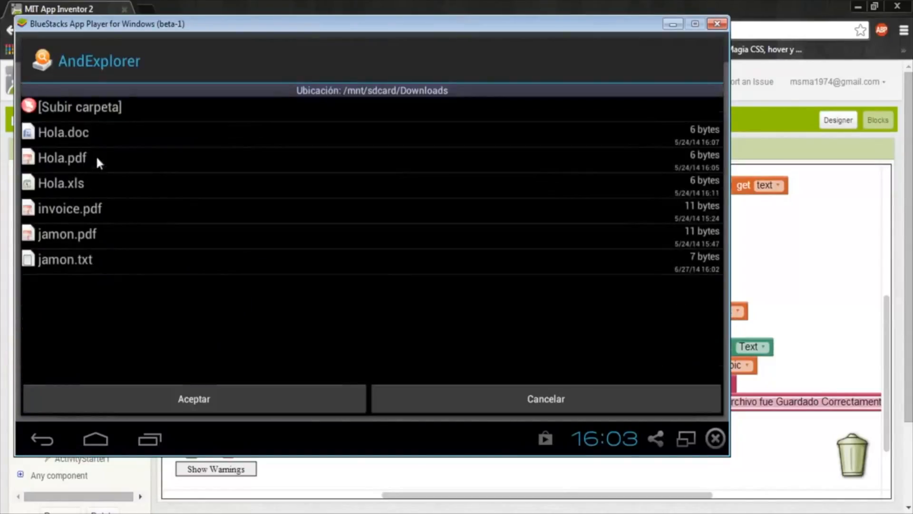
pyautogui.moveTo(98, 148)
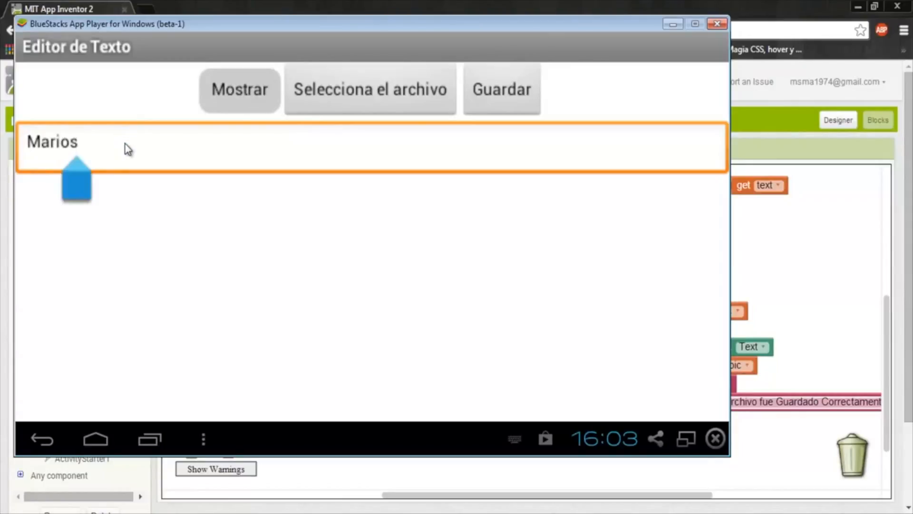
pyautogui.press('Backspace')
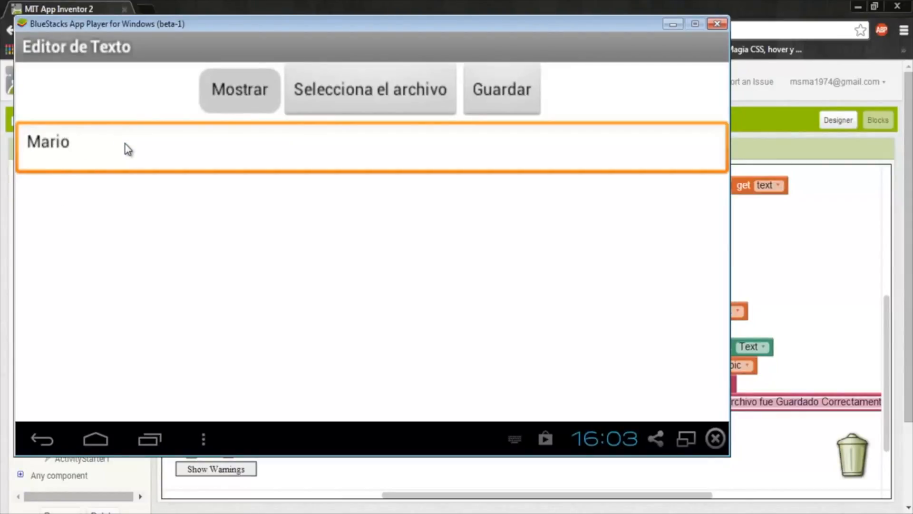
pyautogui.click(370, 89)
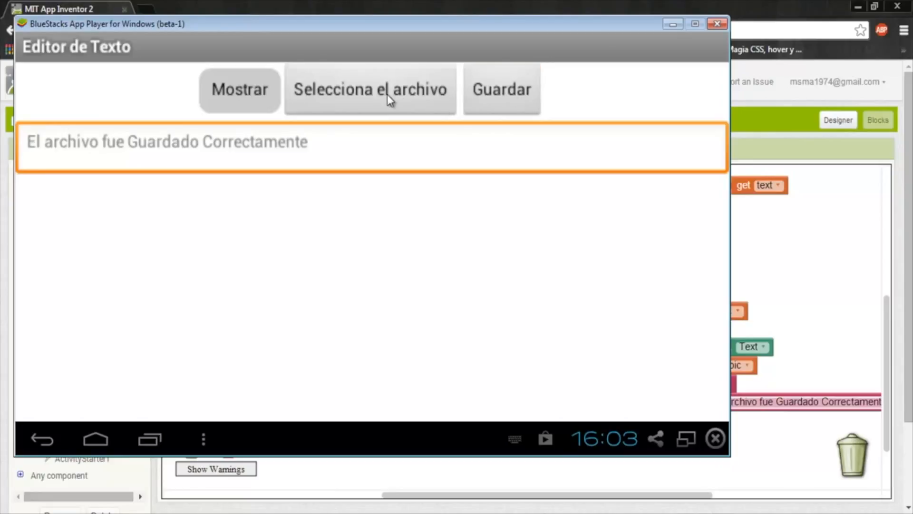
pyautogui.click(370, 89)
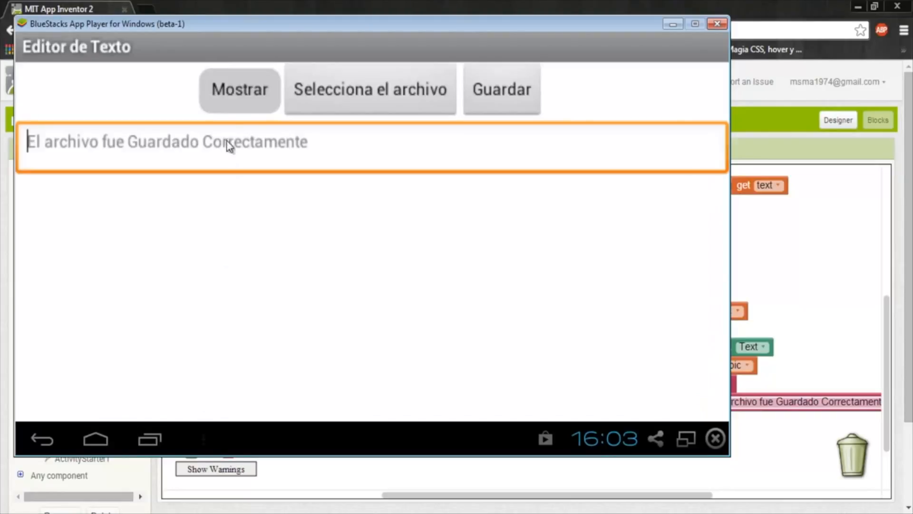
pyautogui.click(239, 89)
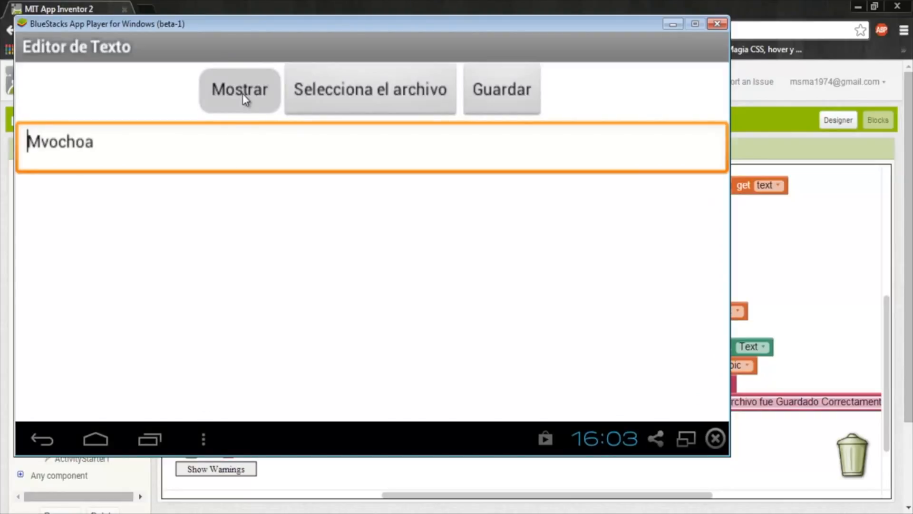